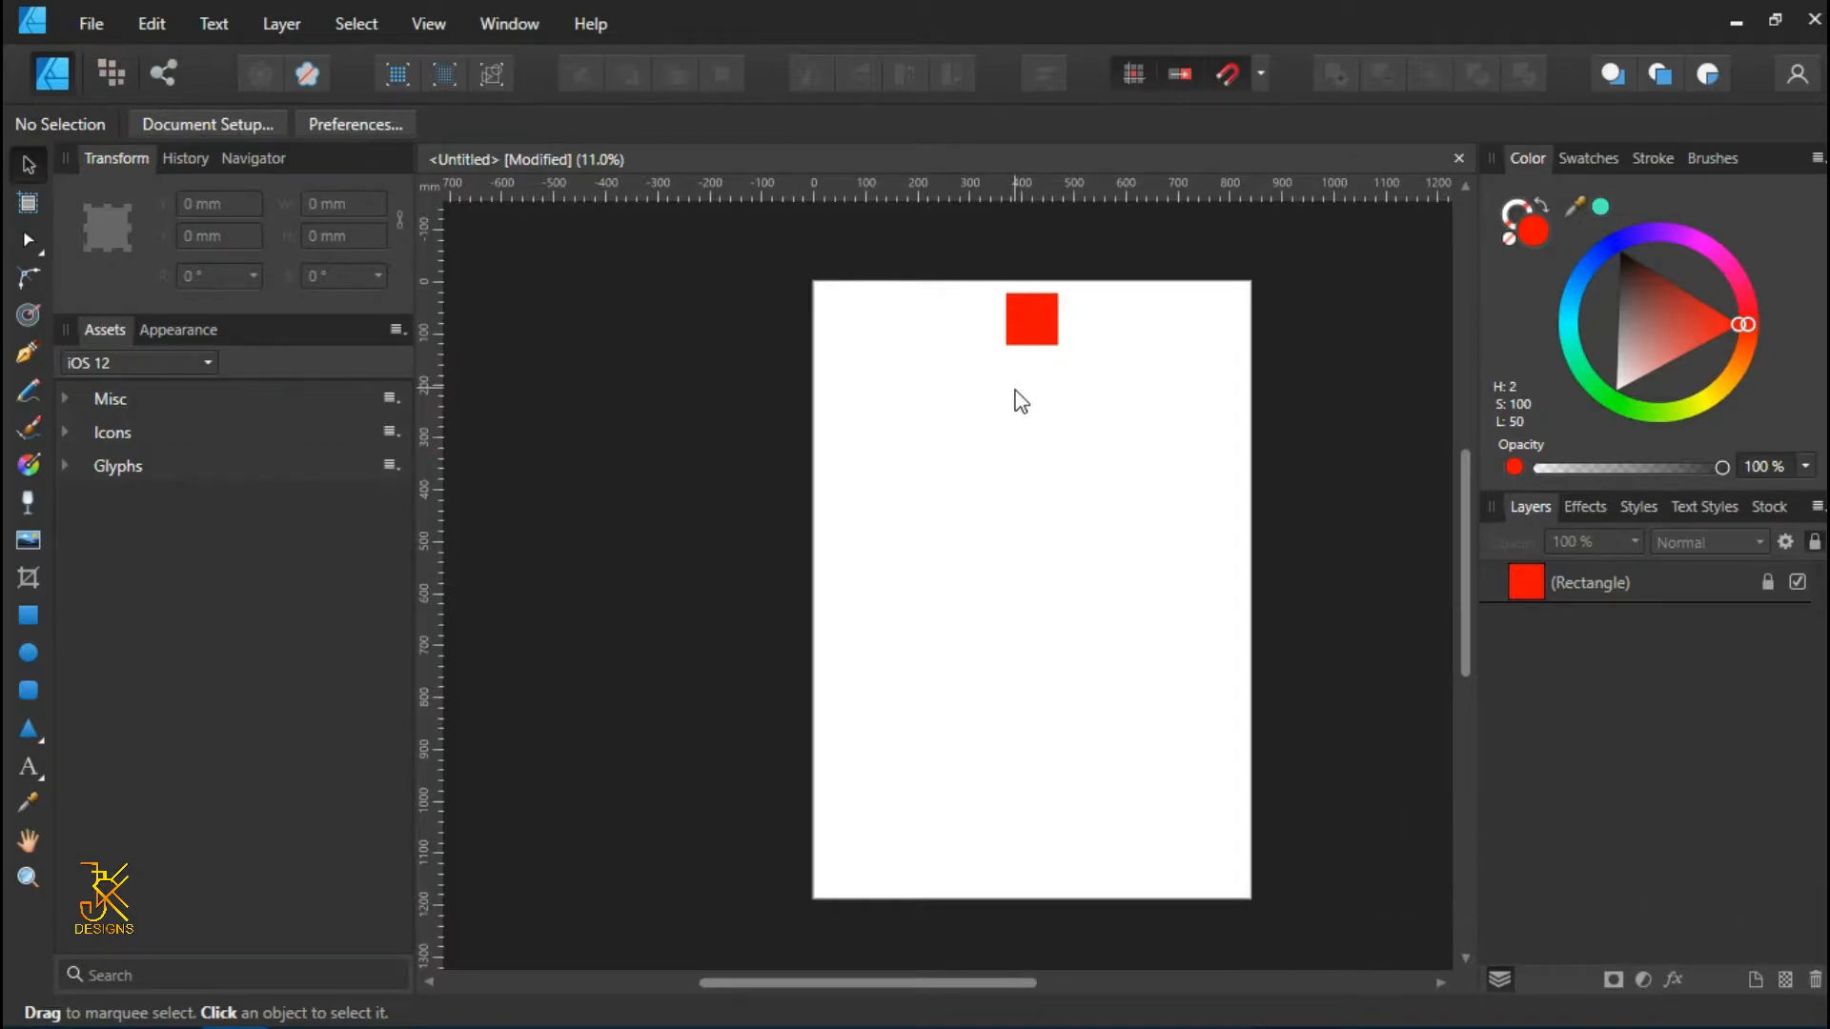
pyautogui.moveTo(441, 607)
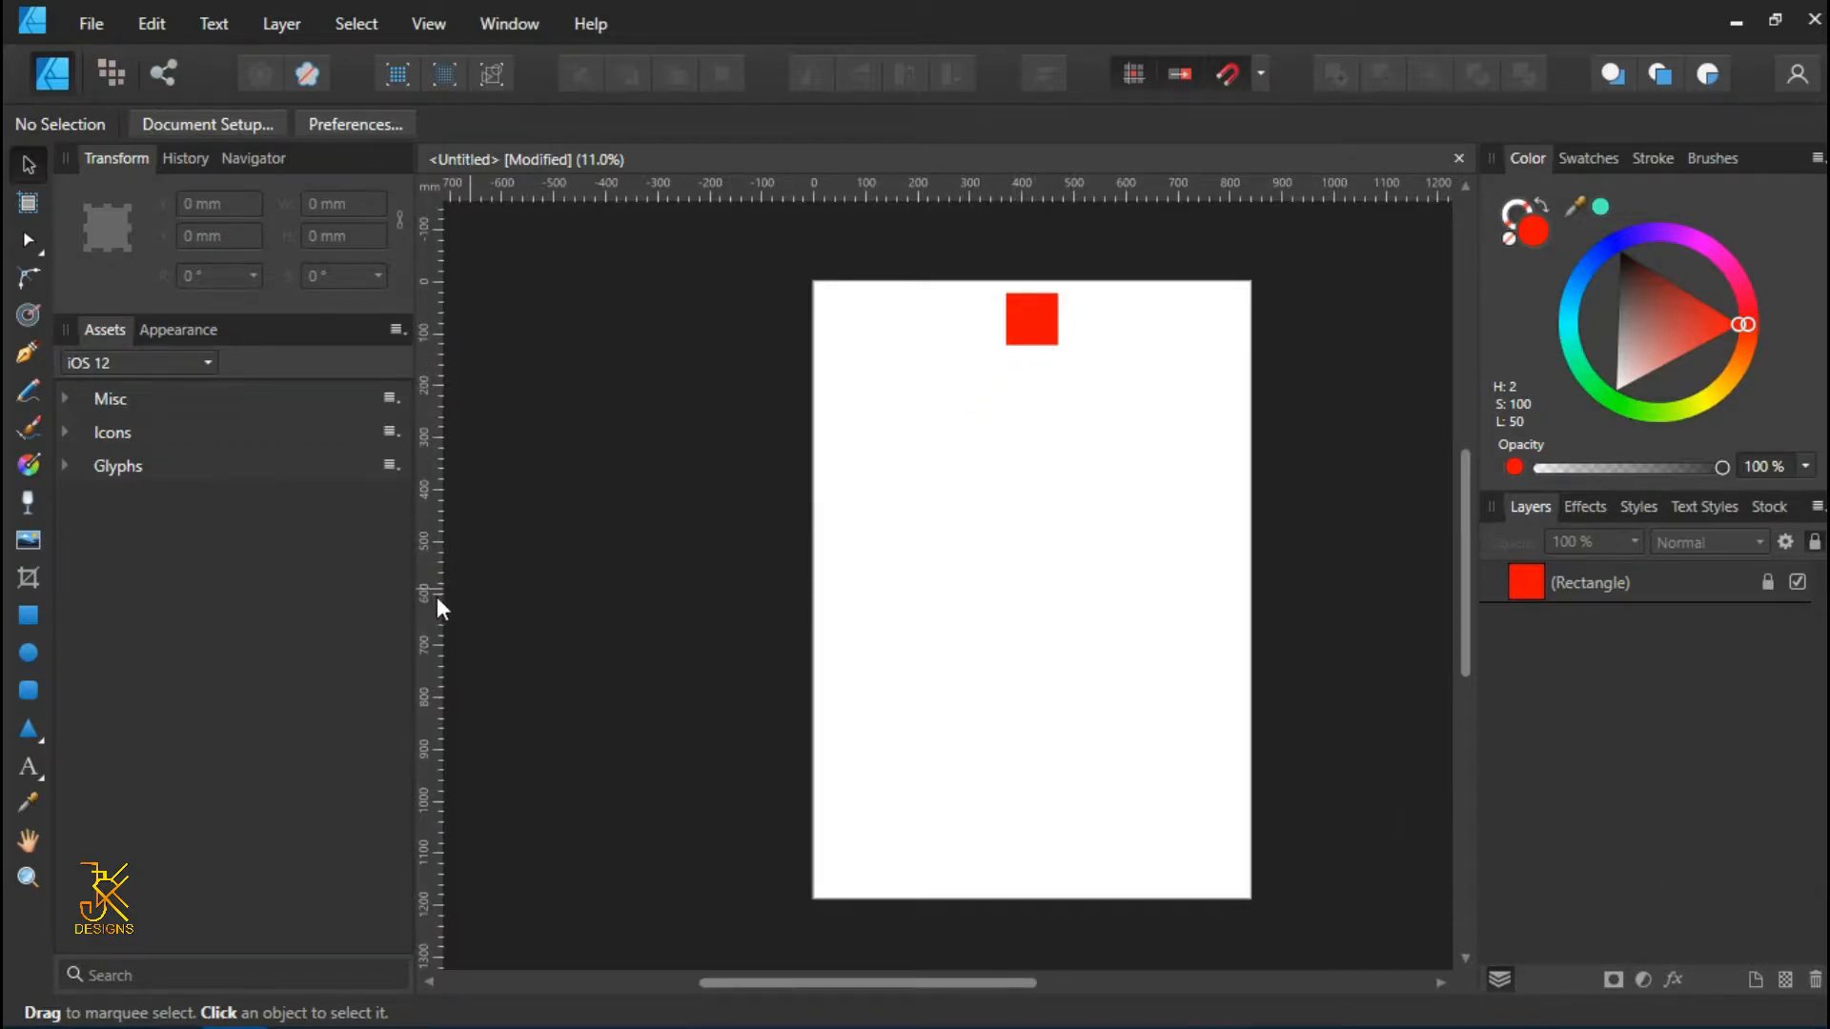
# - Choose the Polygon Tool from the shape tools flyout to draw the pentagon
pyautogui.click(28, 728)
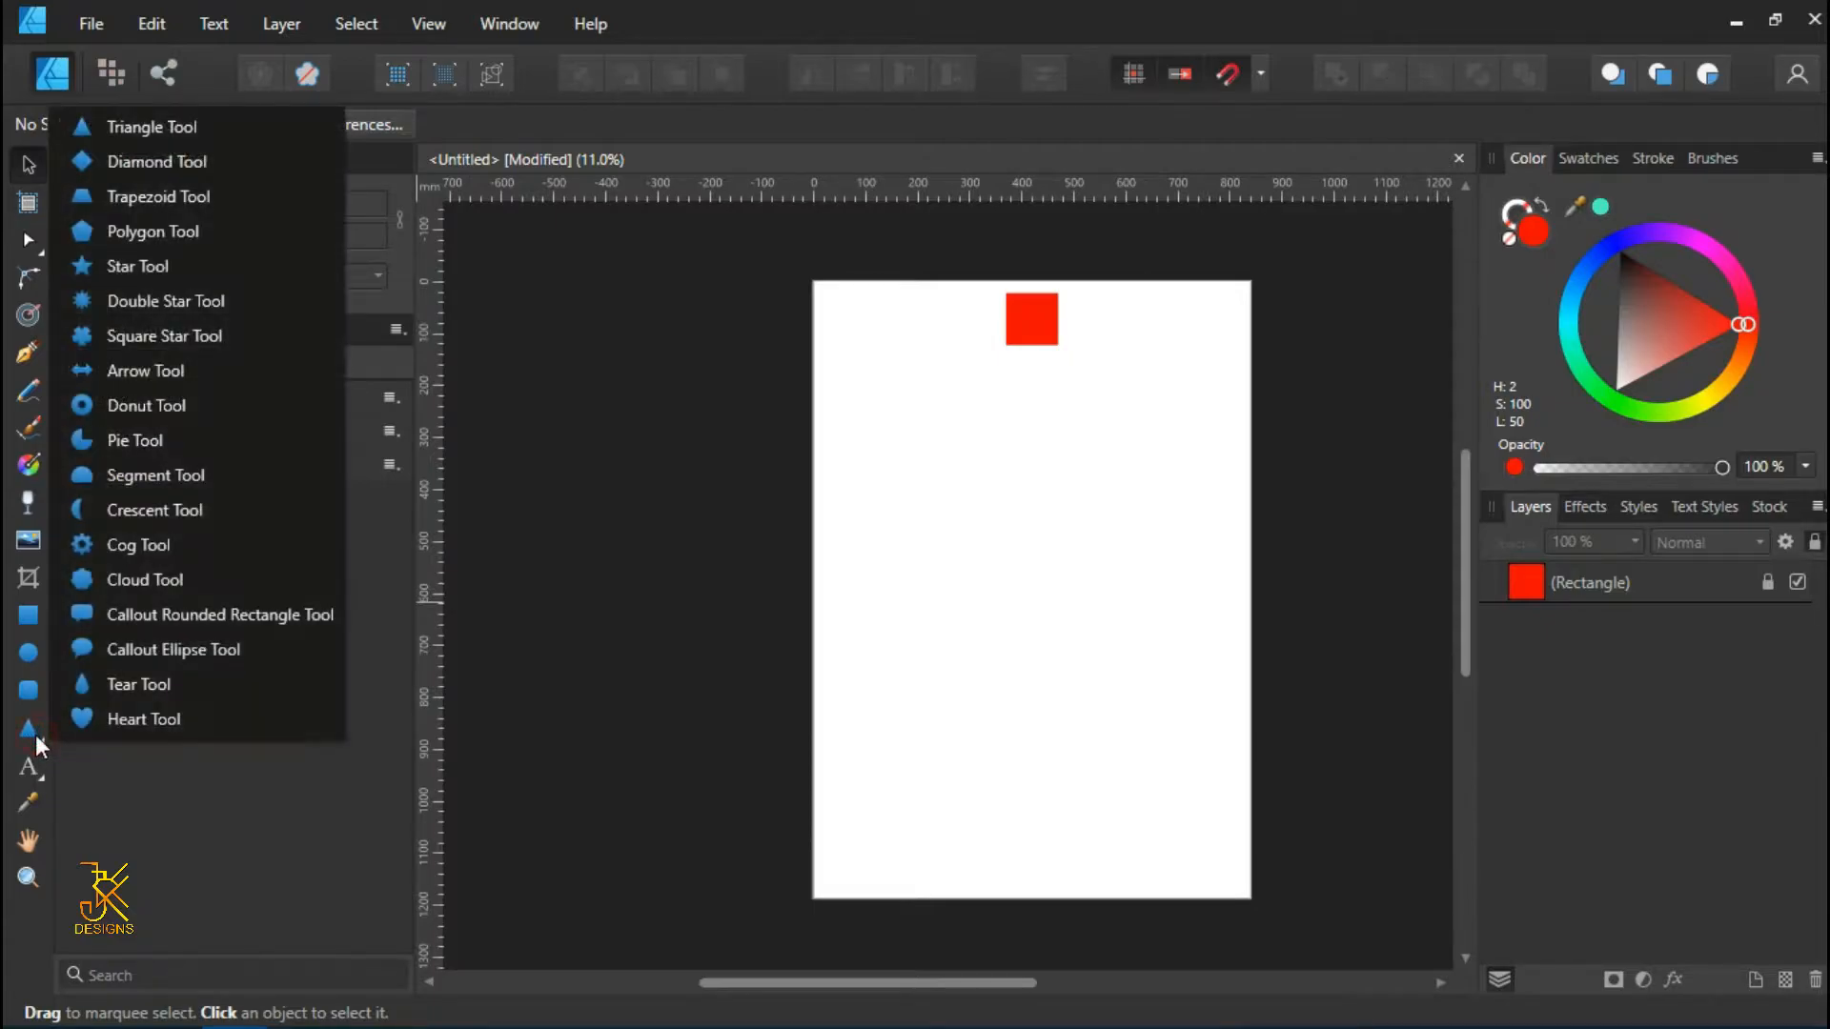
pyautogui.moveTo(152, 231)
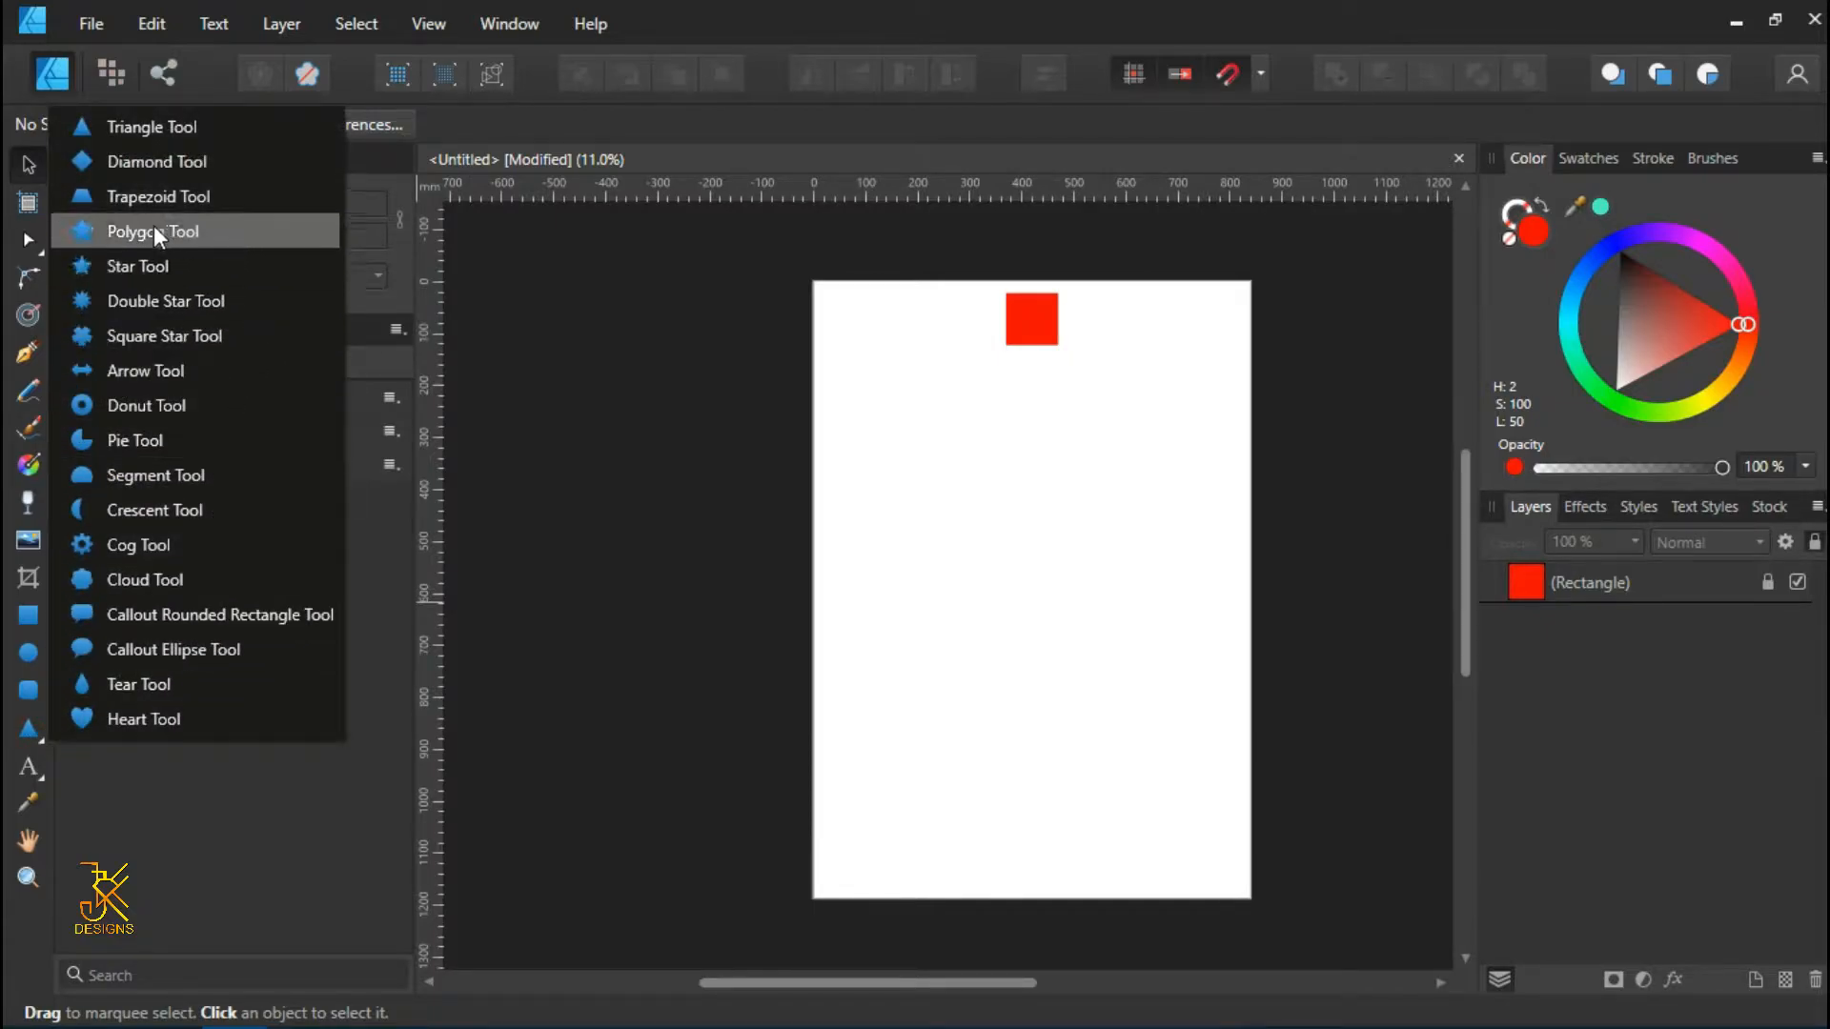
pyautogui.click(151, 231)
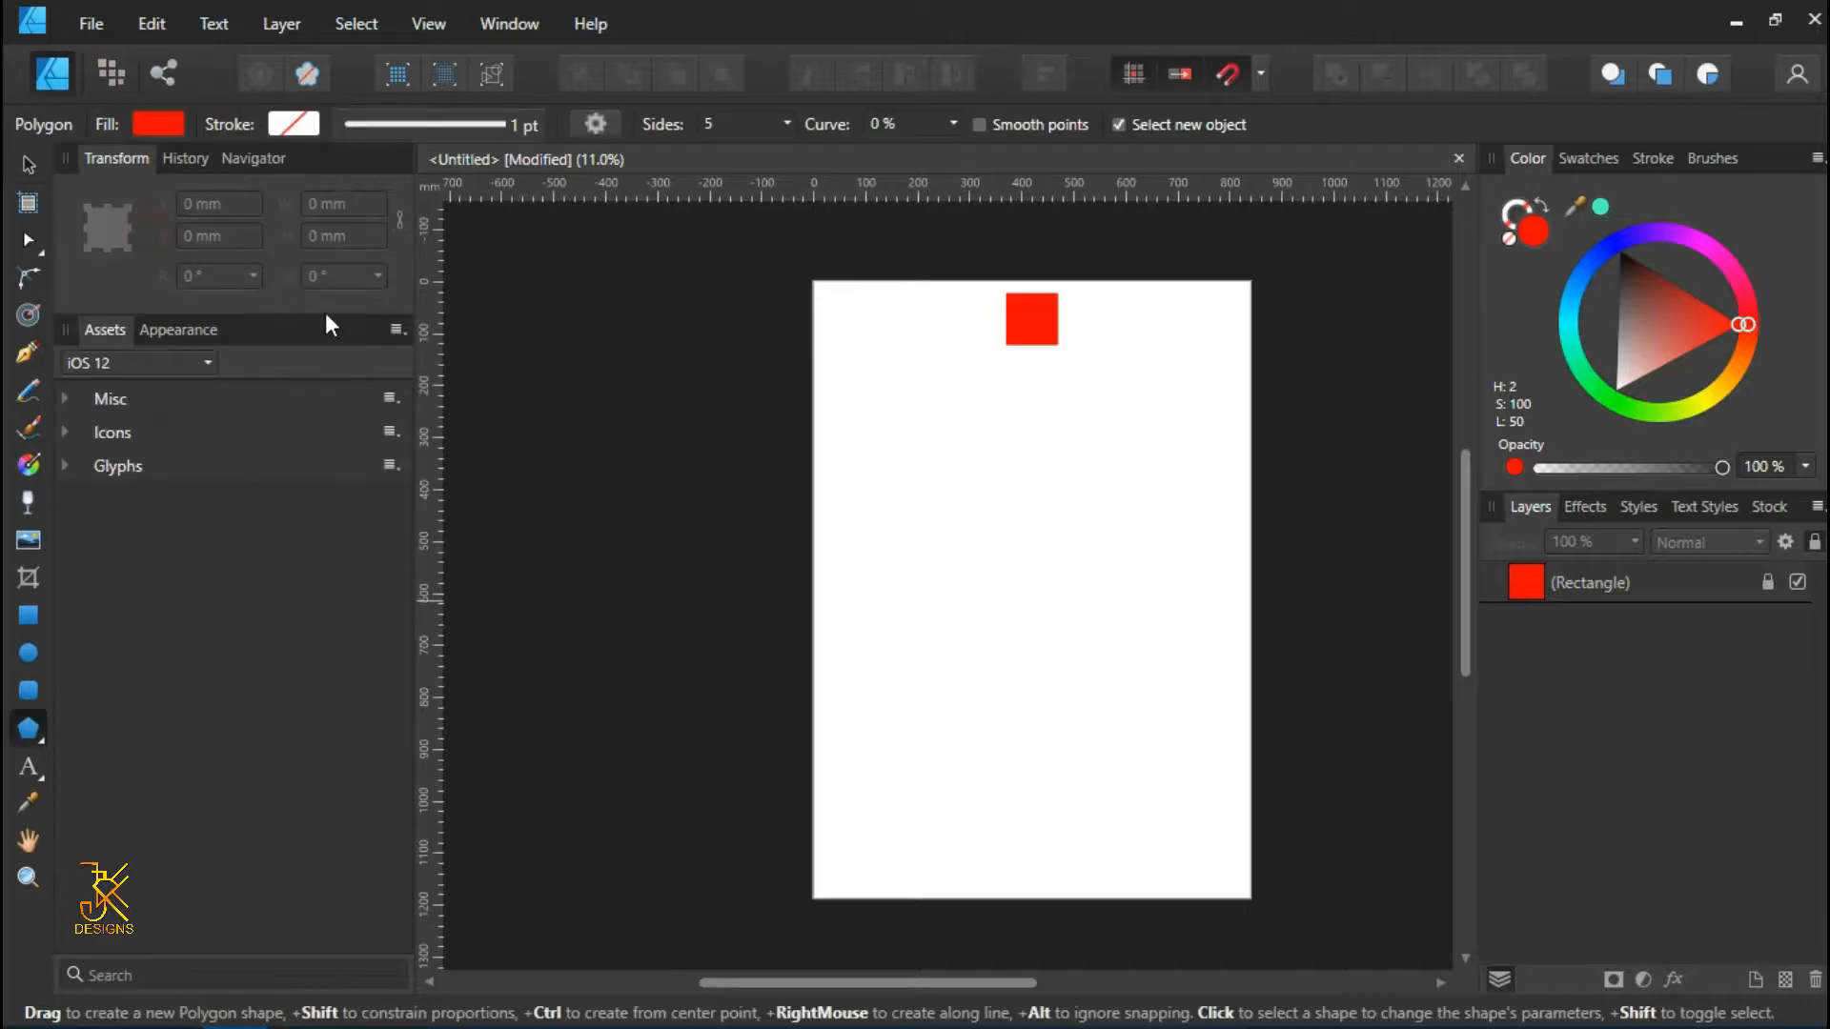
pyautogui.moveTo(924, 494)
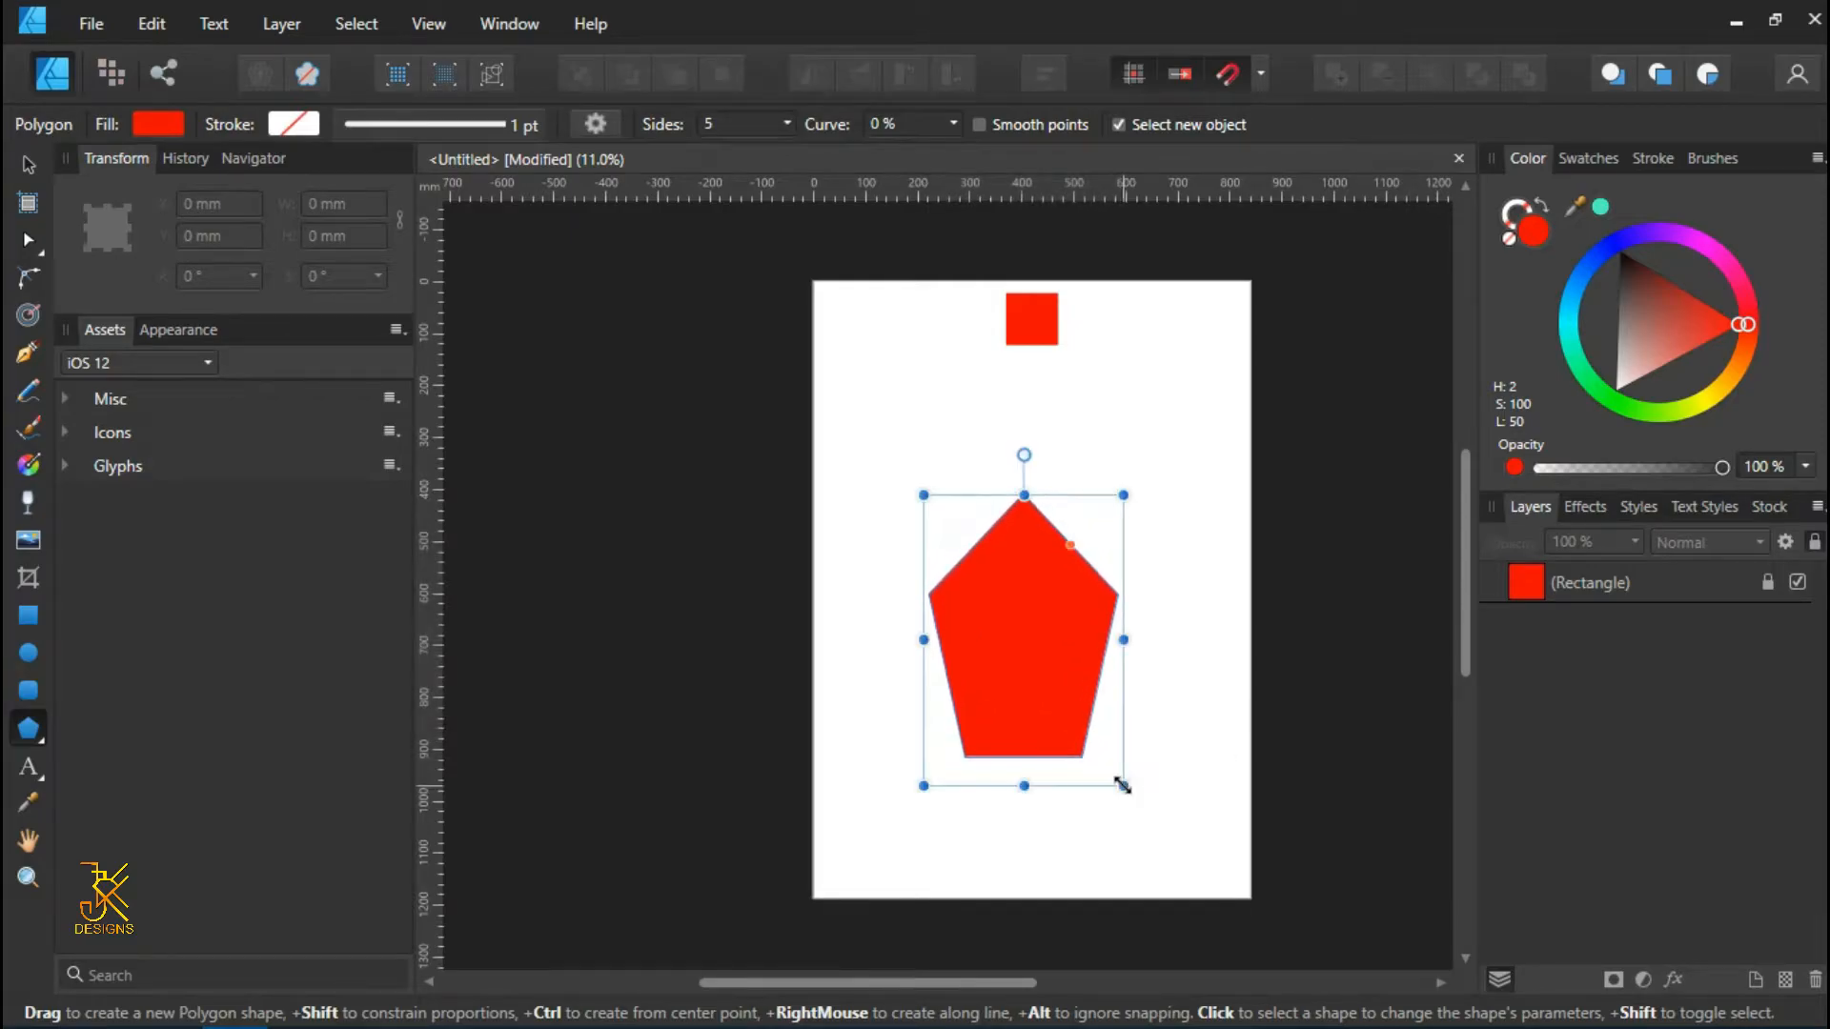
# - Give the pentagon a white fill and a black outline
pyautogui.click(1021, 630)
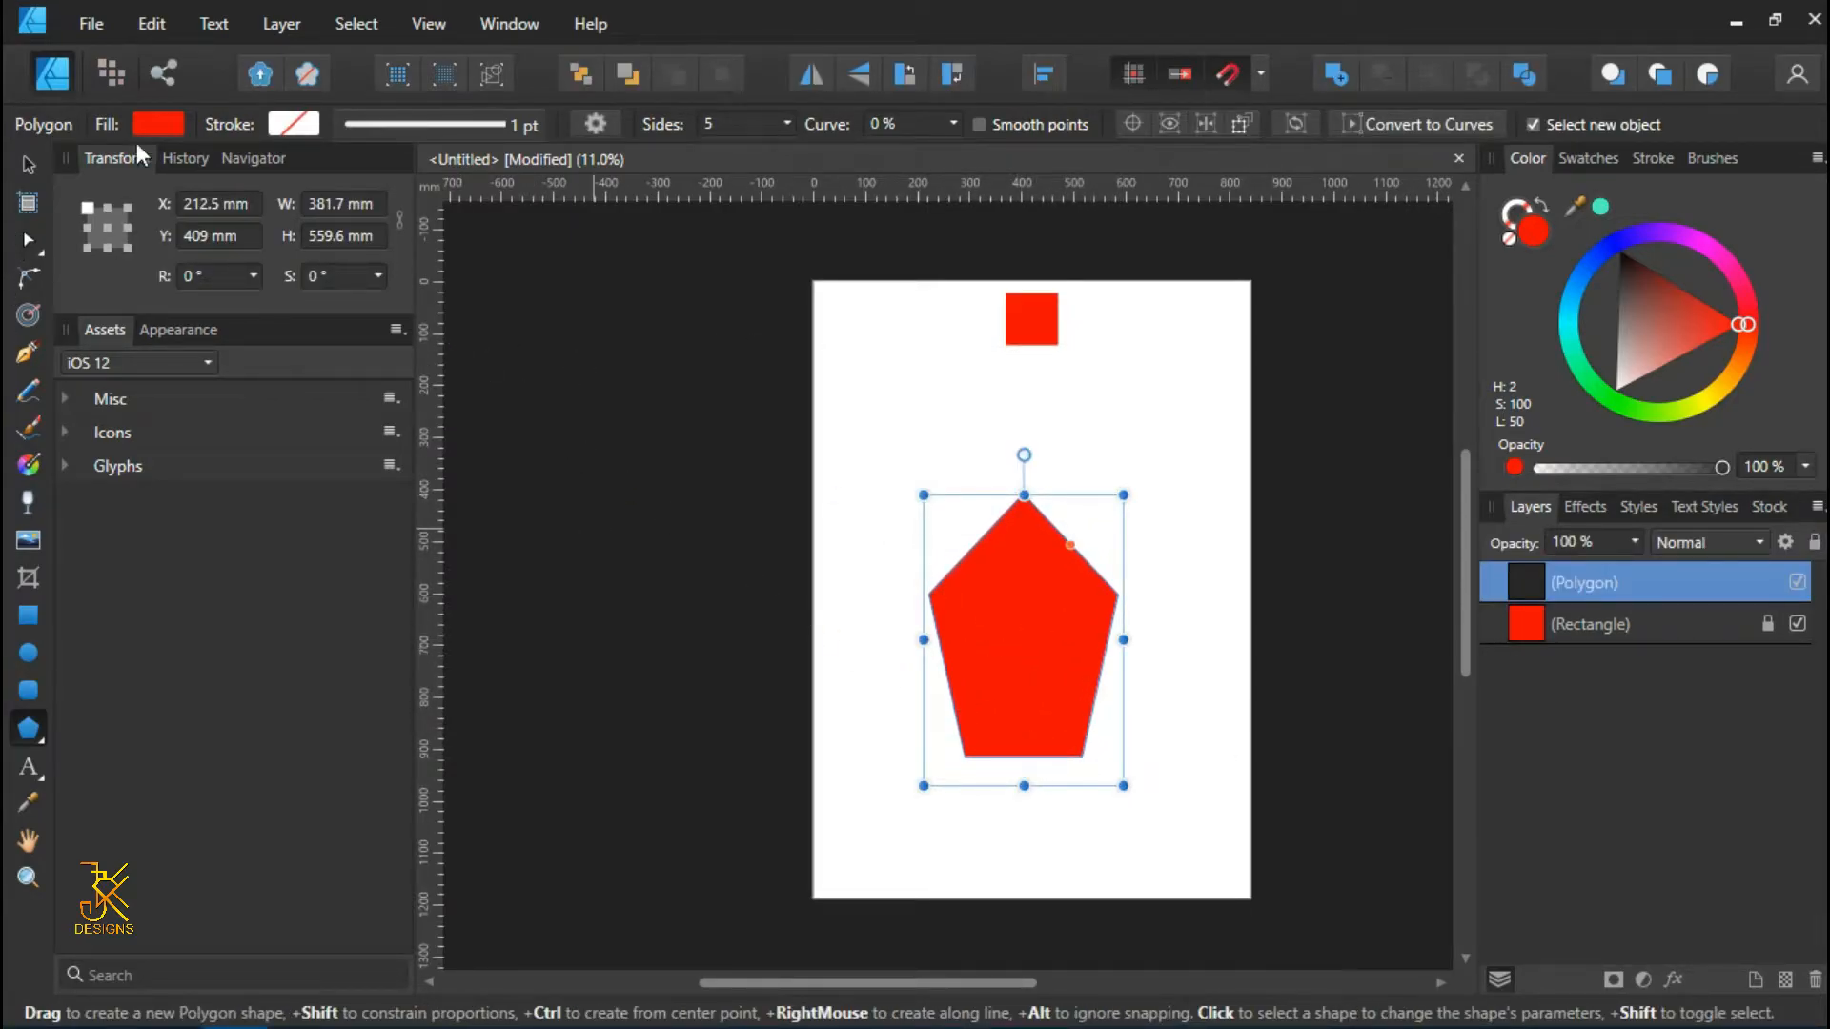
pyautogui.click(159, 124)
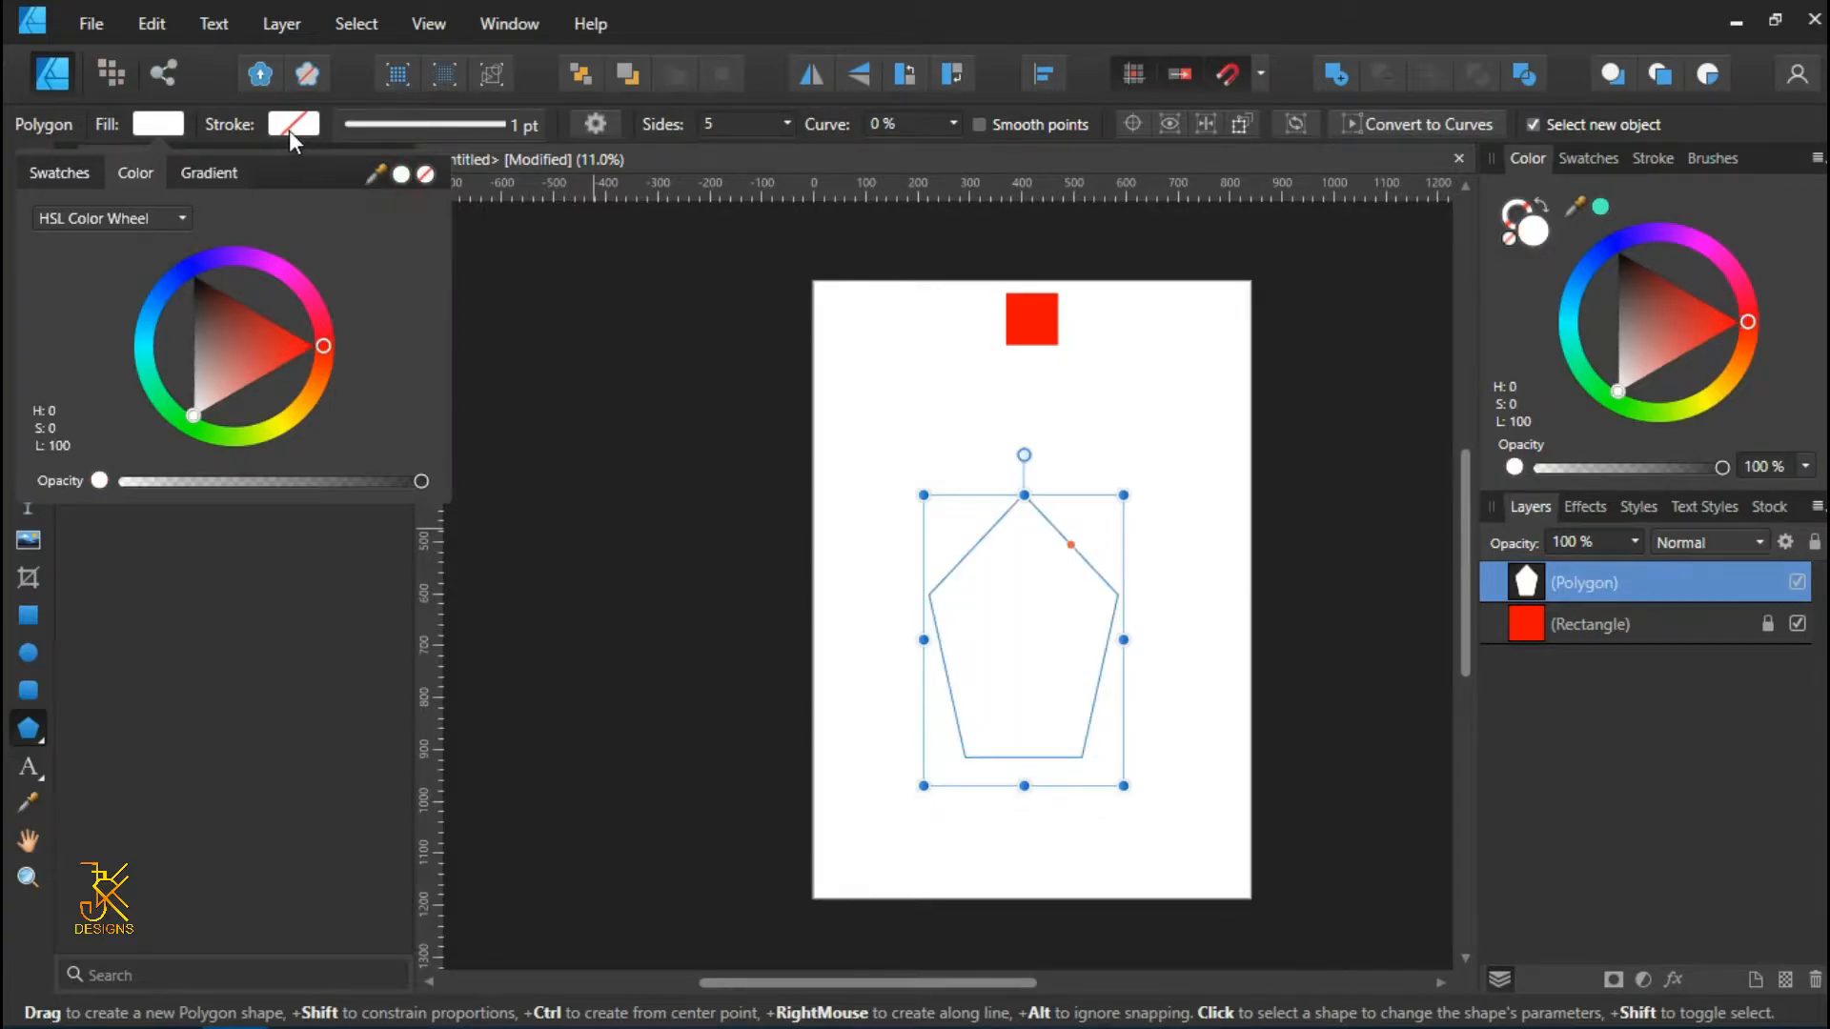
pyautogui.click(58, 172)
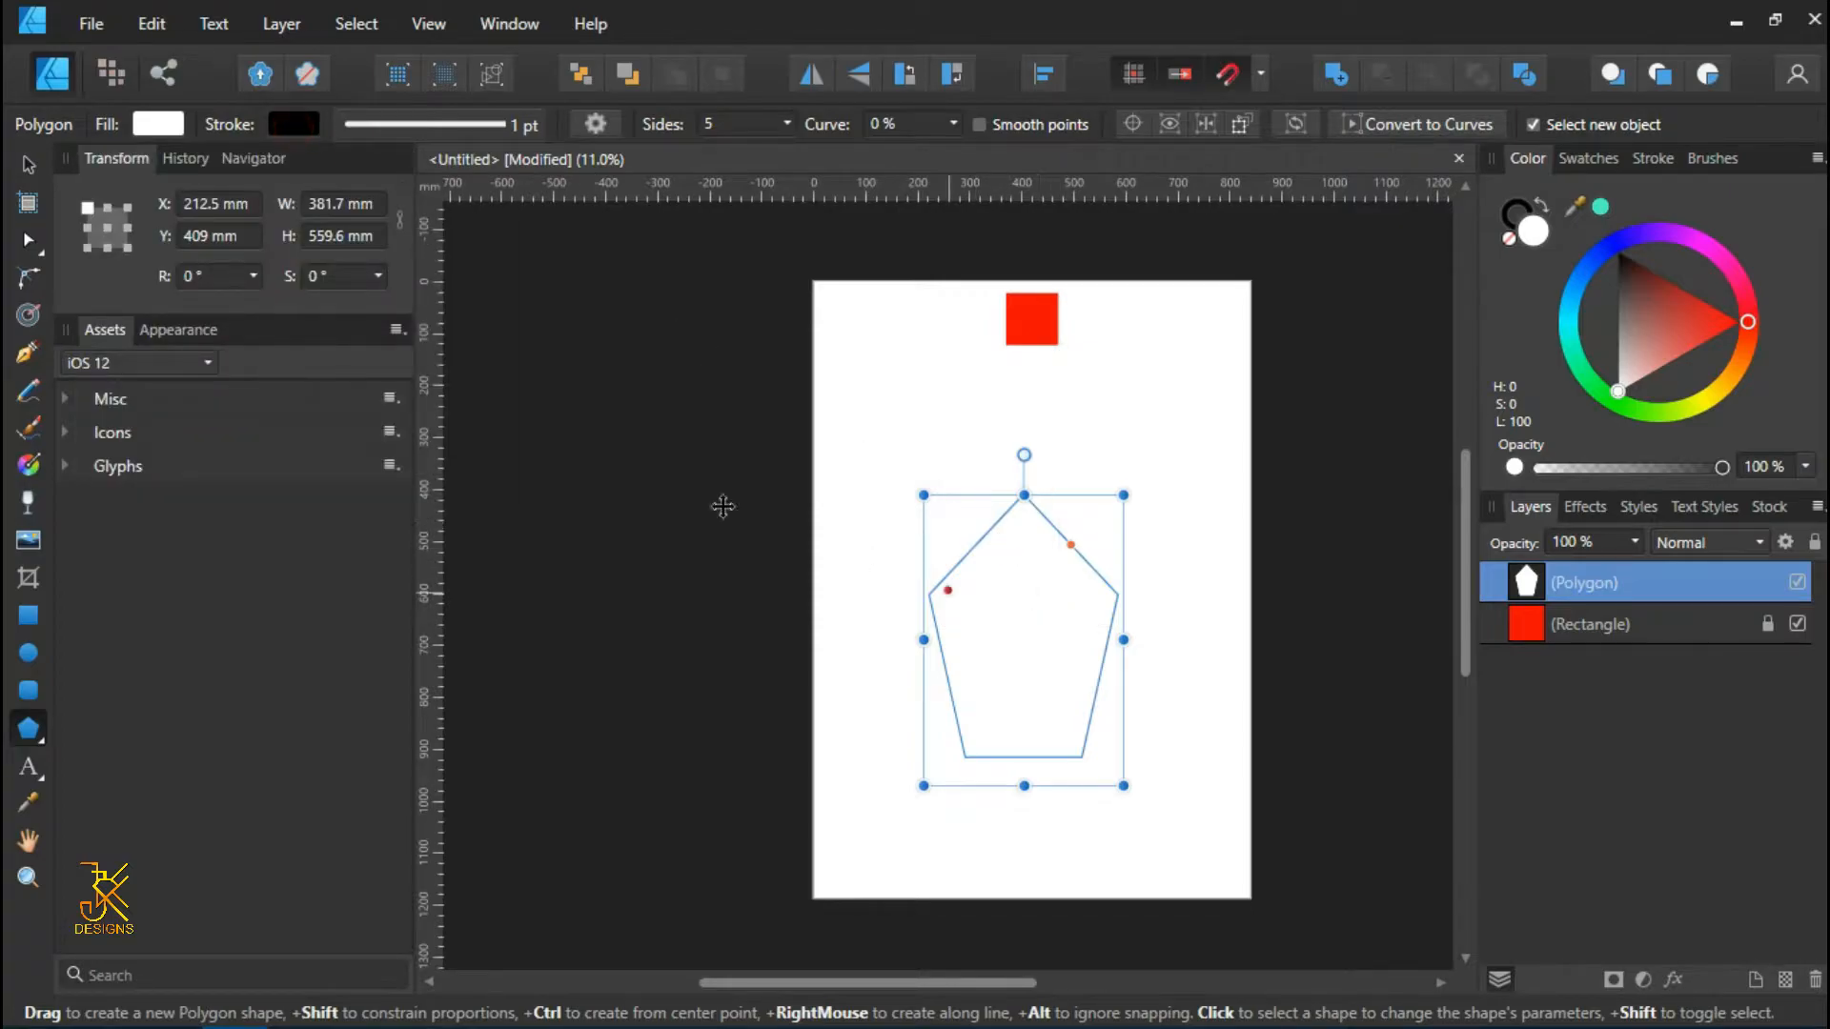
pyautogui.click(1036, 619)
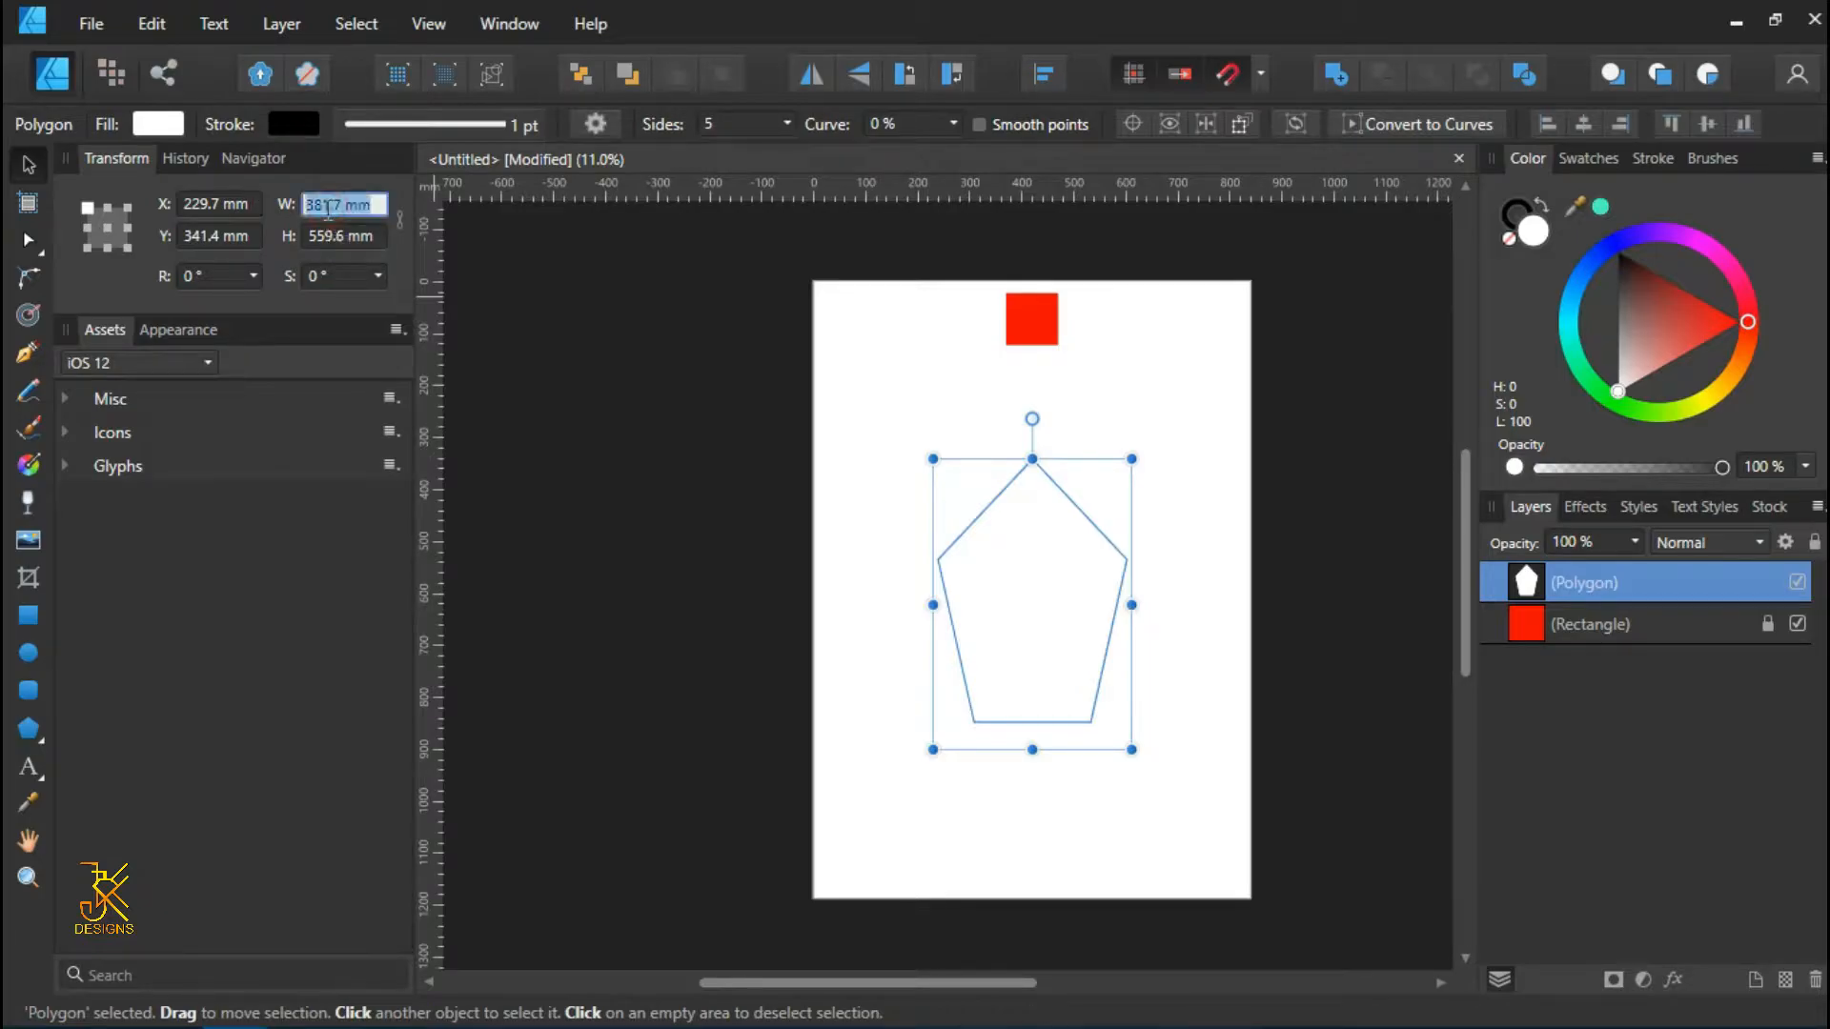
# - Enter 500 mm for the pentagon's width and height in the Transform panel
pyautogui.write('500 mm')
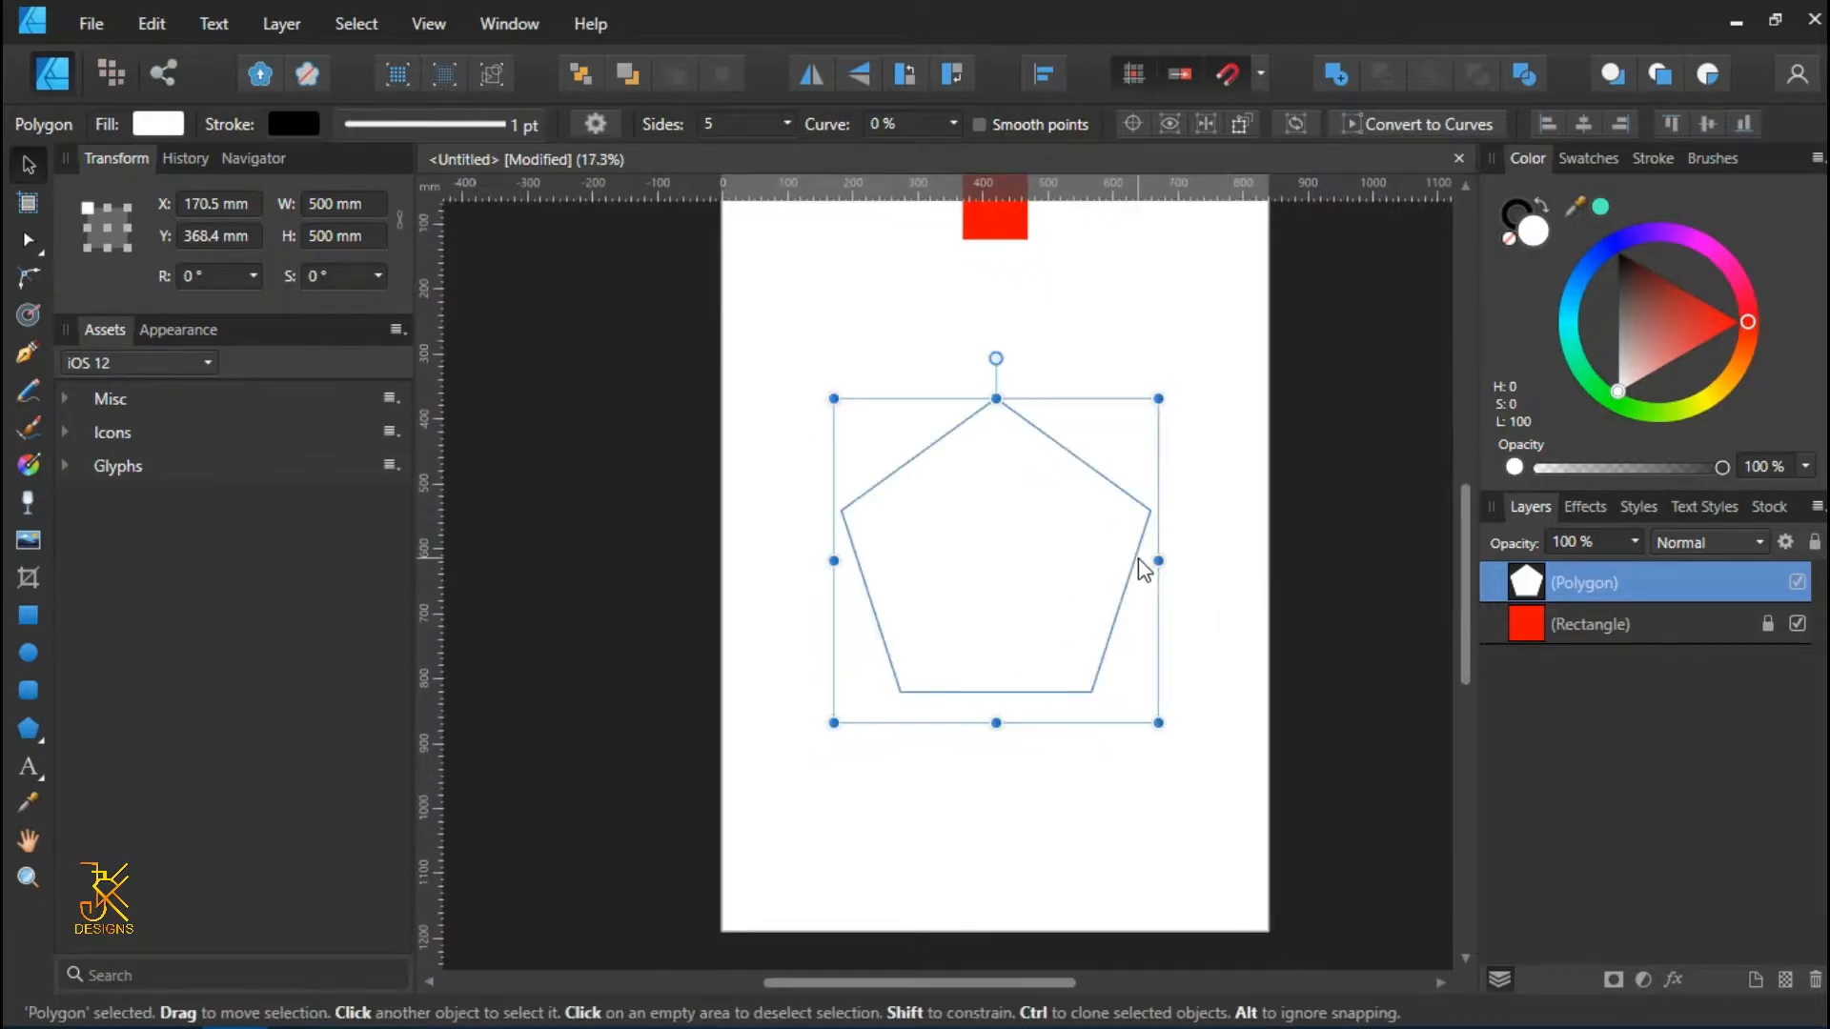
pyautogui.click(888, 540)
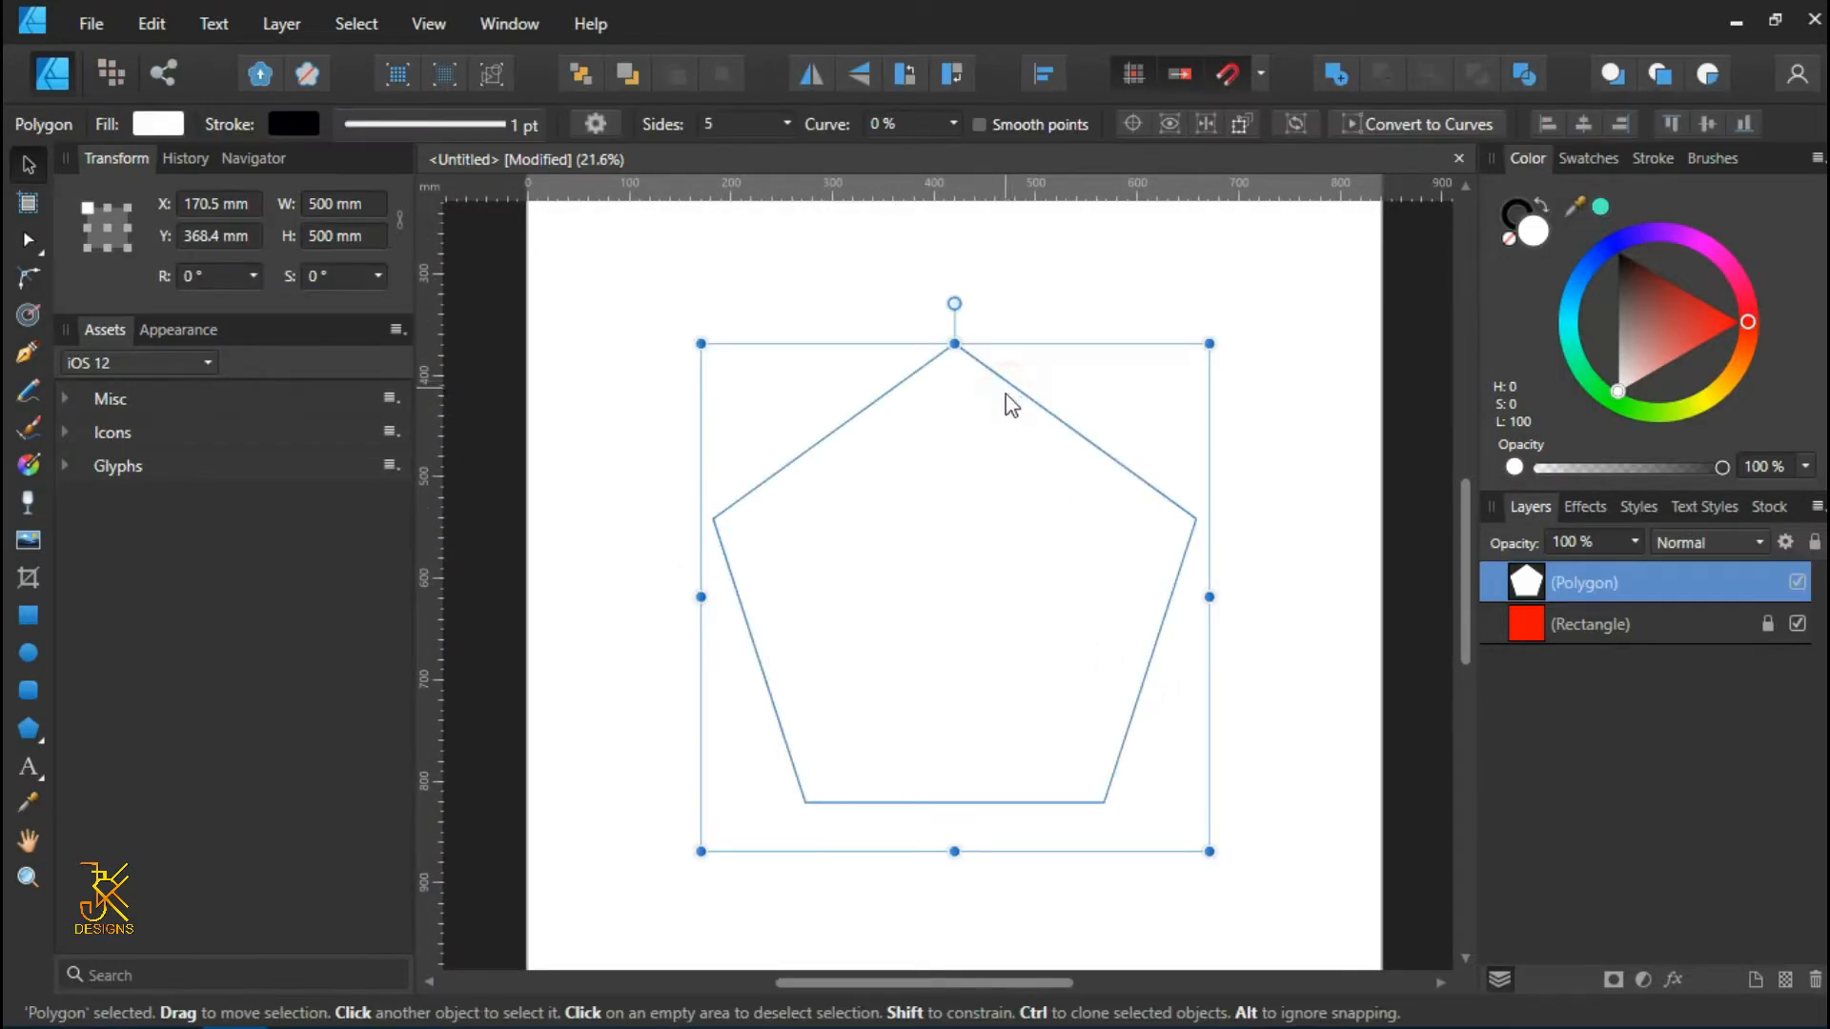
pyautogui.moveTo(708, 140)
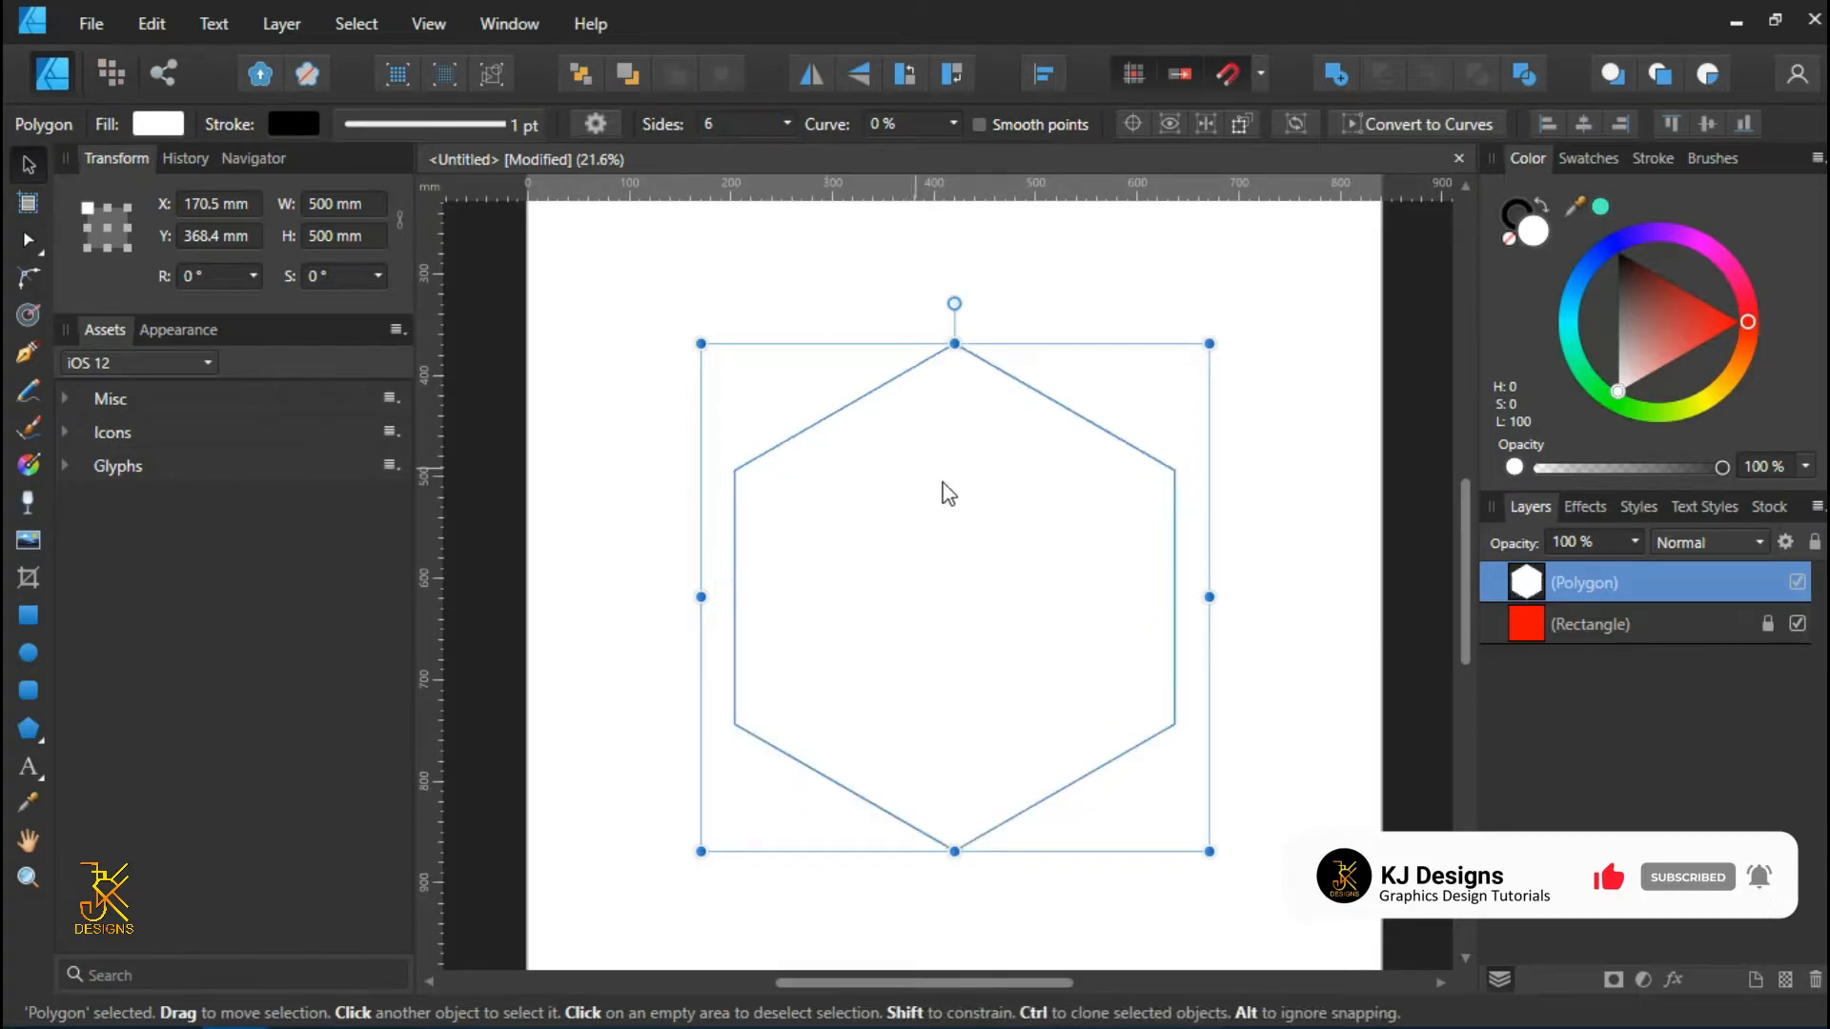
# - Set Sides to 6, deselect to preview the hexagon, then reselect it
pyautogui.click(998, 422)
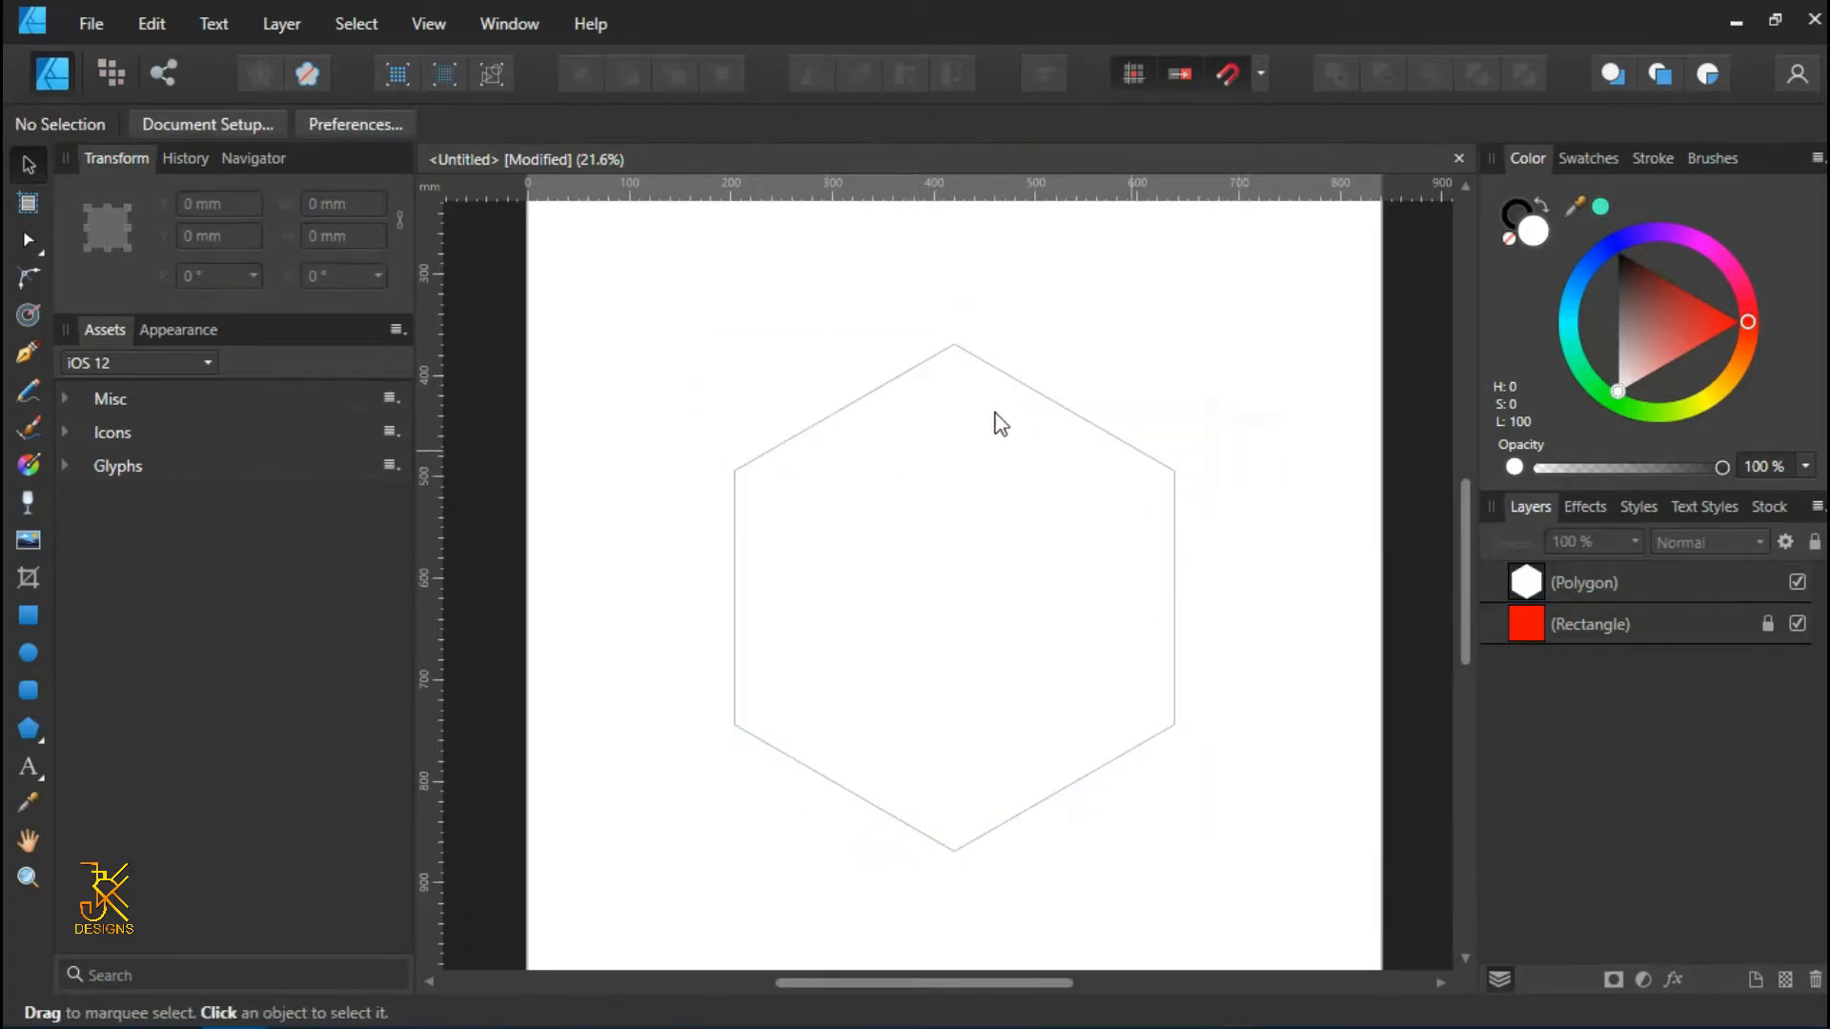
pyautogui.moveTo(963, 504)
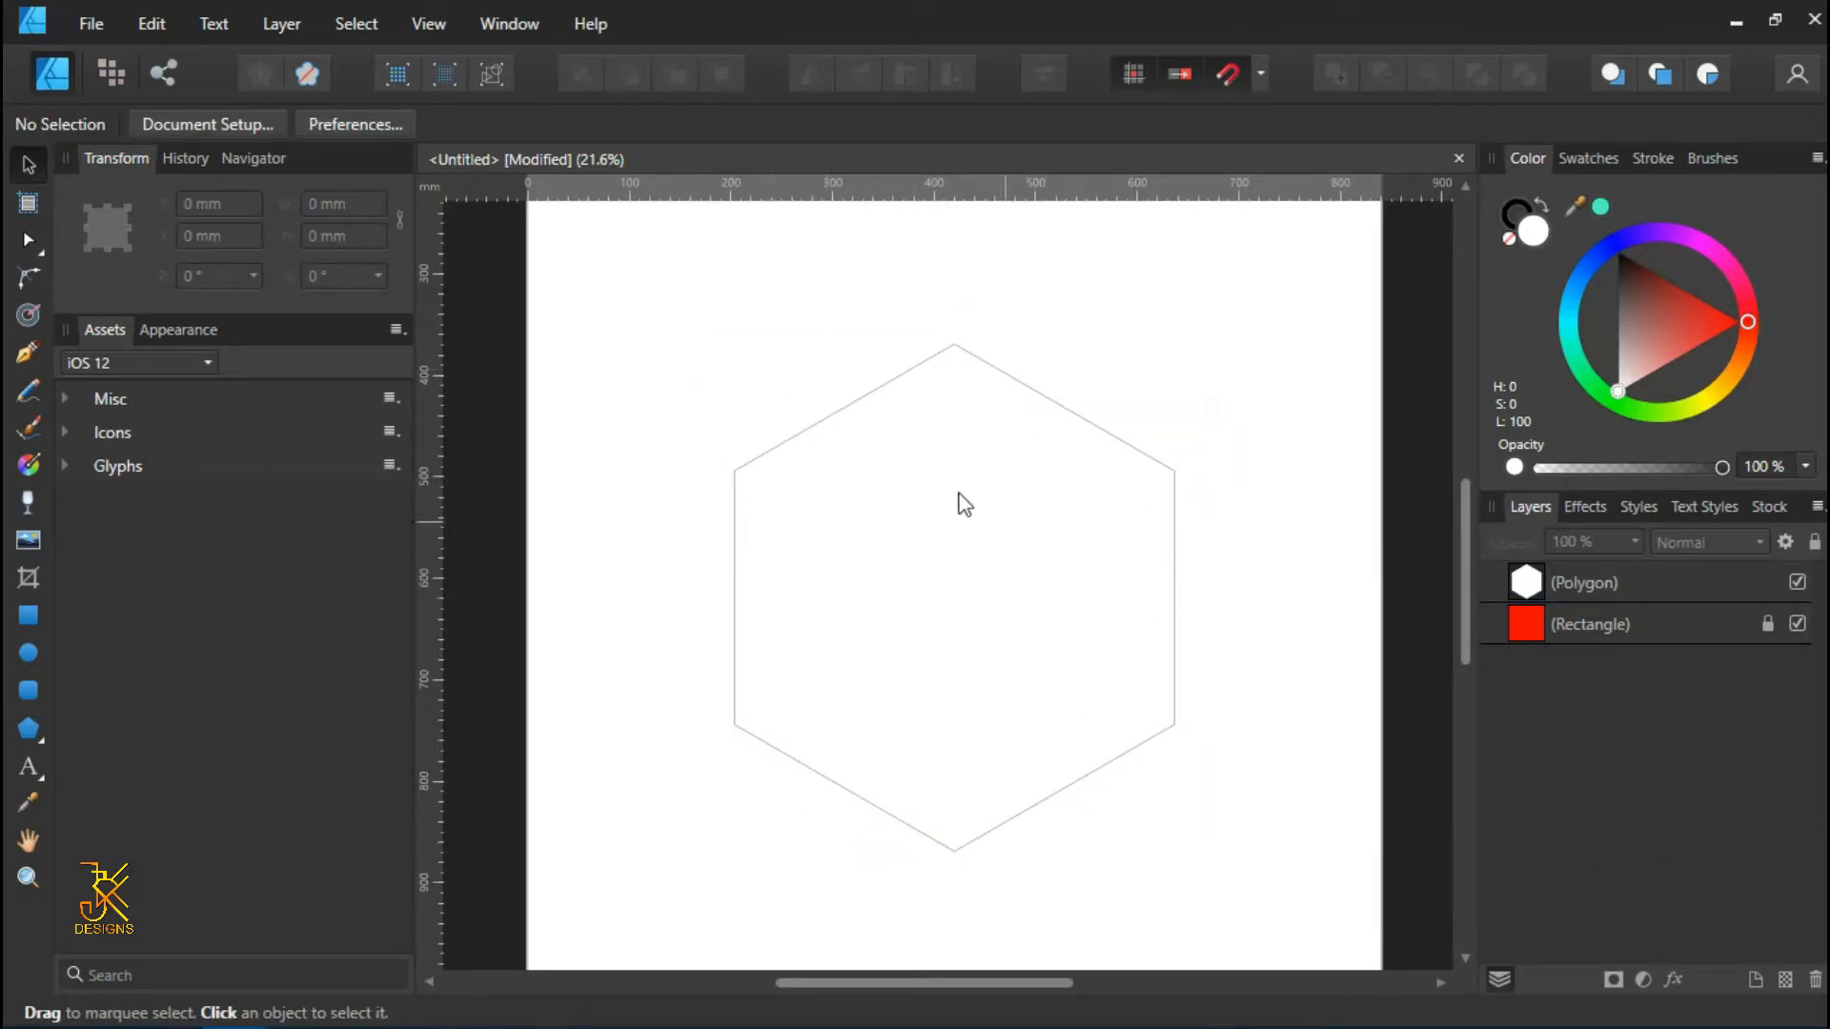
pyautogui.moveTo(729, 485)
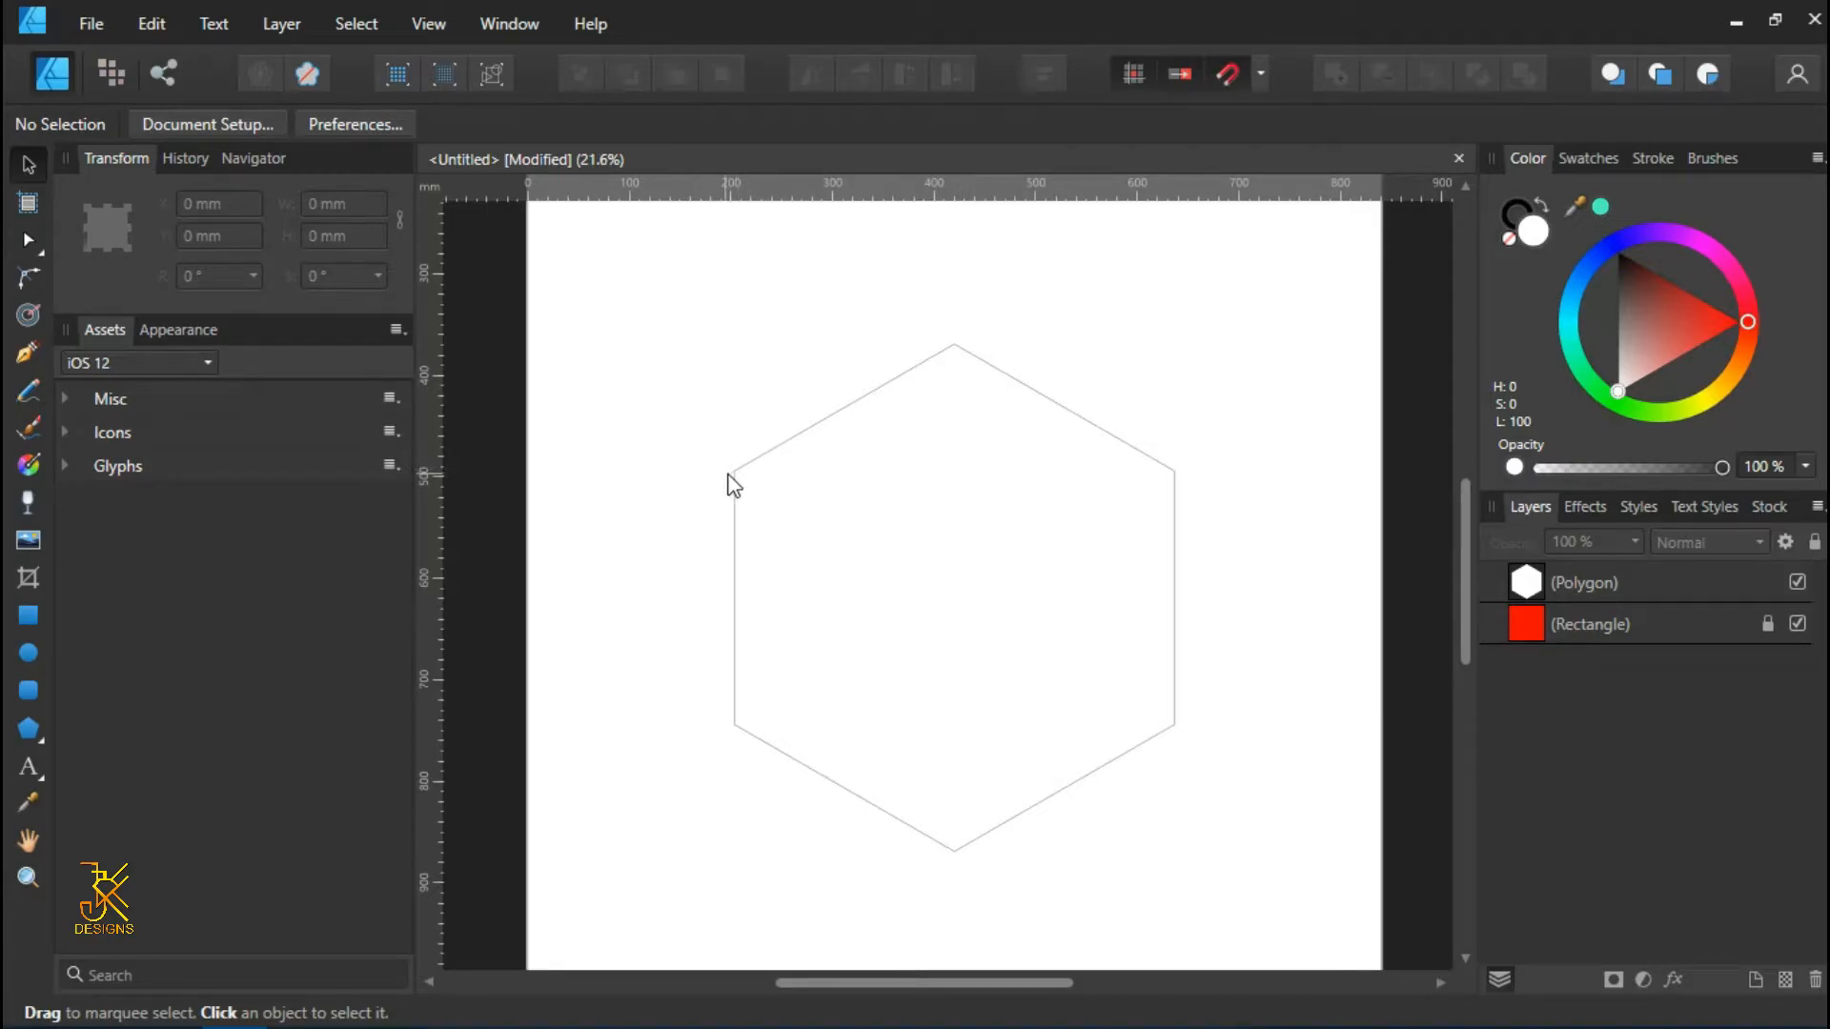
pyautogui.click(951, 595)
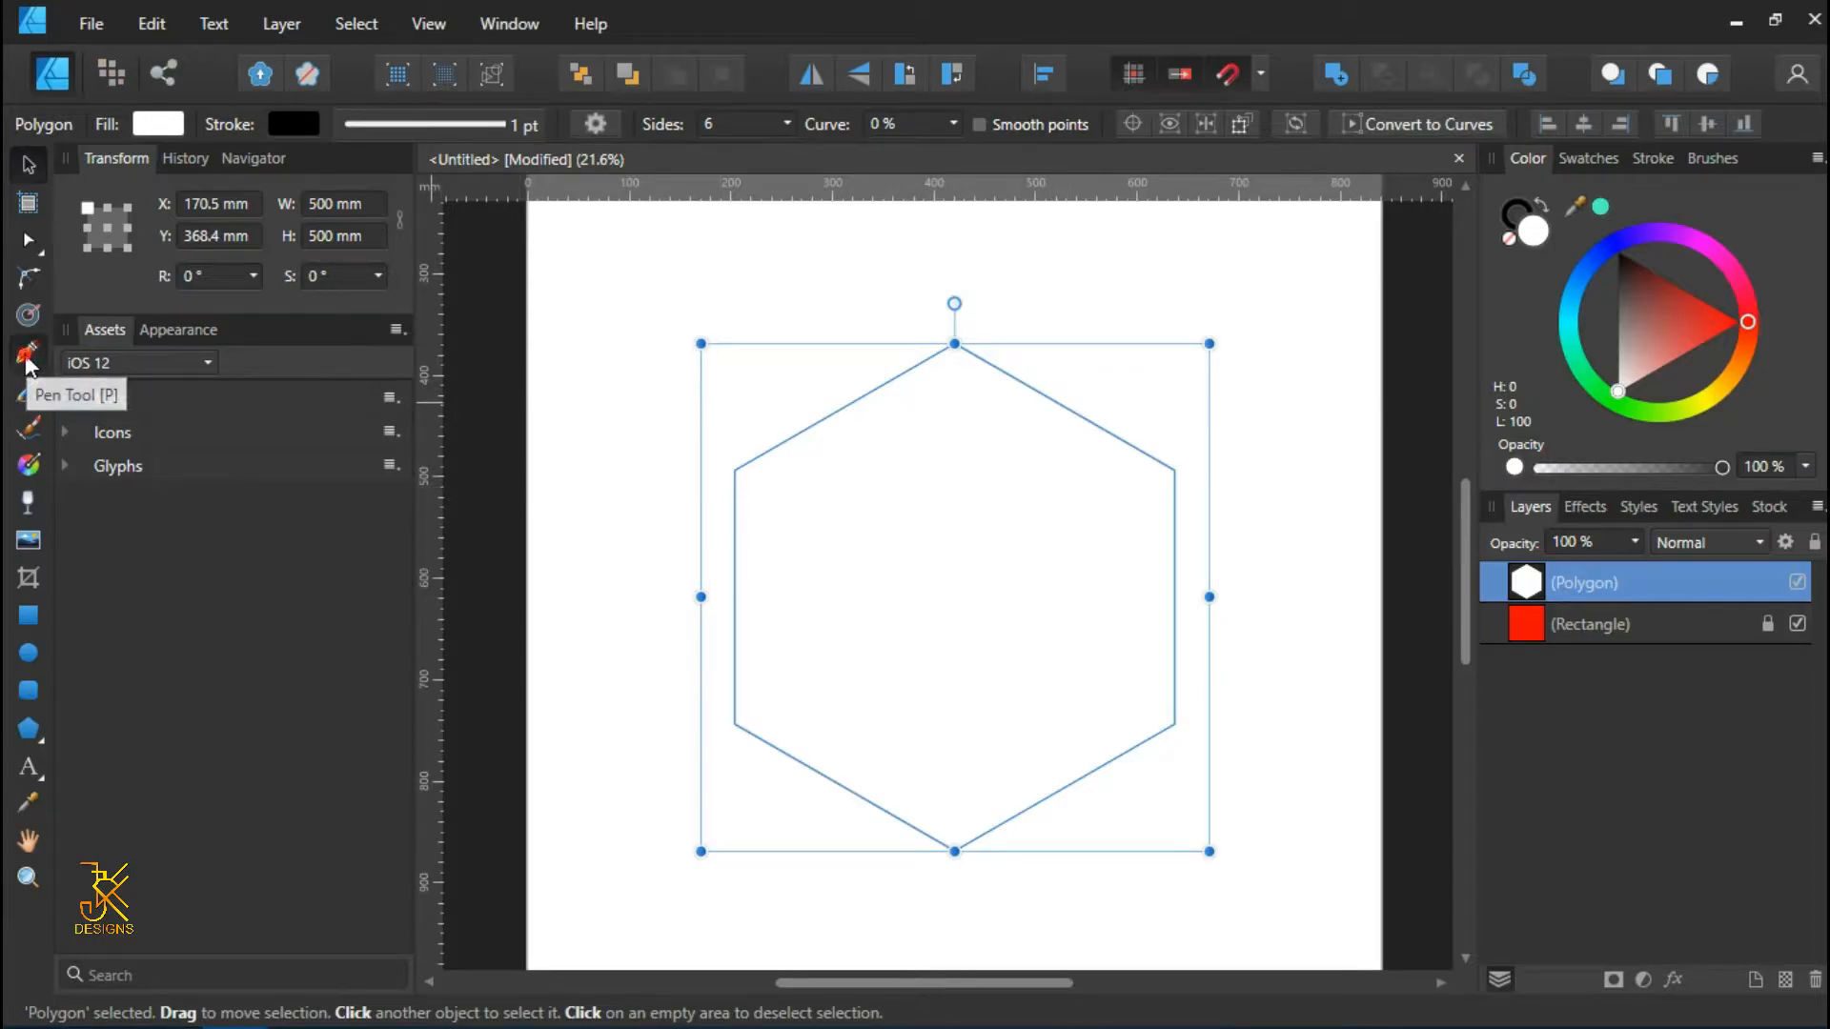
# - Pen-trace a closed triangle through the hexagon's upper-left, top and upper-right corners
pyautogui.click(28, 353)
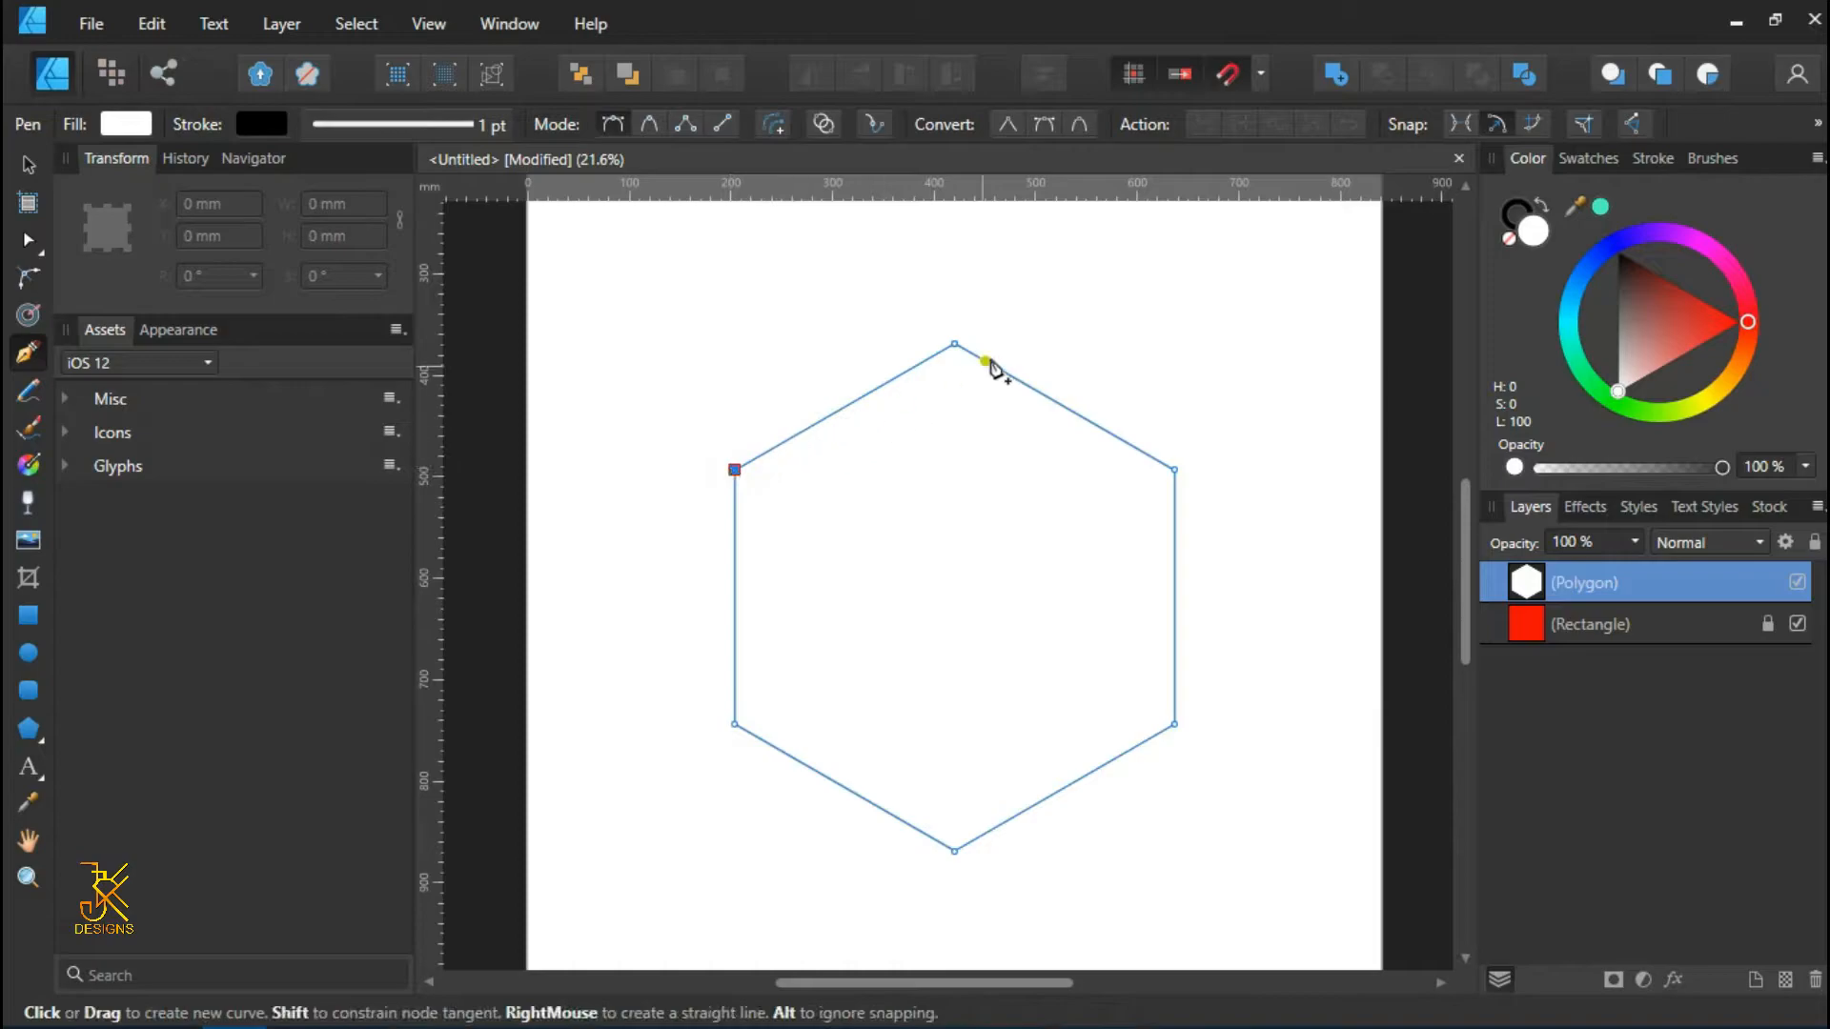
pyautogui.click(955, 348)
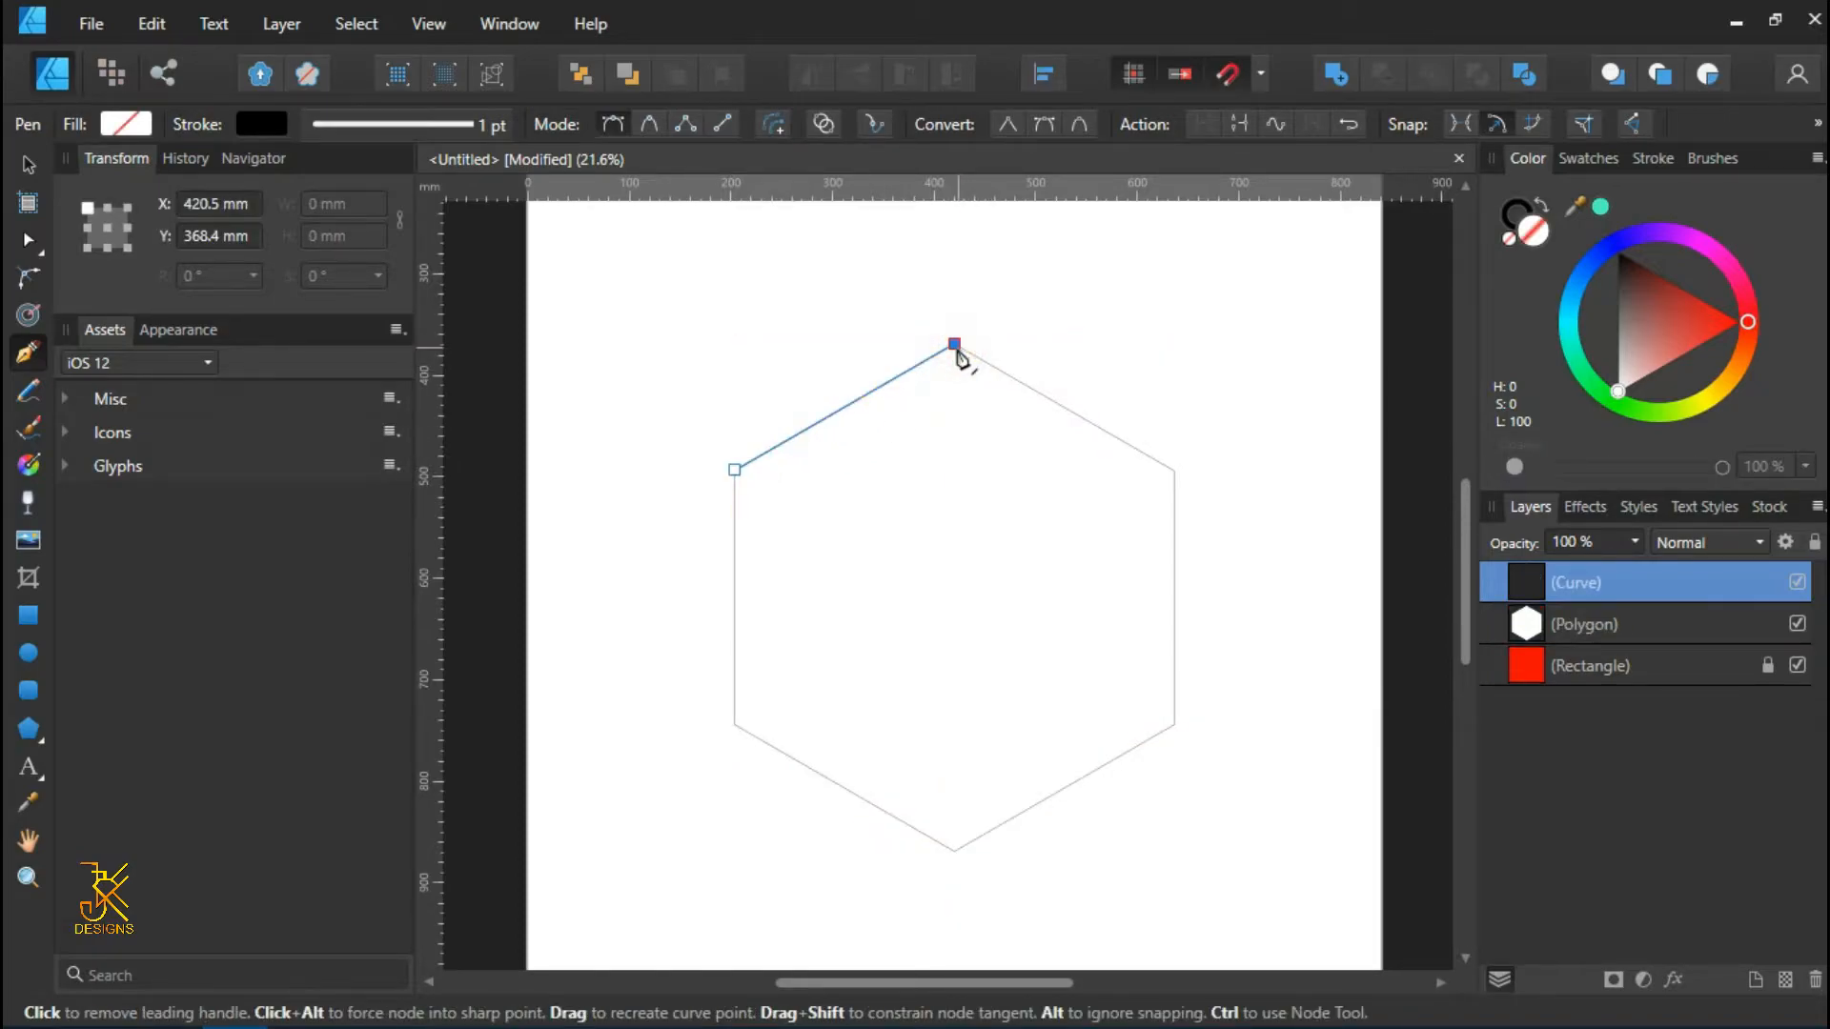
pyautogui.click(1174, 473)
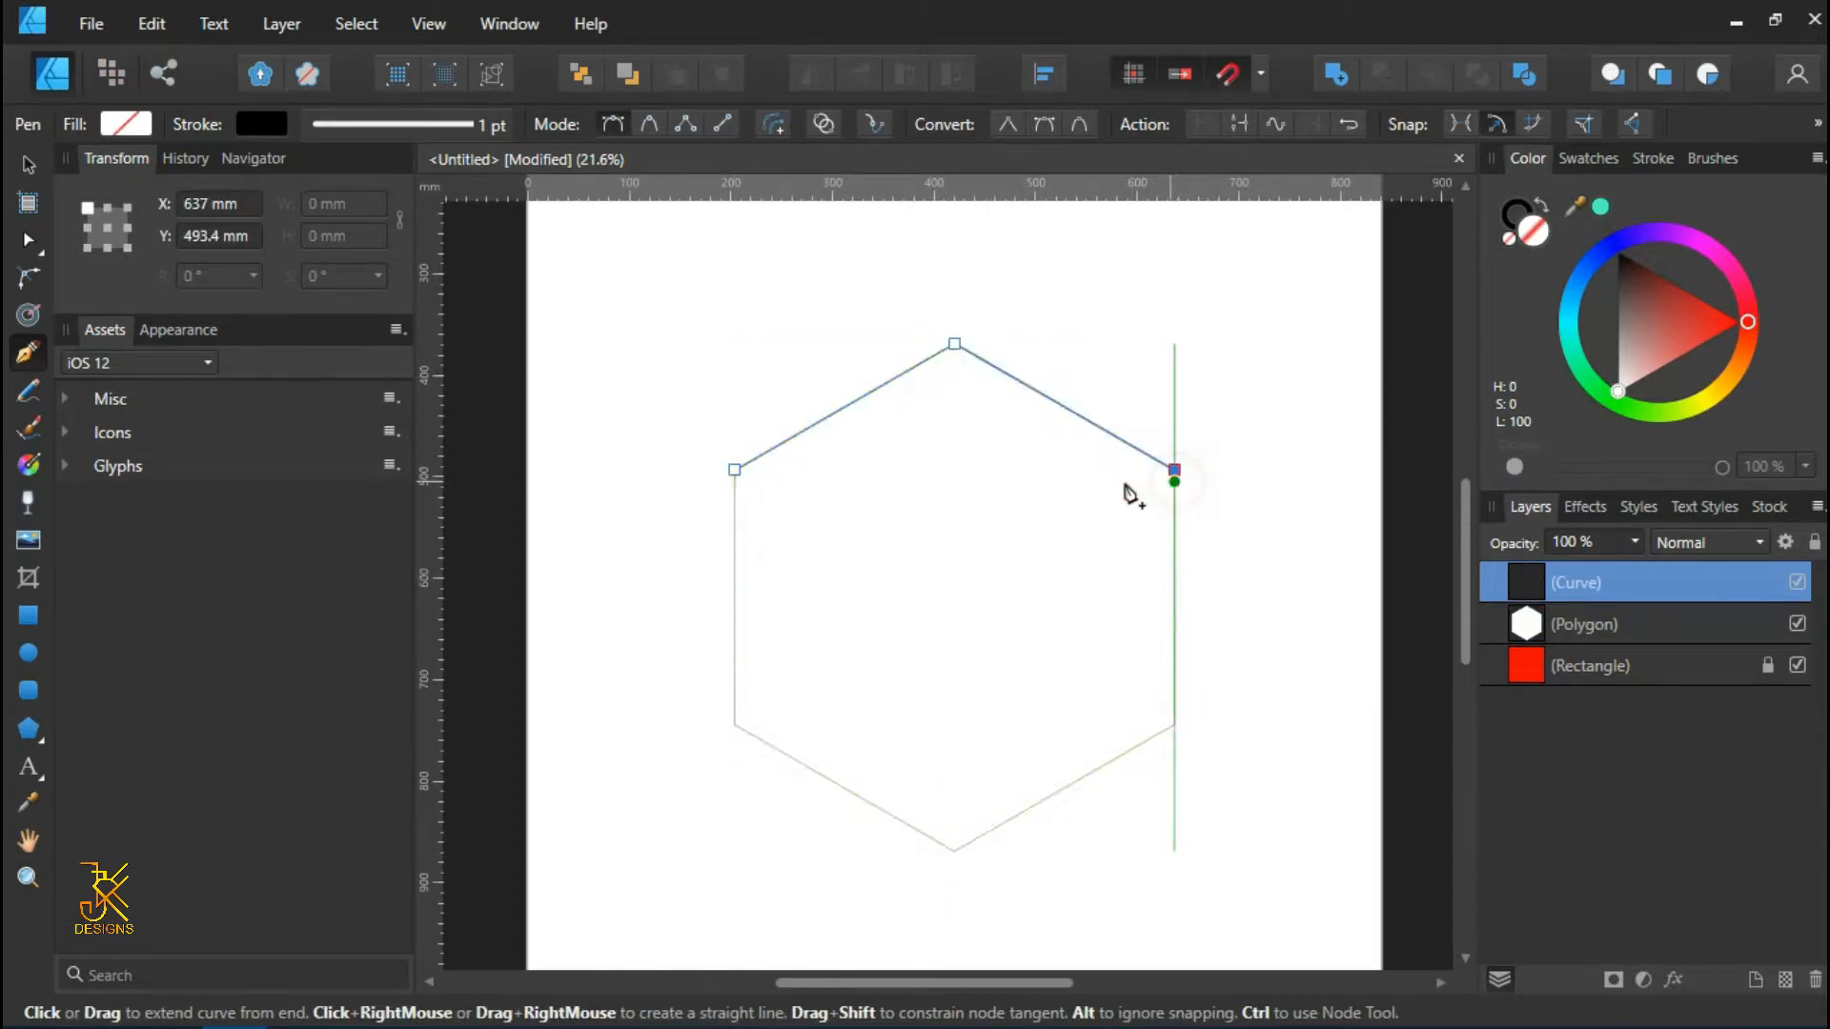
pyautogui.click(734, 468)
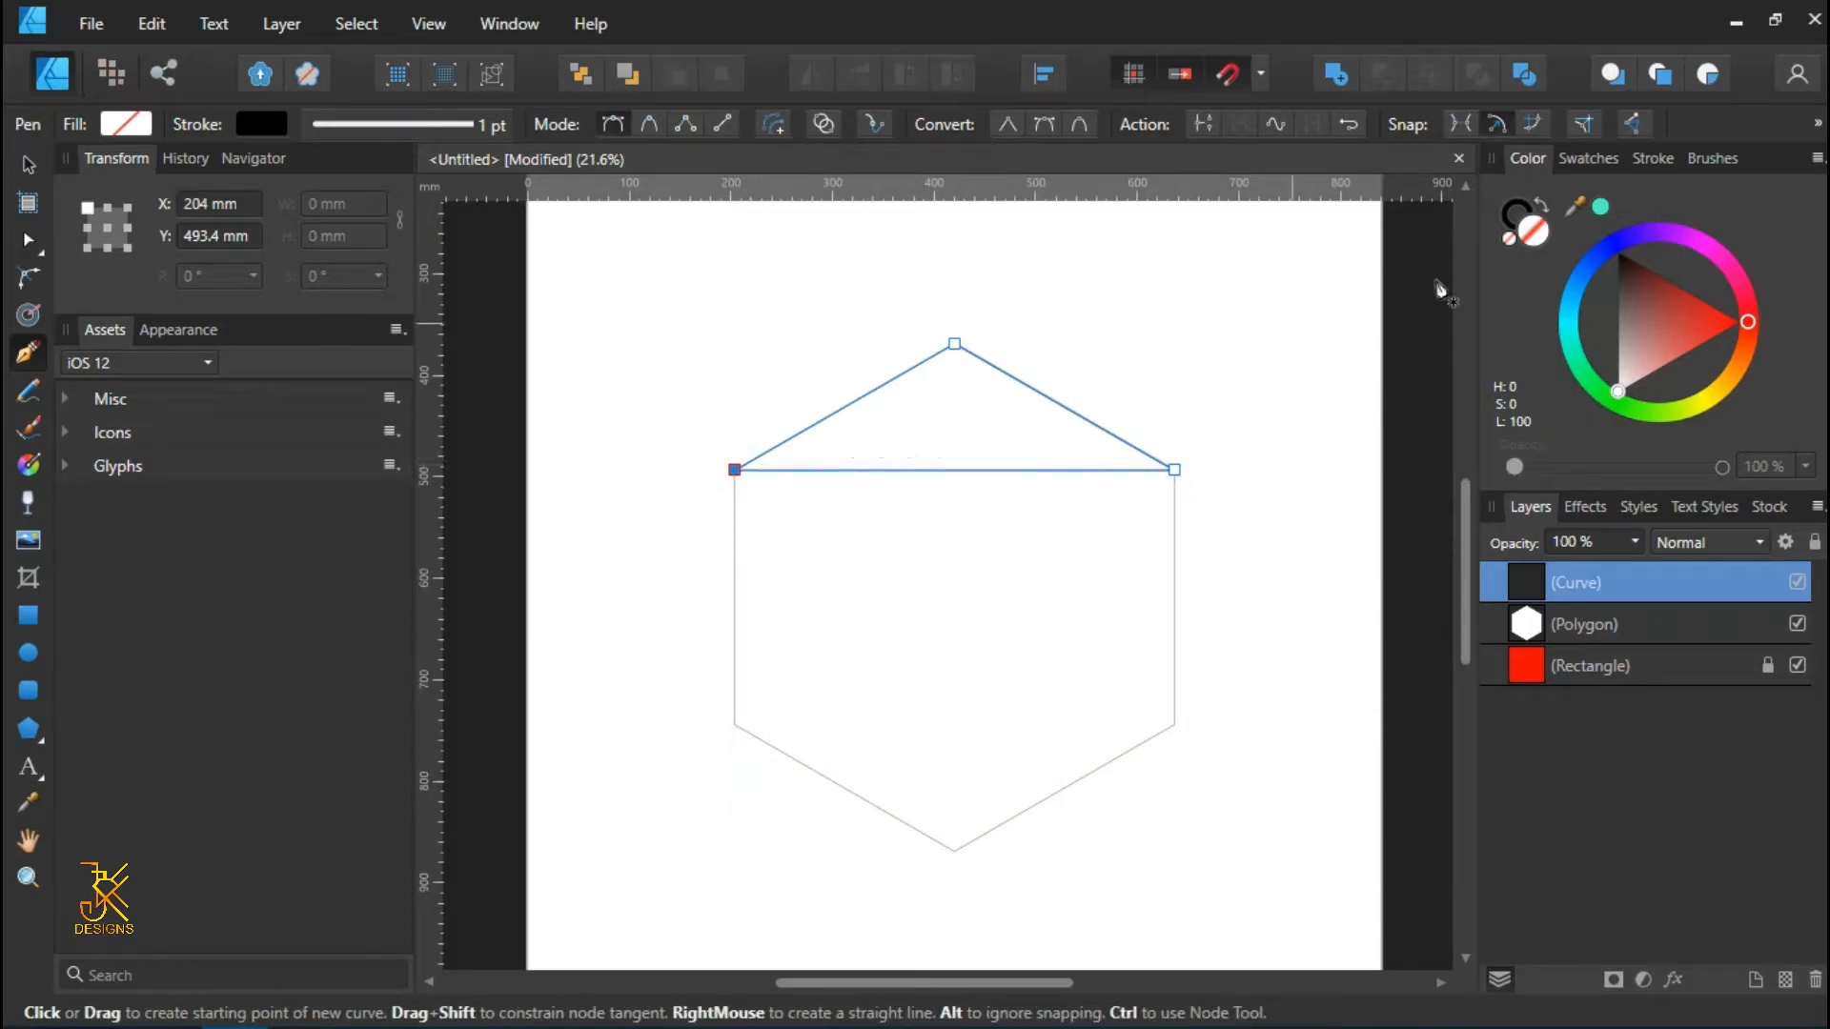
pyautogui.scroll(3)
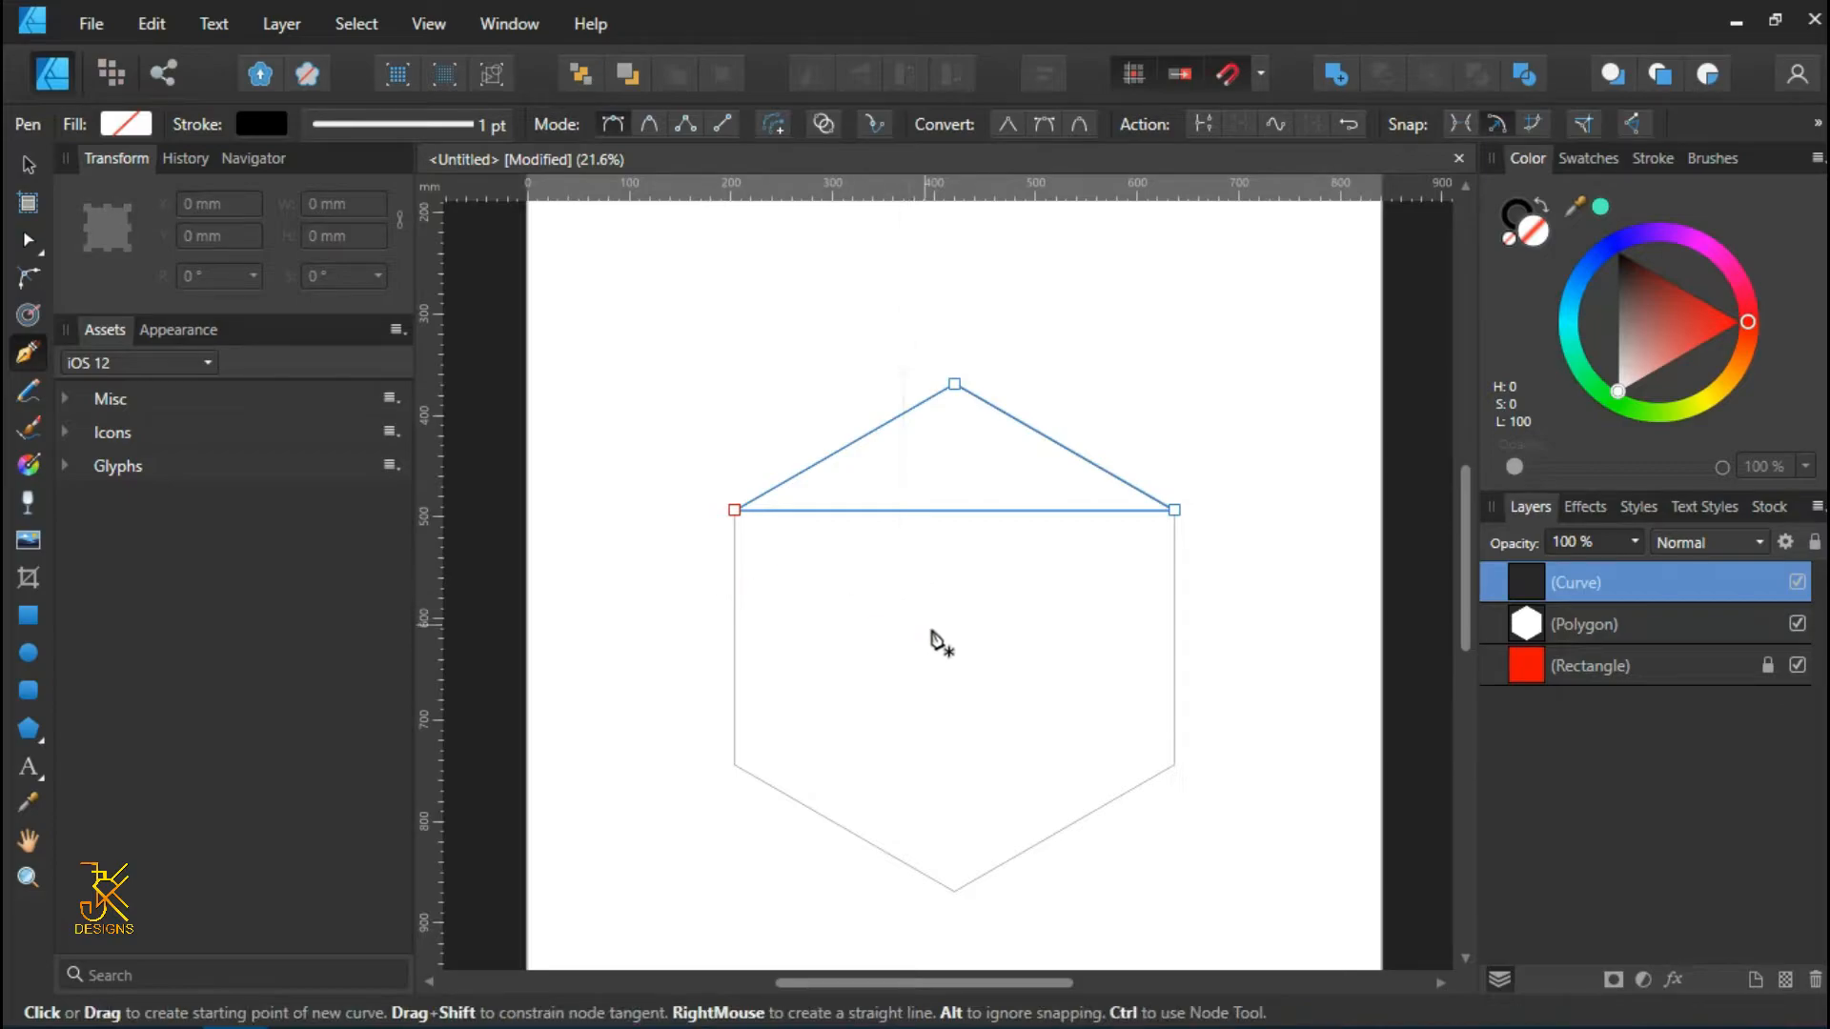
# - Trace closed corner-to-corner triangles on the hexagon's right, bottom and left sides
pyautogui.click(955, 384)
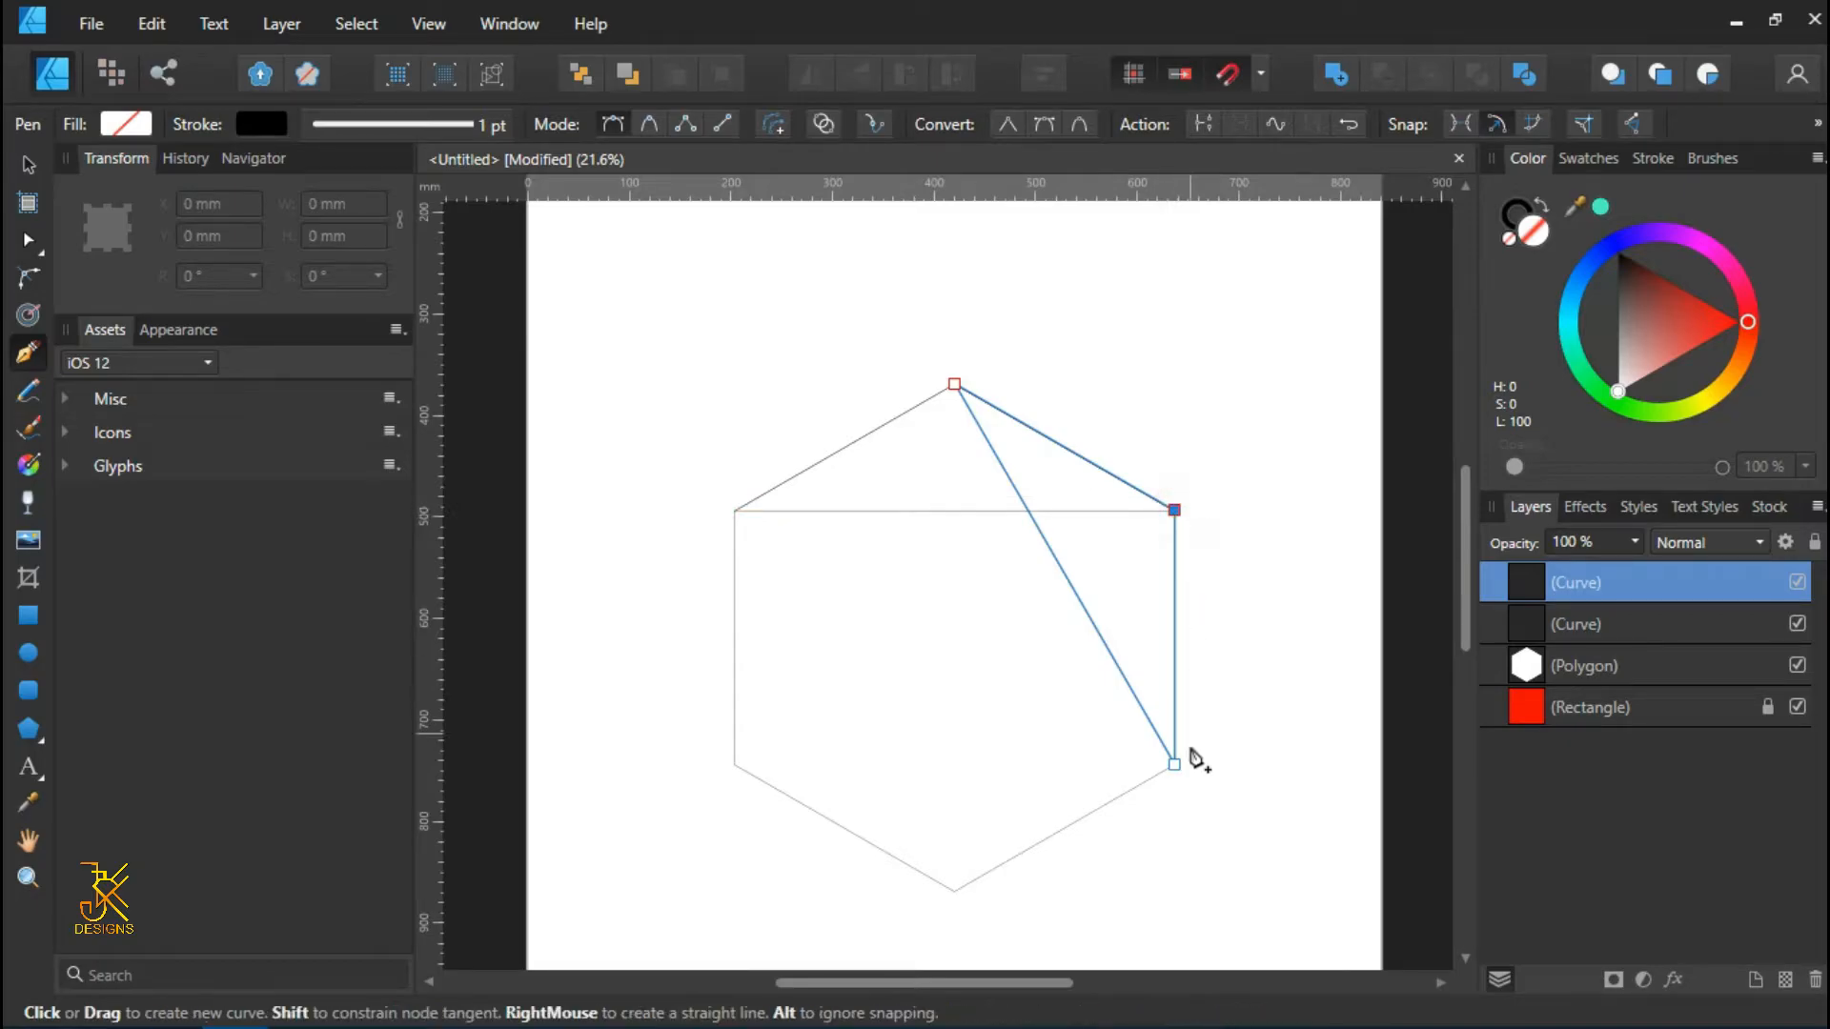
pyautogui.click(953, 893)
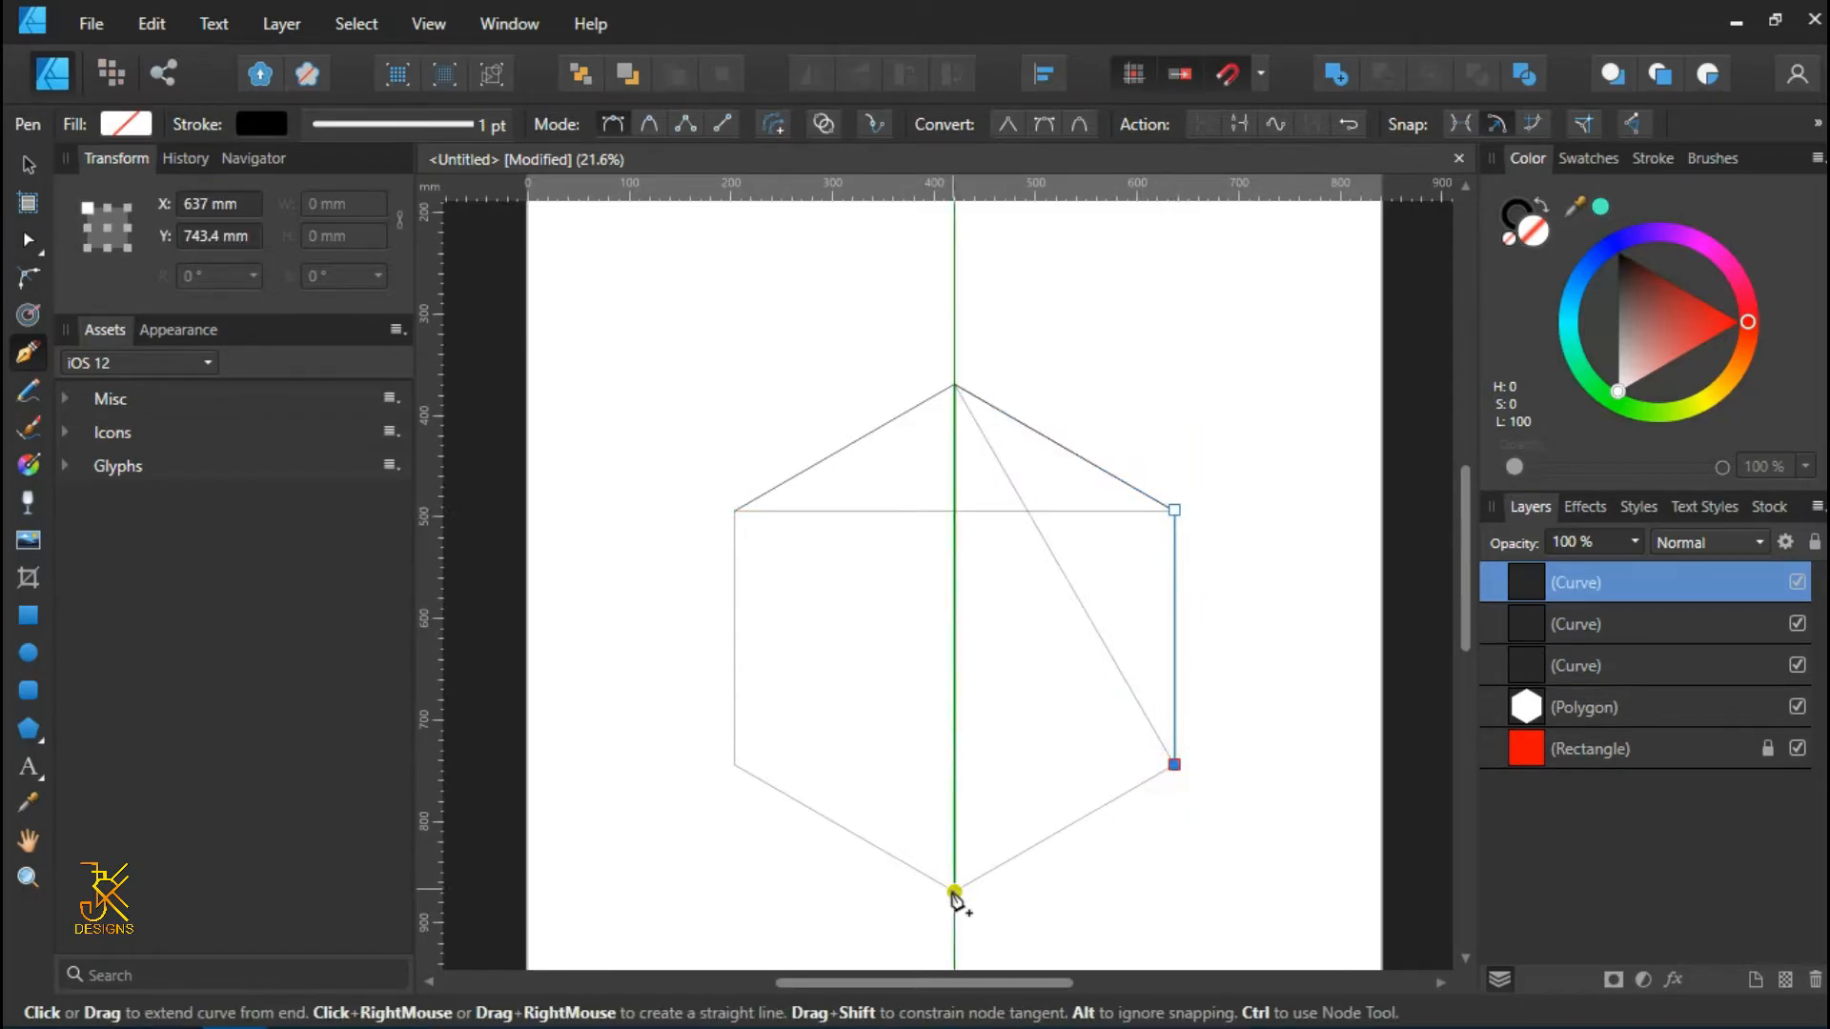
pyautogui.click(953, 890)
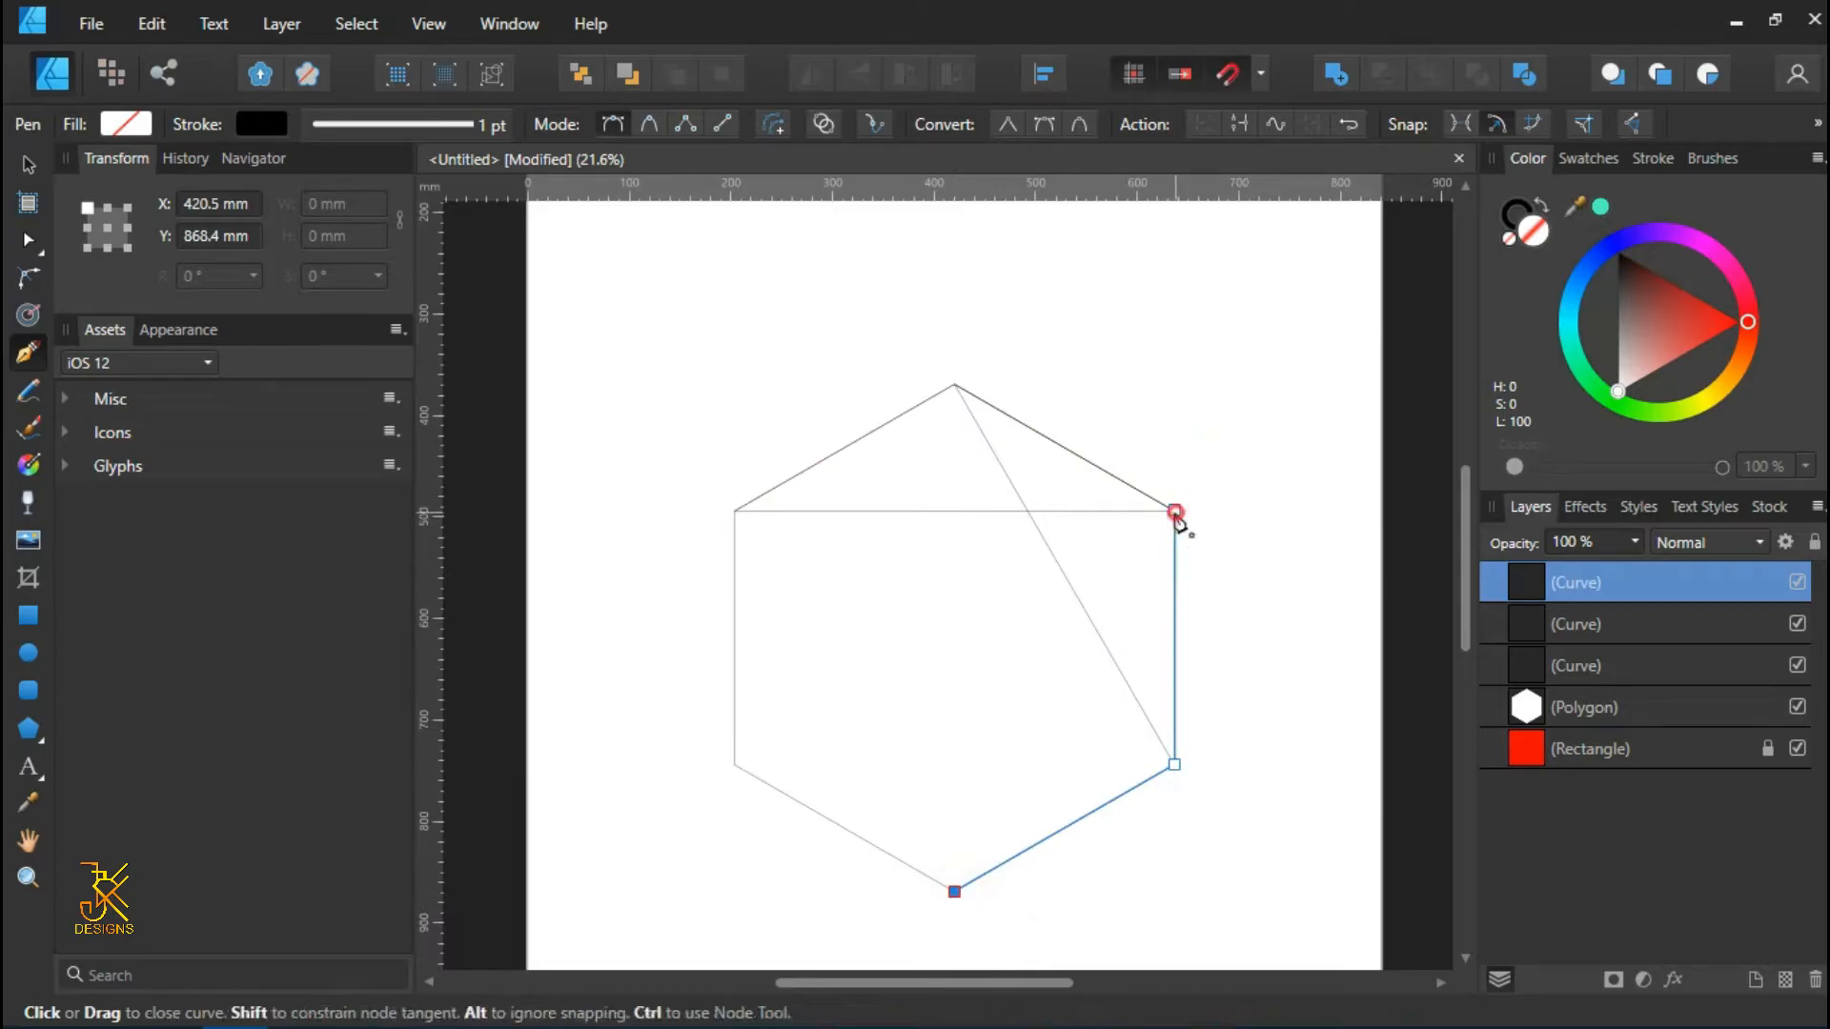
pyautogui.click(1175, 511)
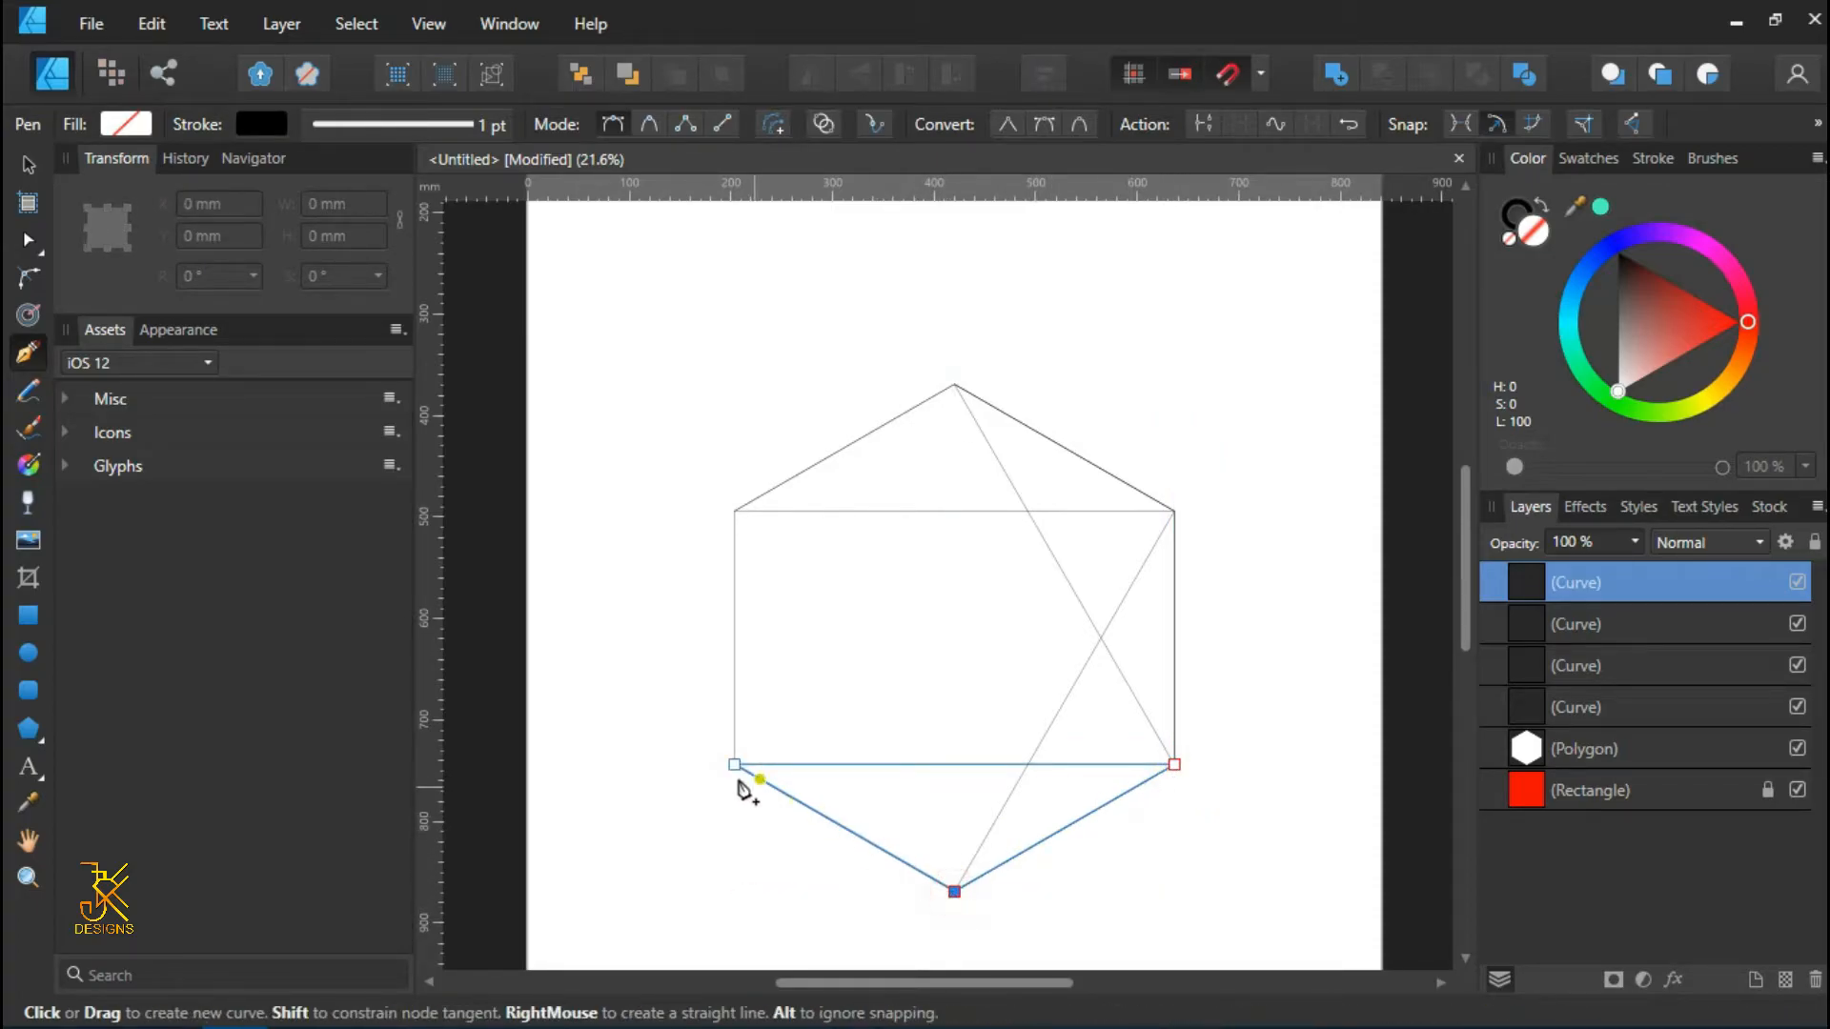
pyautogui.click(734, 510)
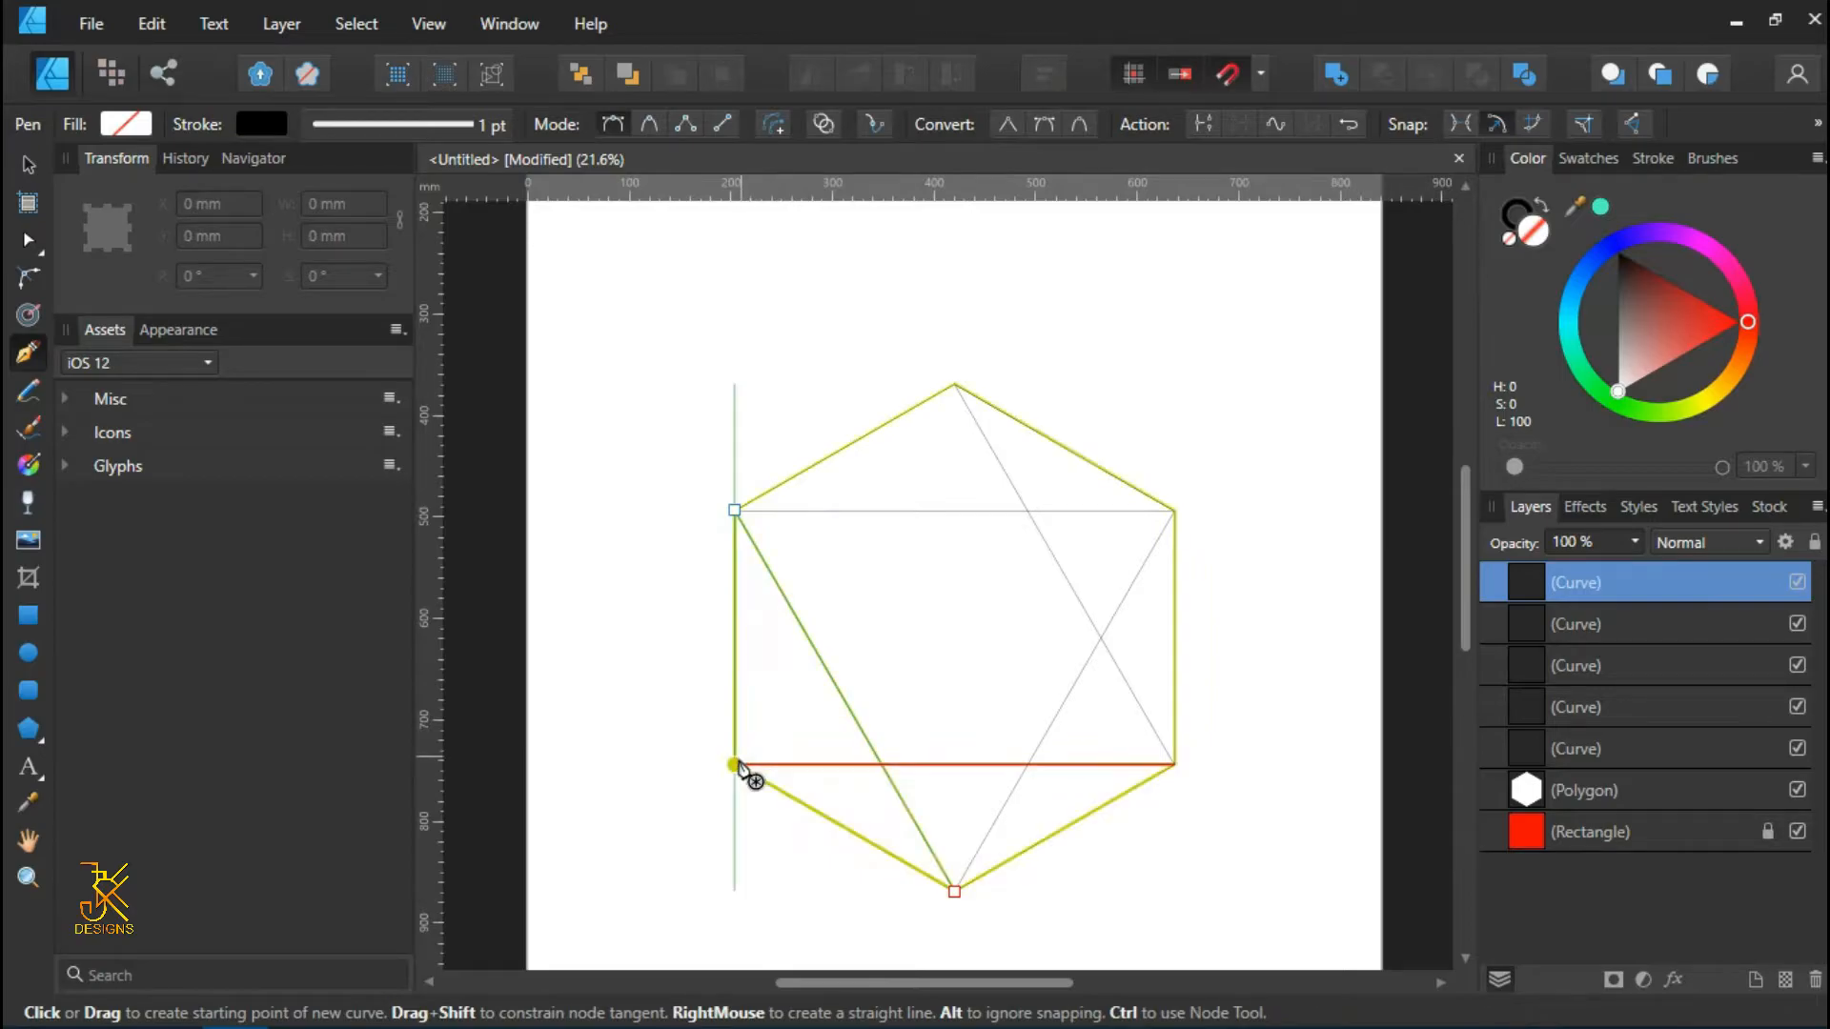
pyautogui.click(733, 510)
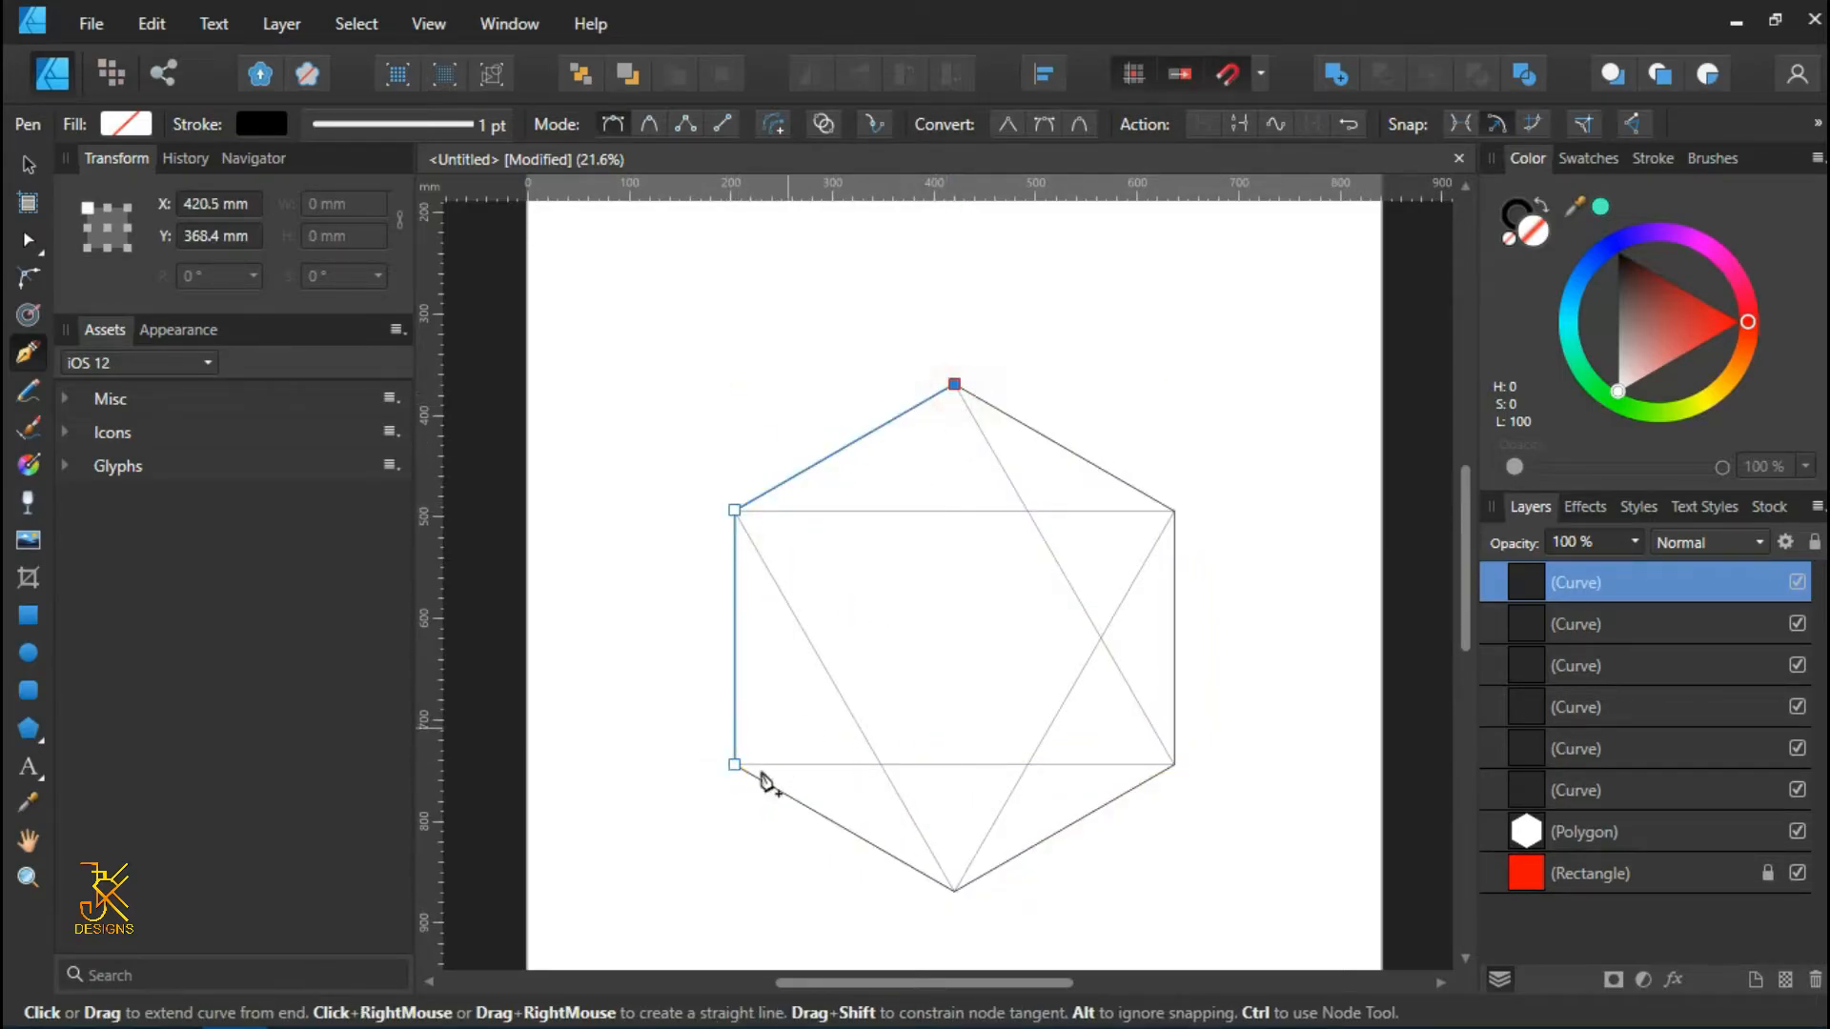
pyautogui.click(734, 766)
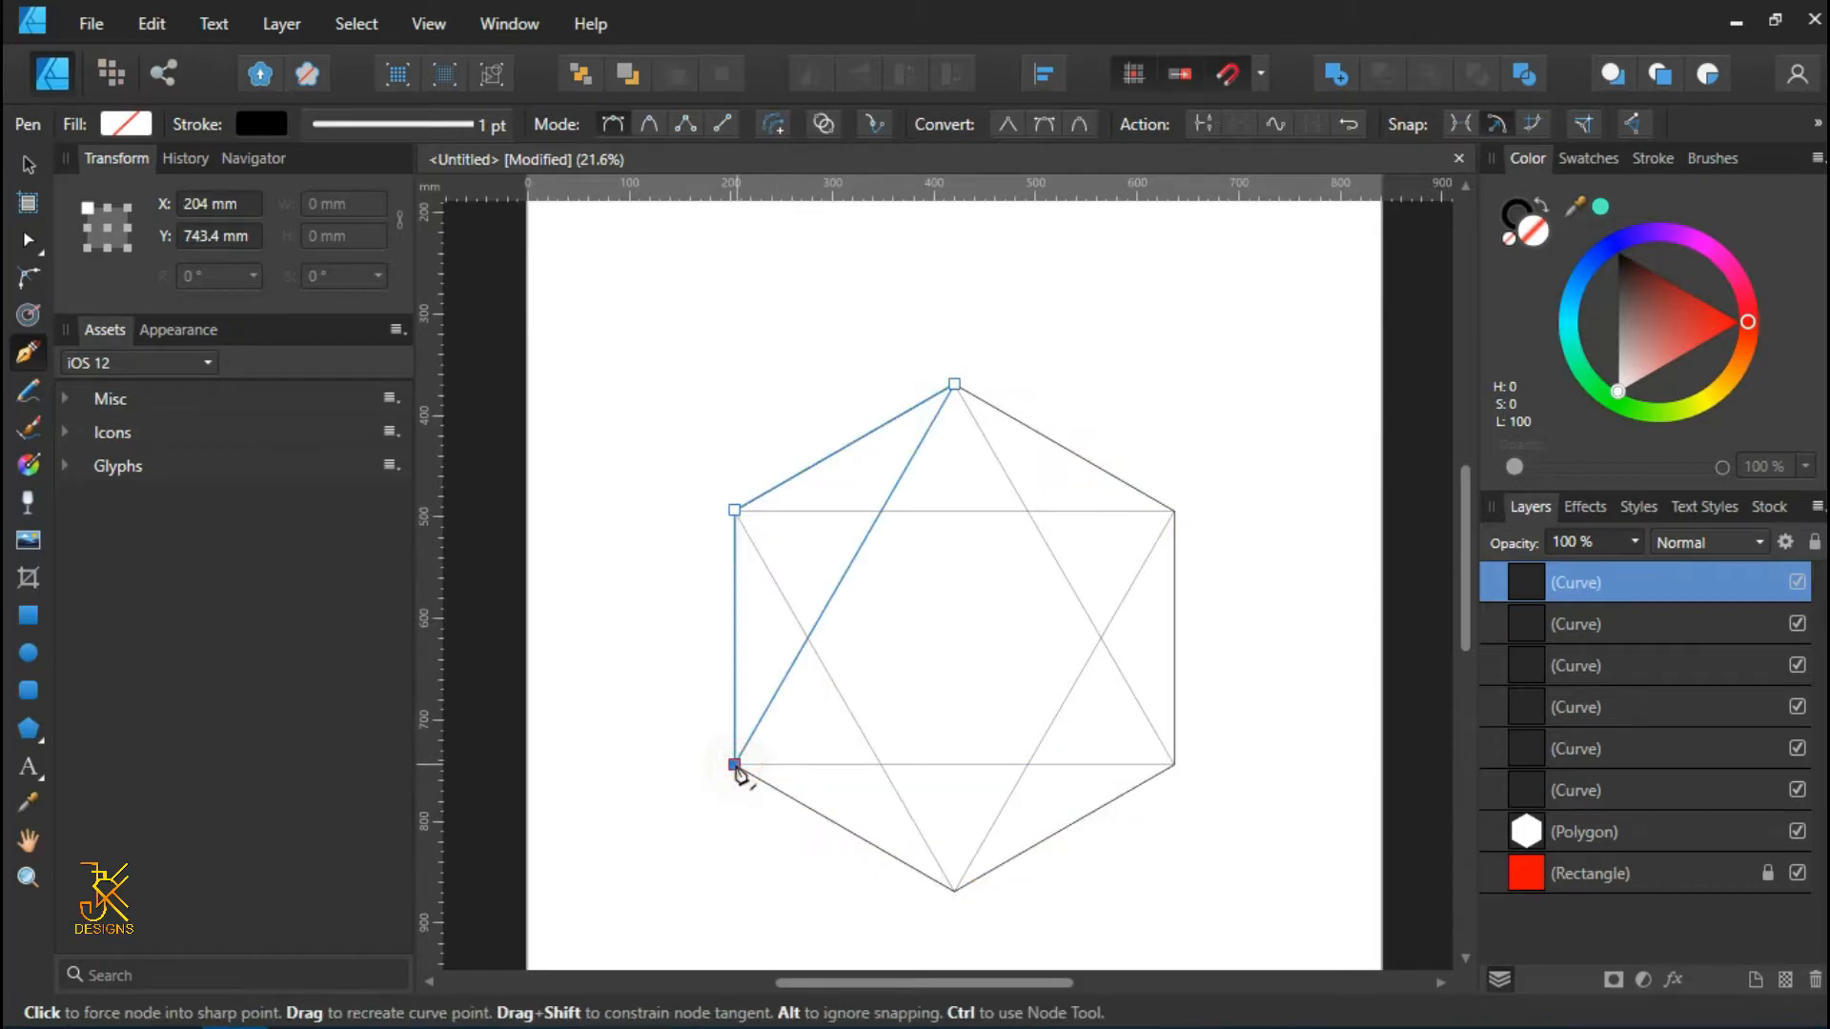
pyautogui.click(733, 764)
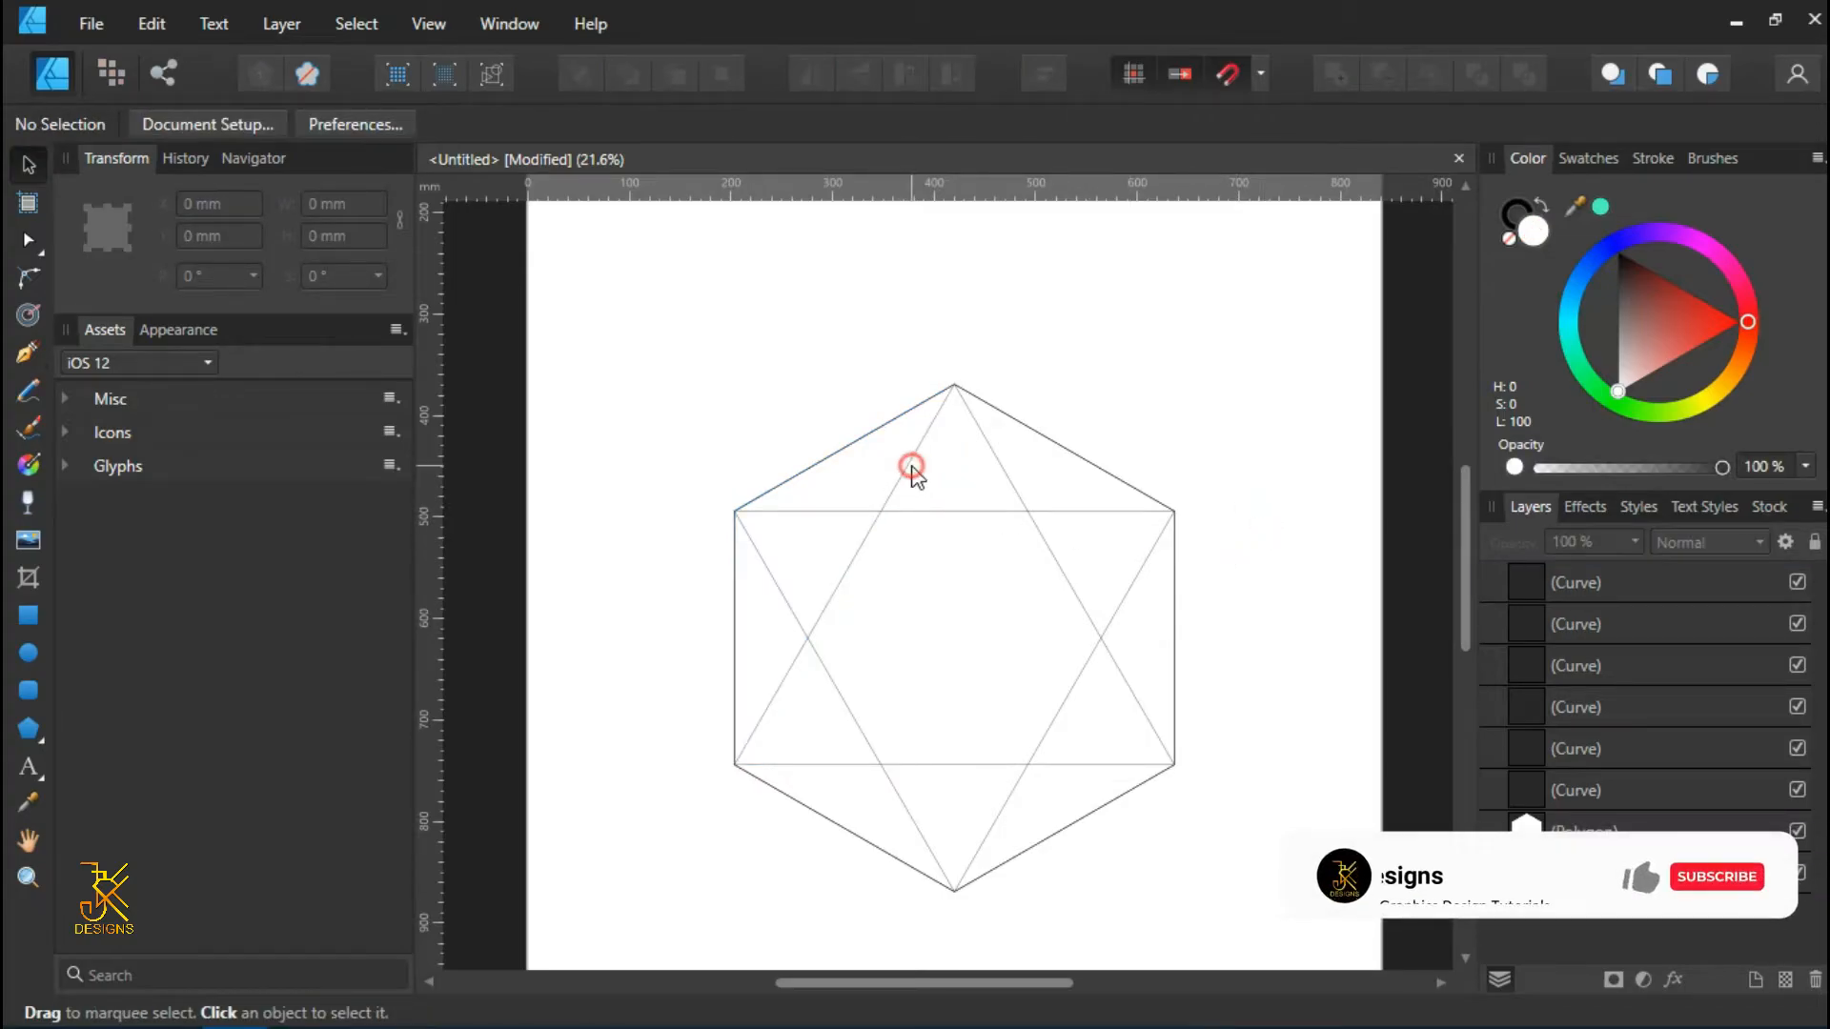
# - Fill the upper-left triangle red, then select all the hexagon pieces
pyautogui.click(914, 467)
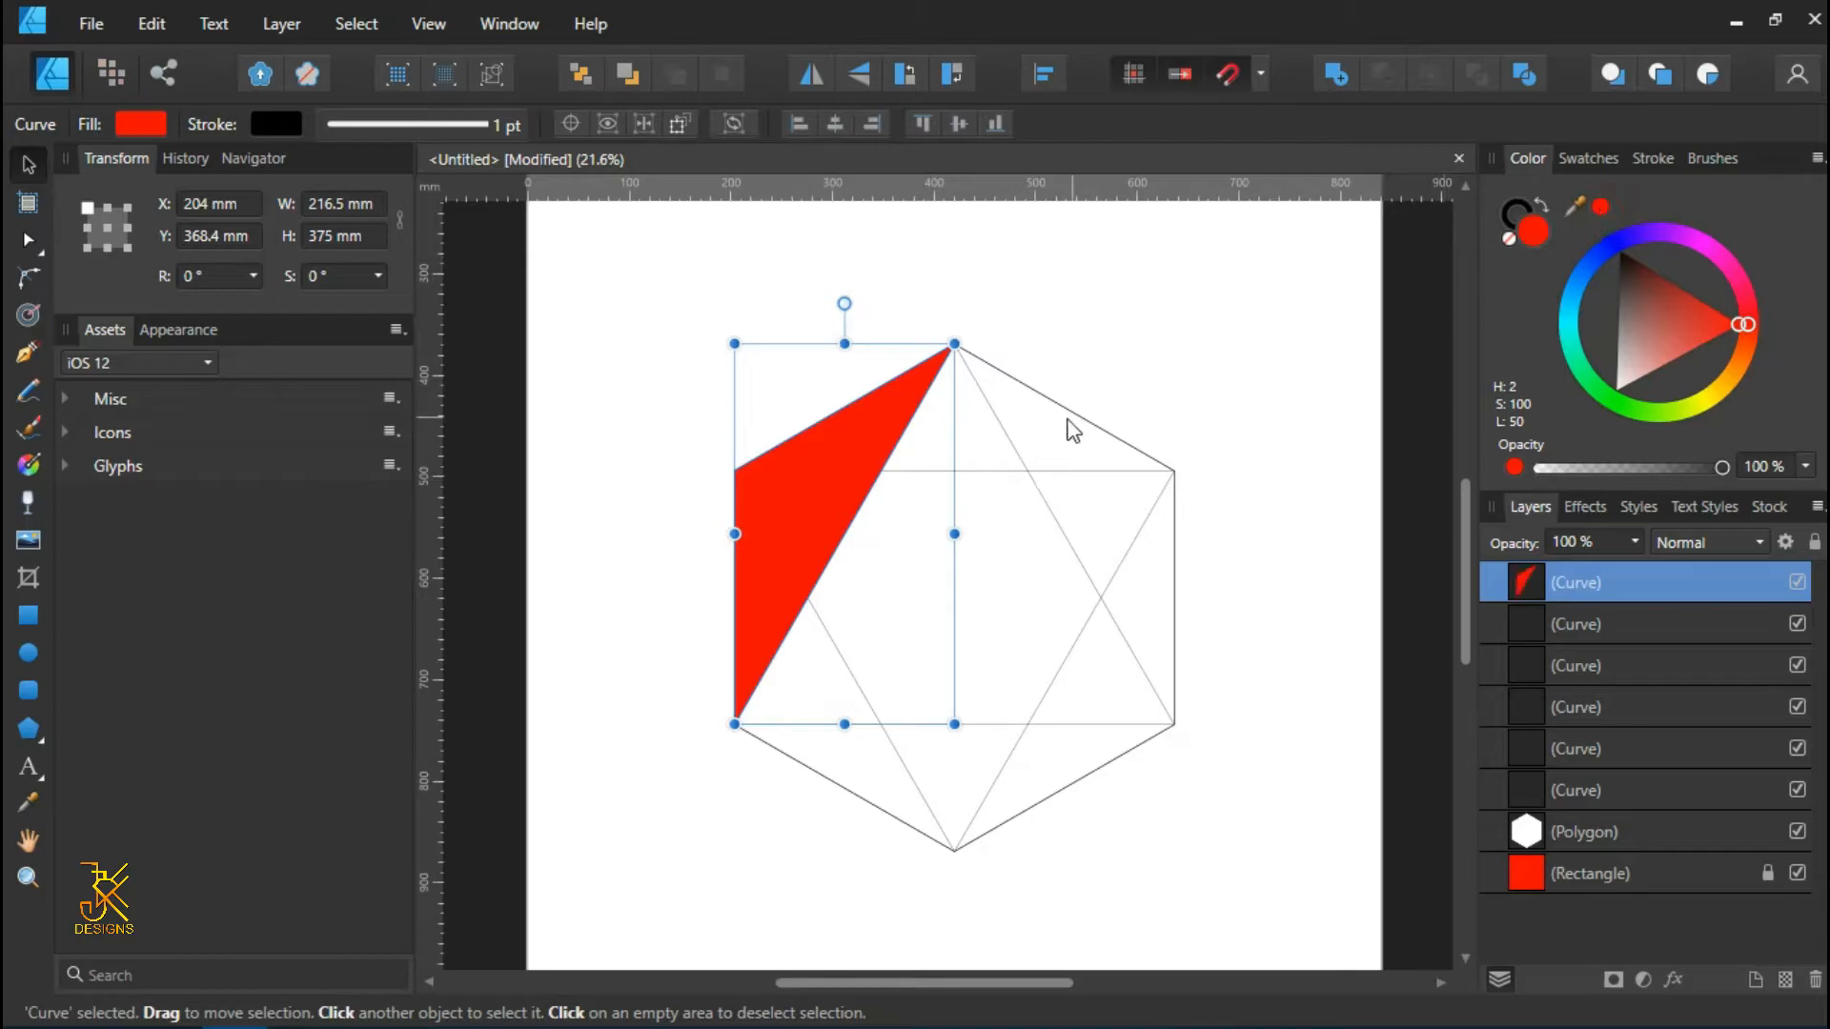
pyautogui.moveTo(1134, 457)
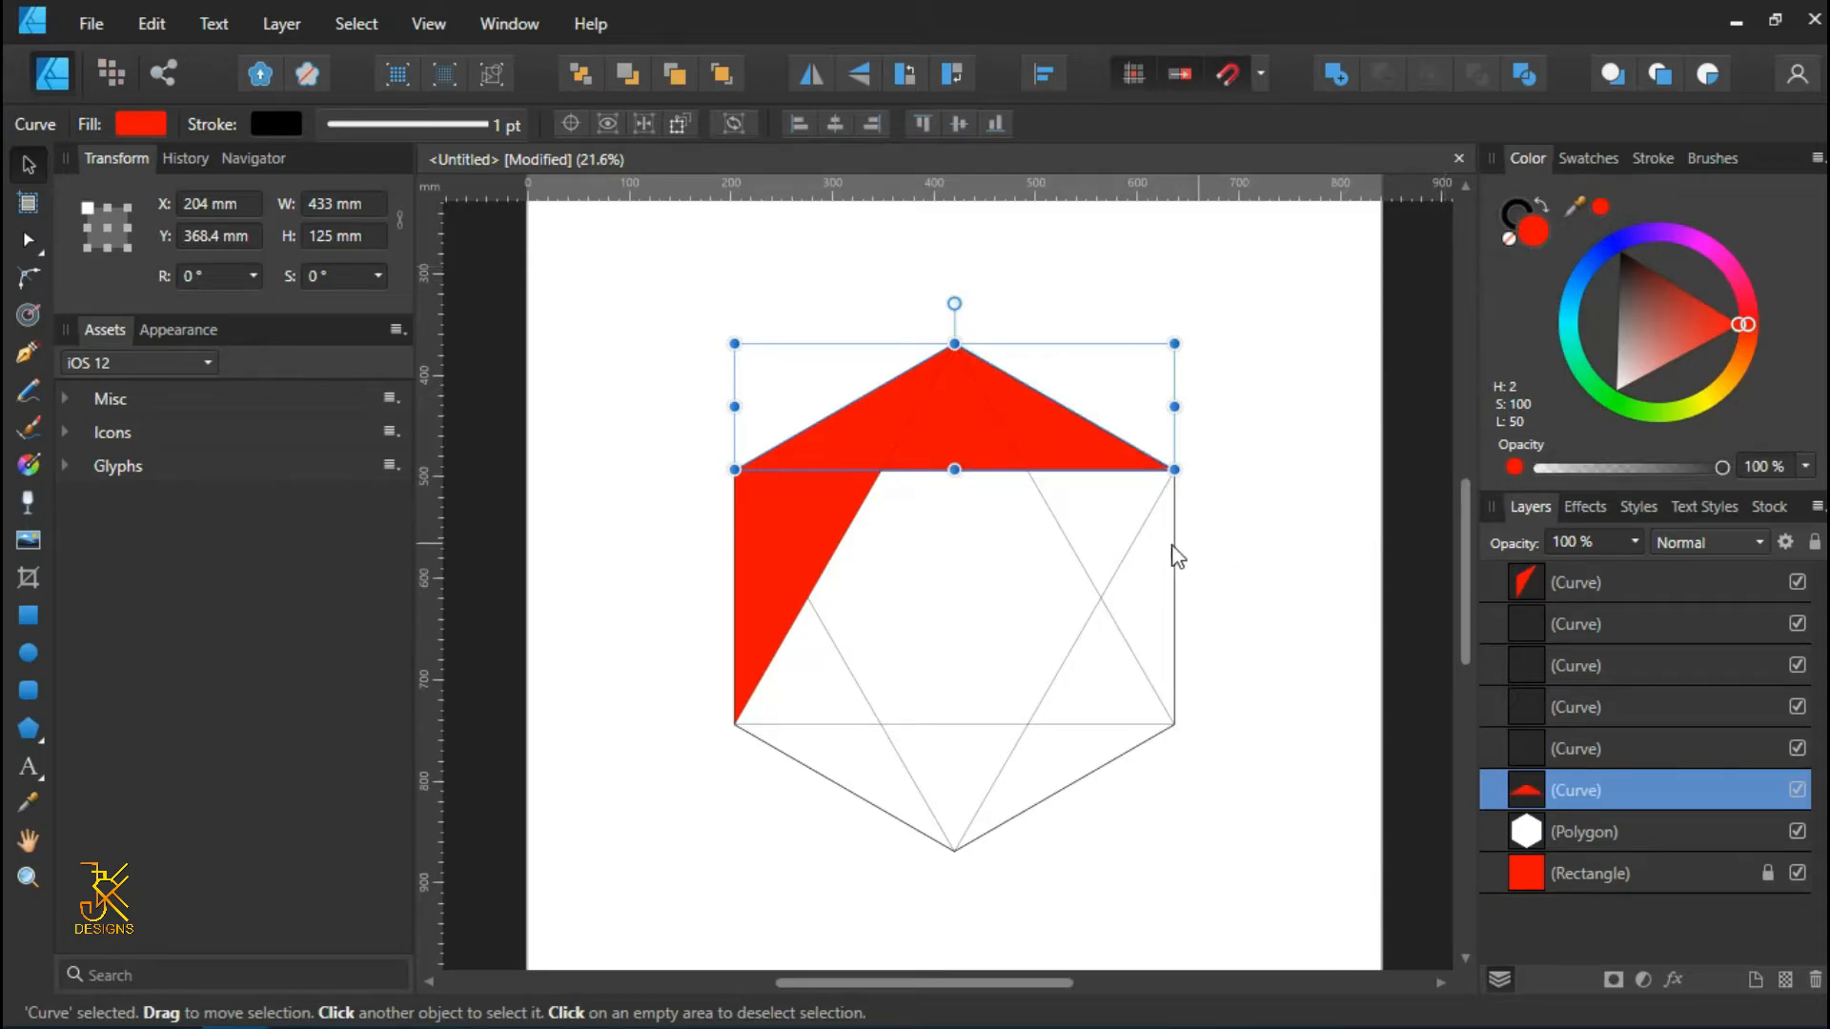
pyautogui.click(615, 253)
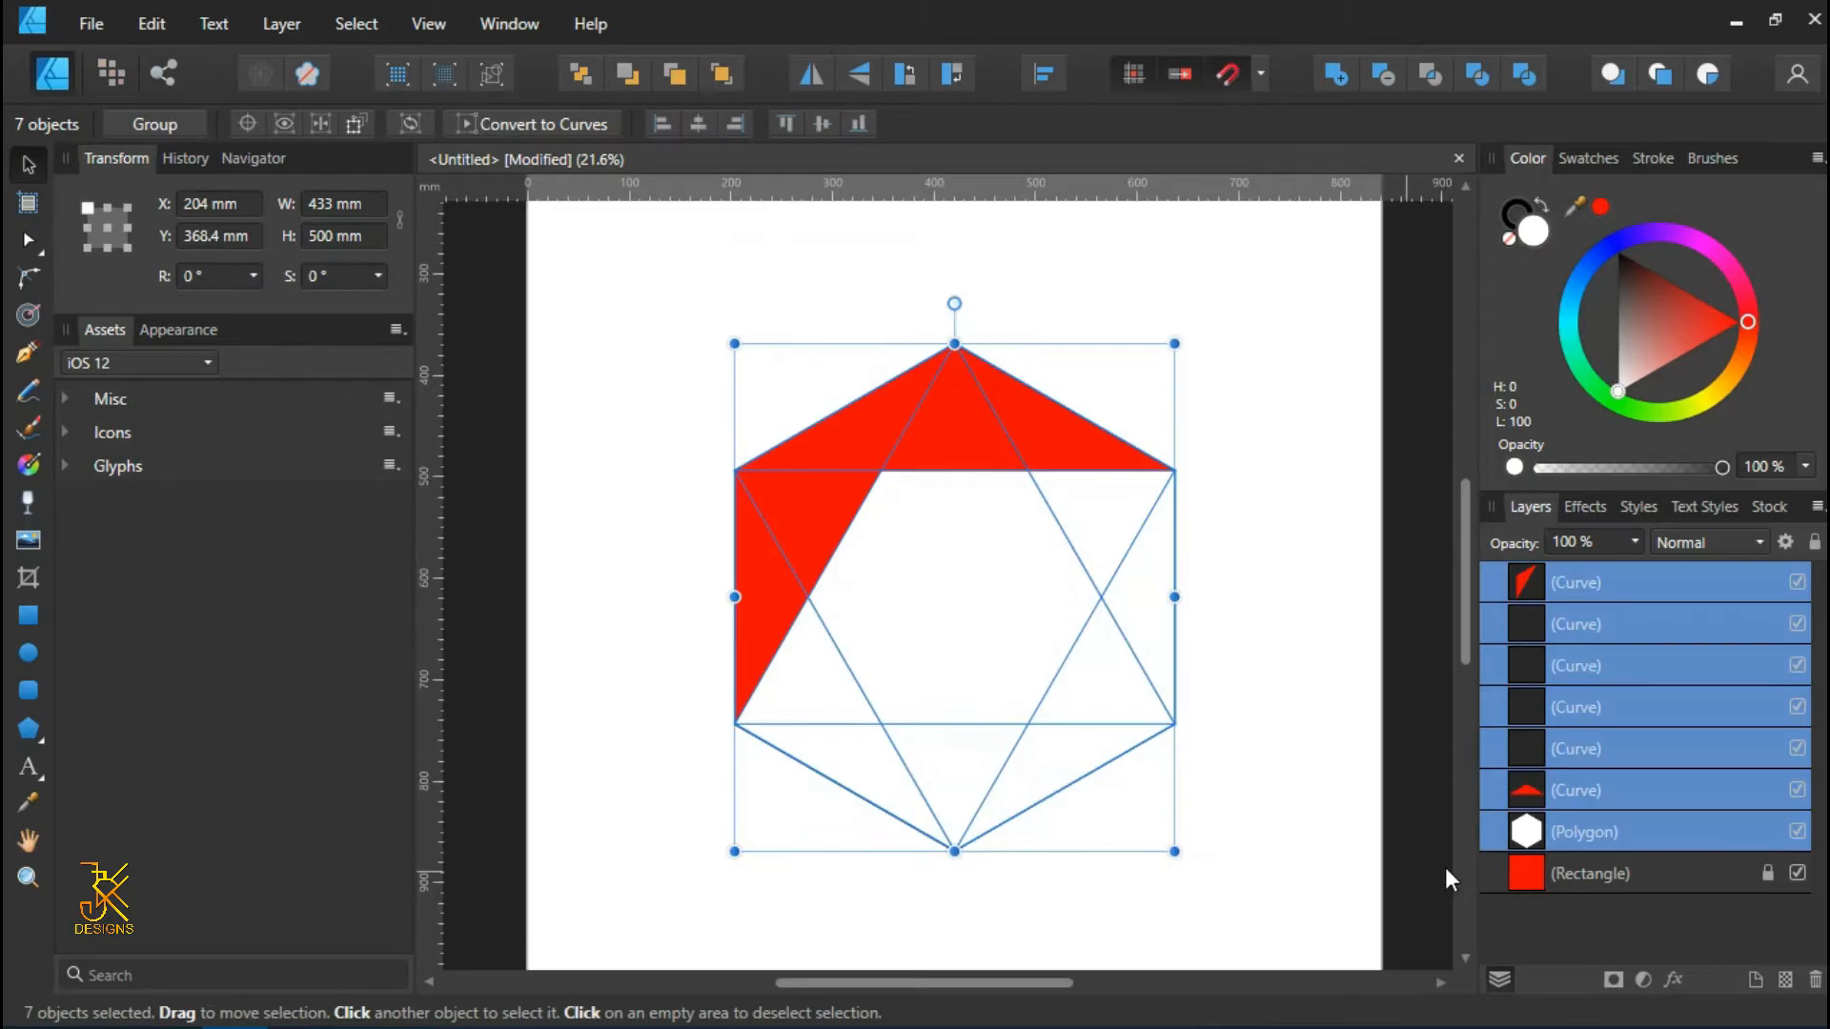
pyautogui.moveTo(1620, 841)
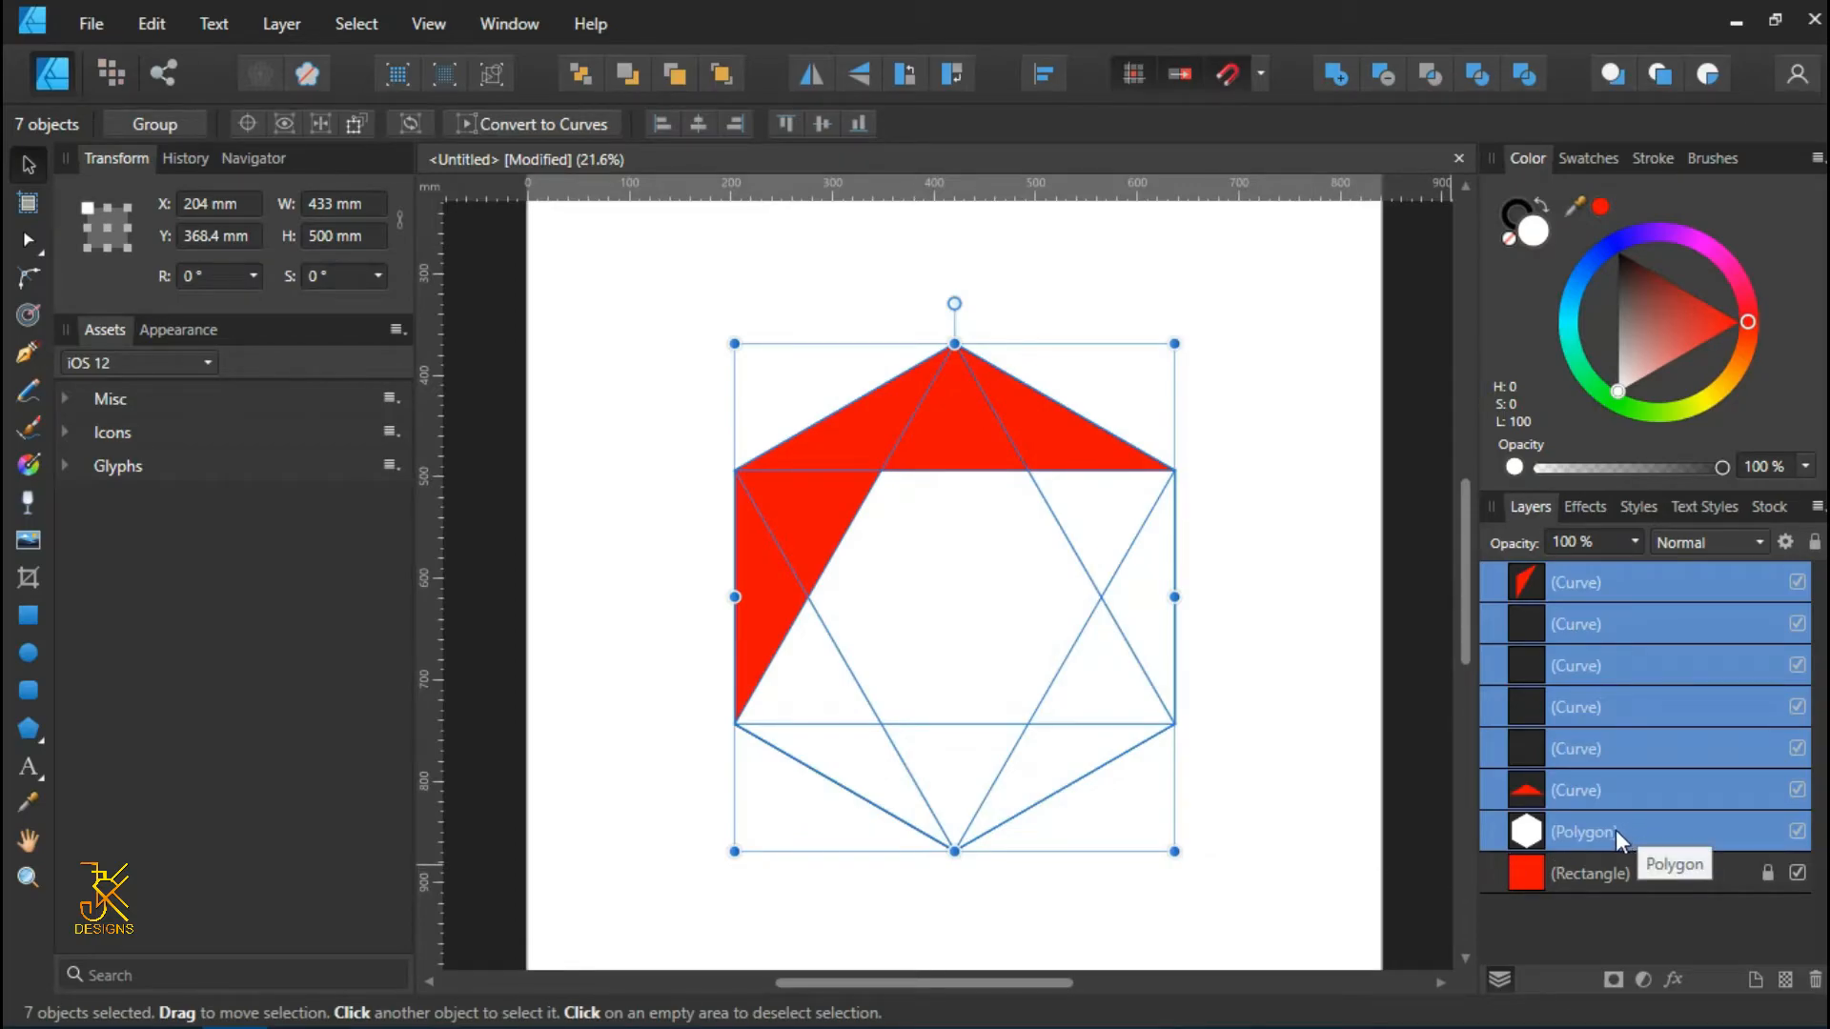
# - Exclude the center hexagon, give the six triangles red fill and 0 pt stroke, then deselect
pyautogui.click(1582, 832)
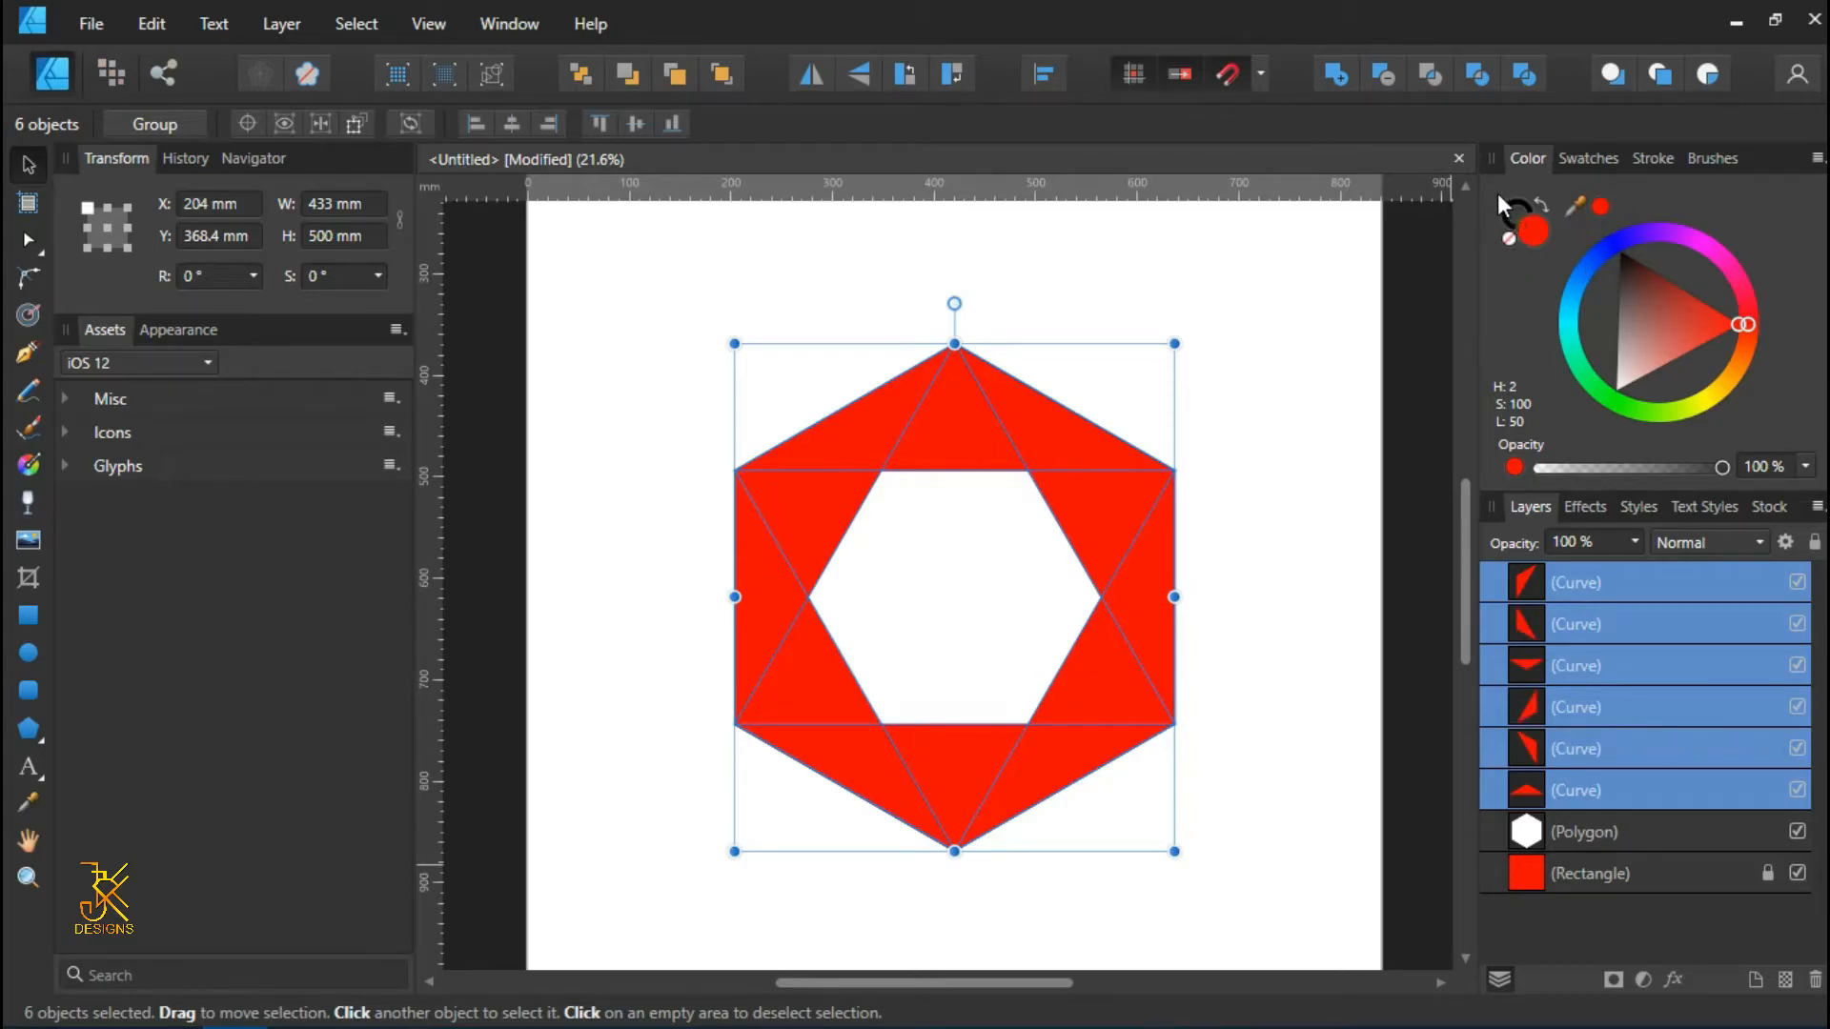
pyautogui.click(1652, 157)
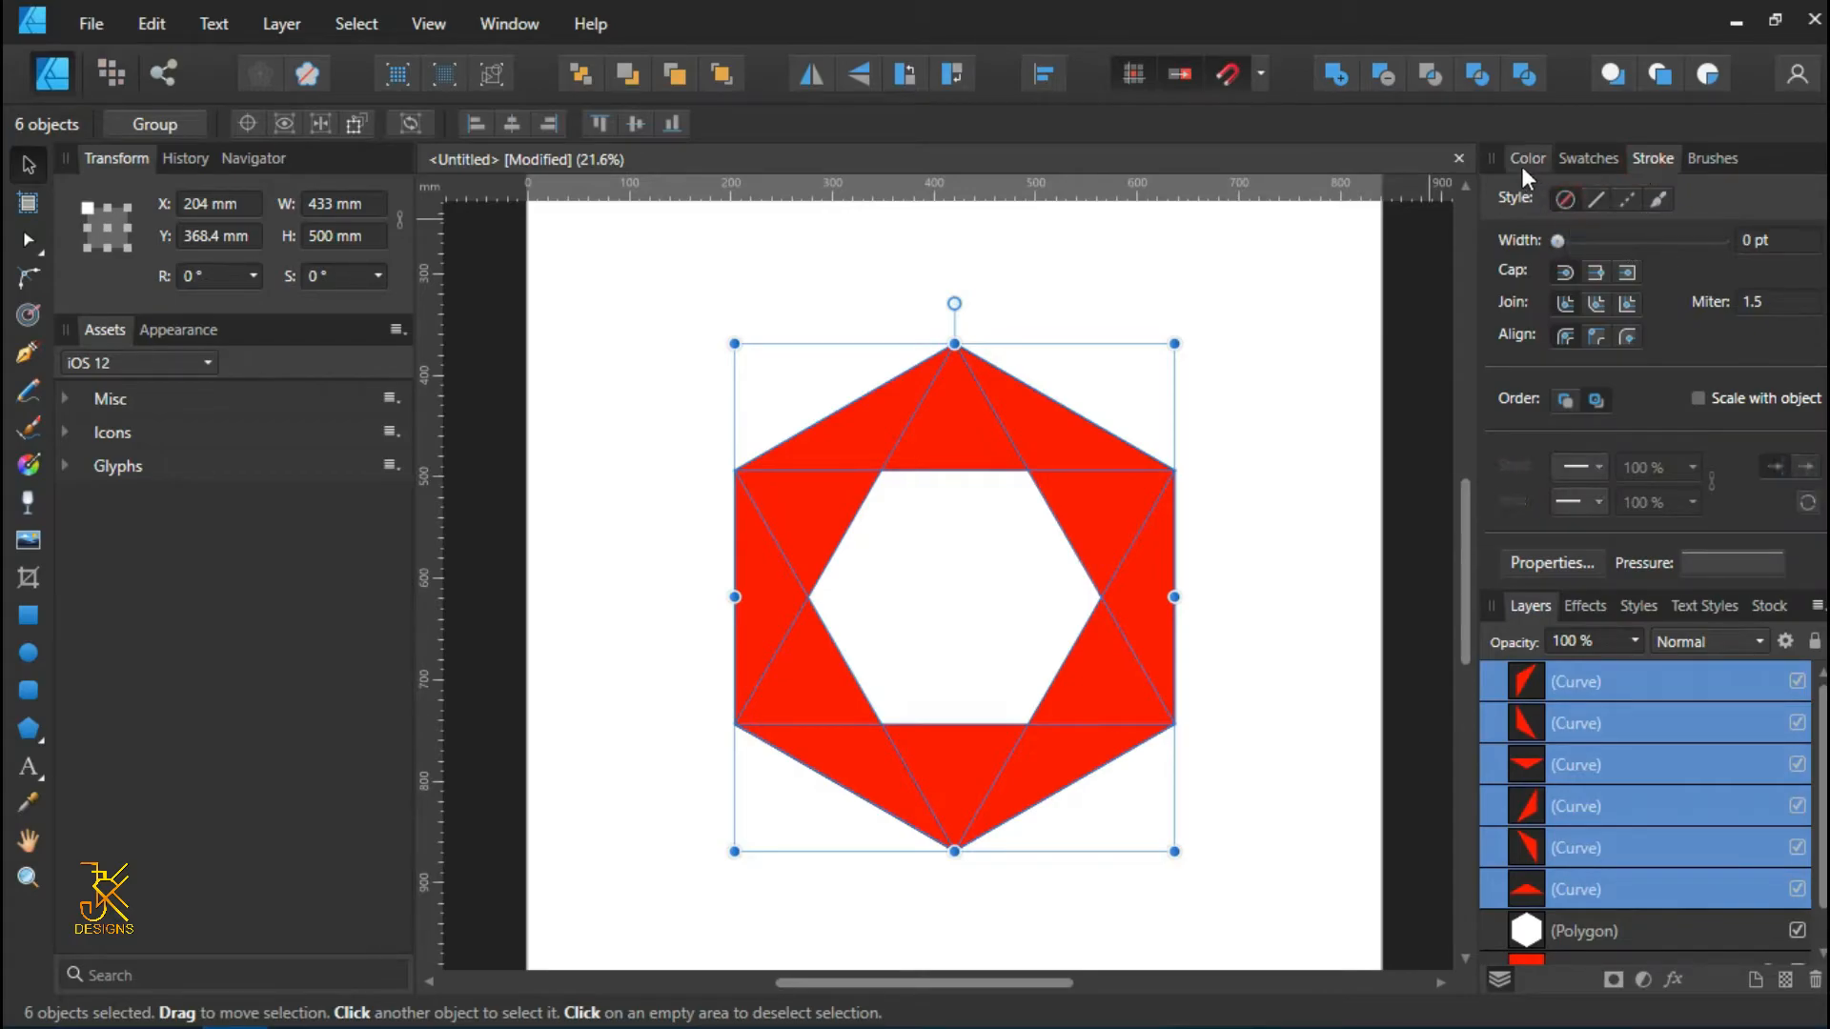
pyautogui.click(1527, 158)
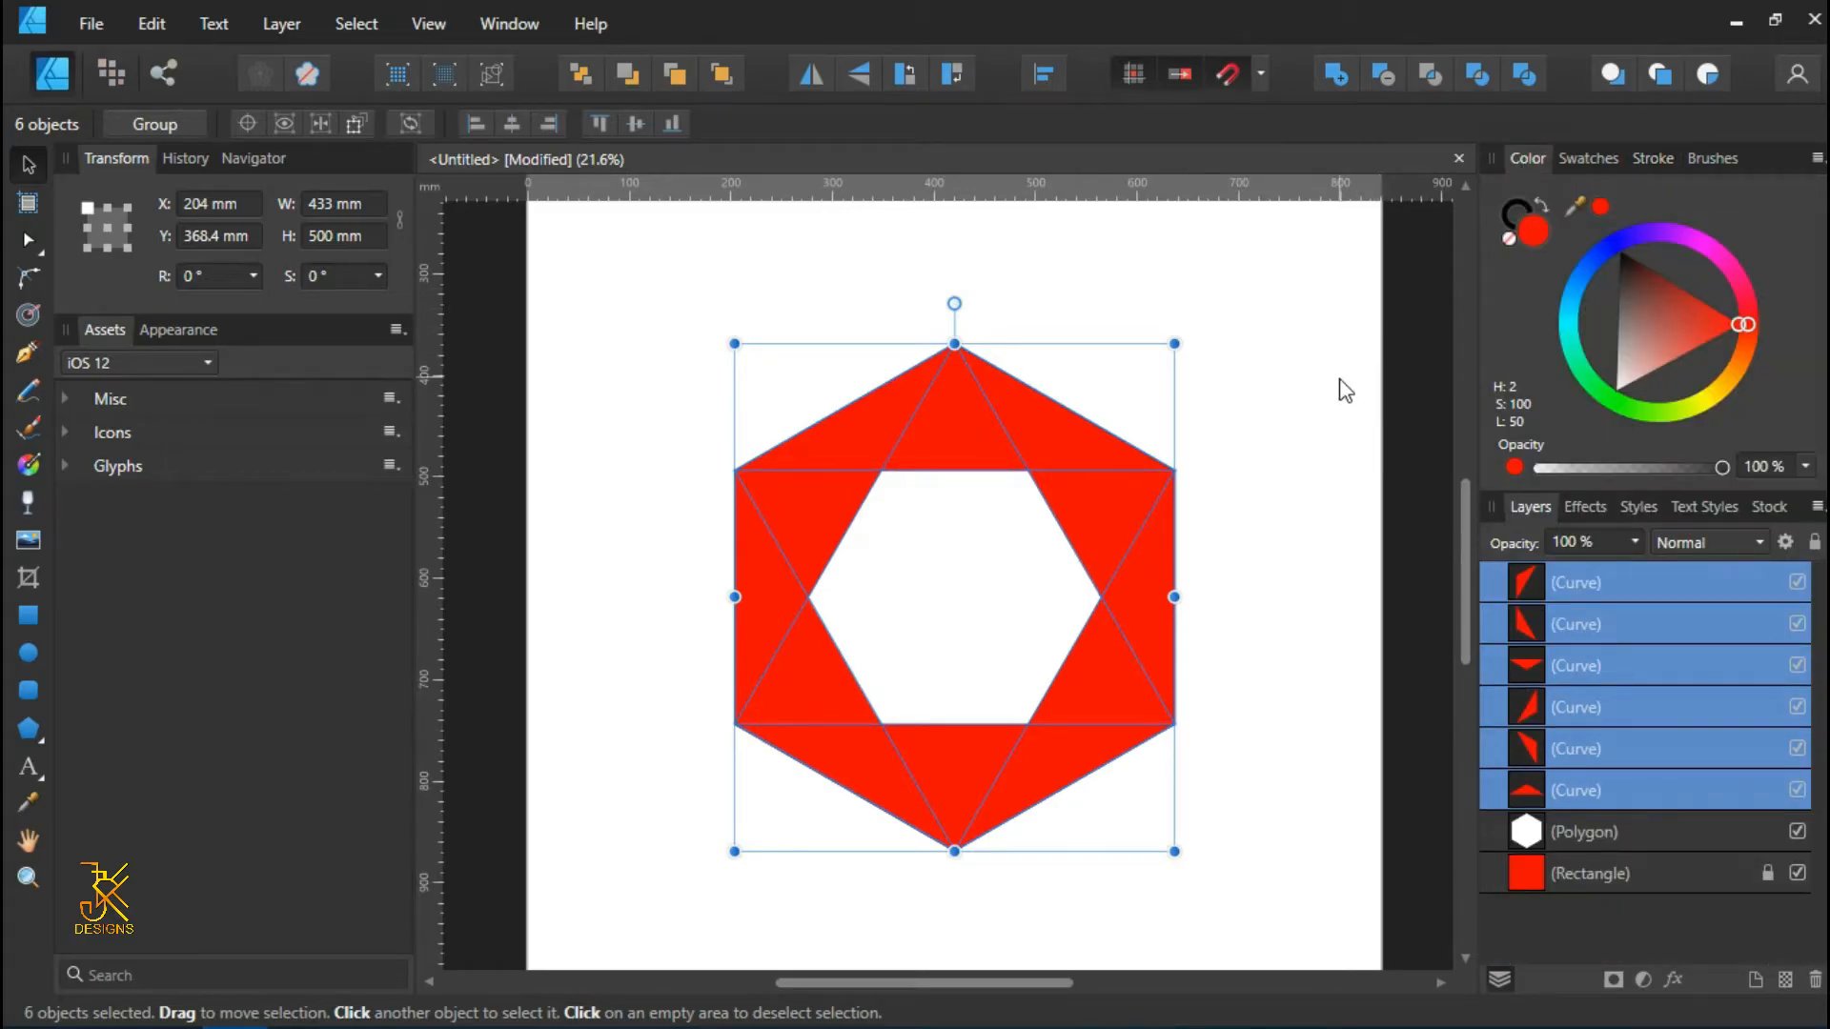
pyautogui.click(1610, 831)
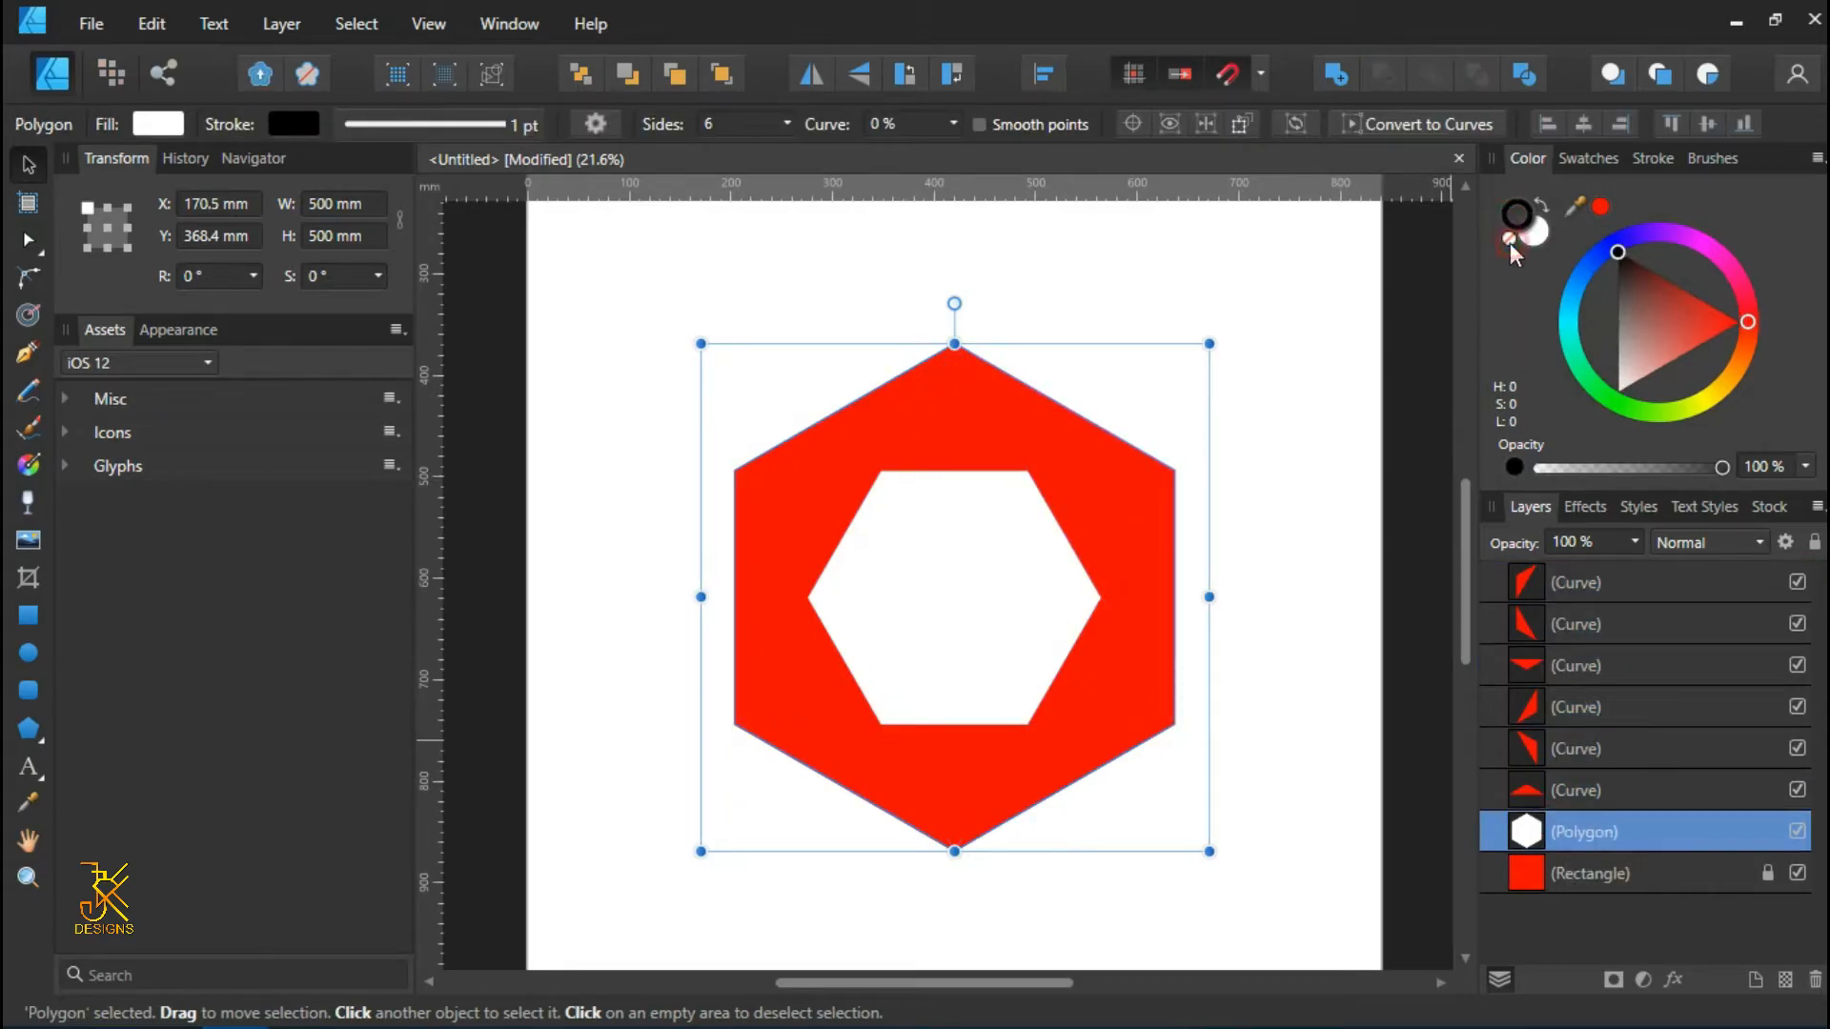
pyautogui.click(1027, 396)
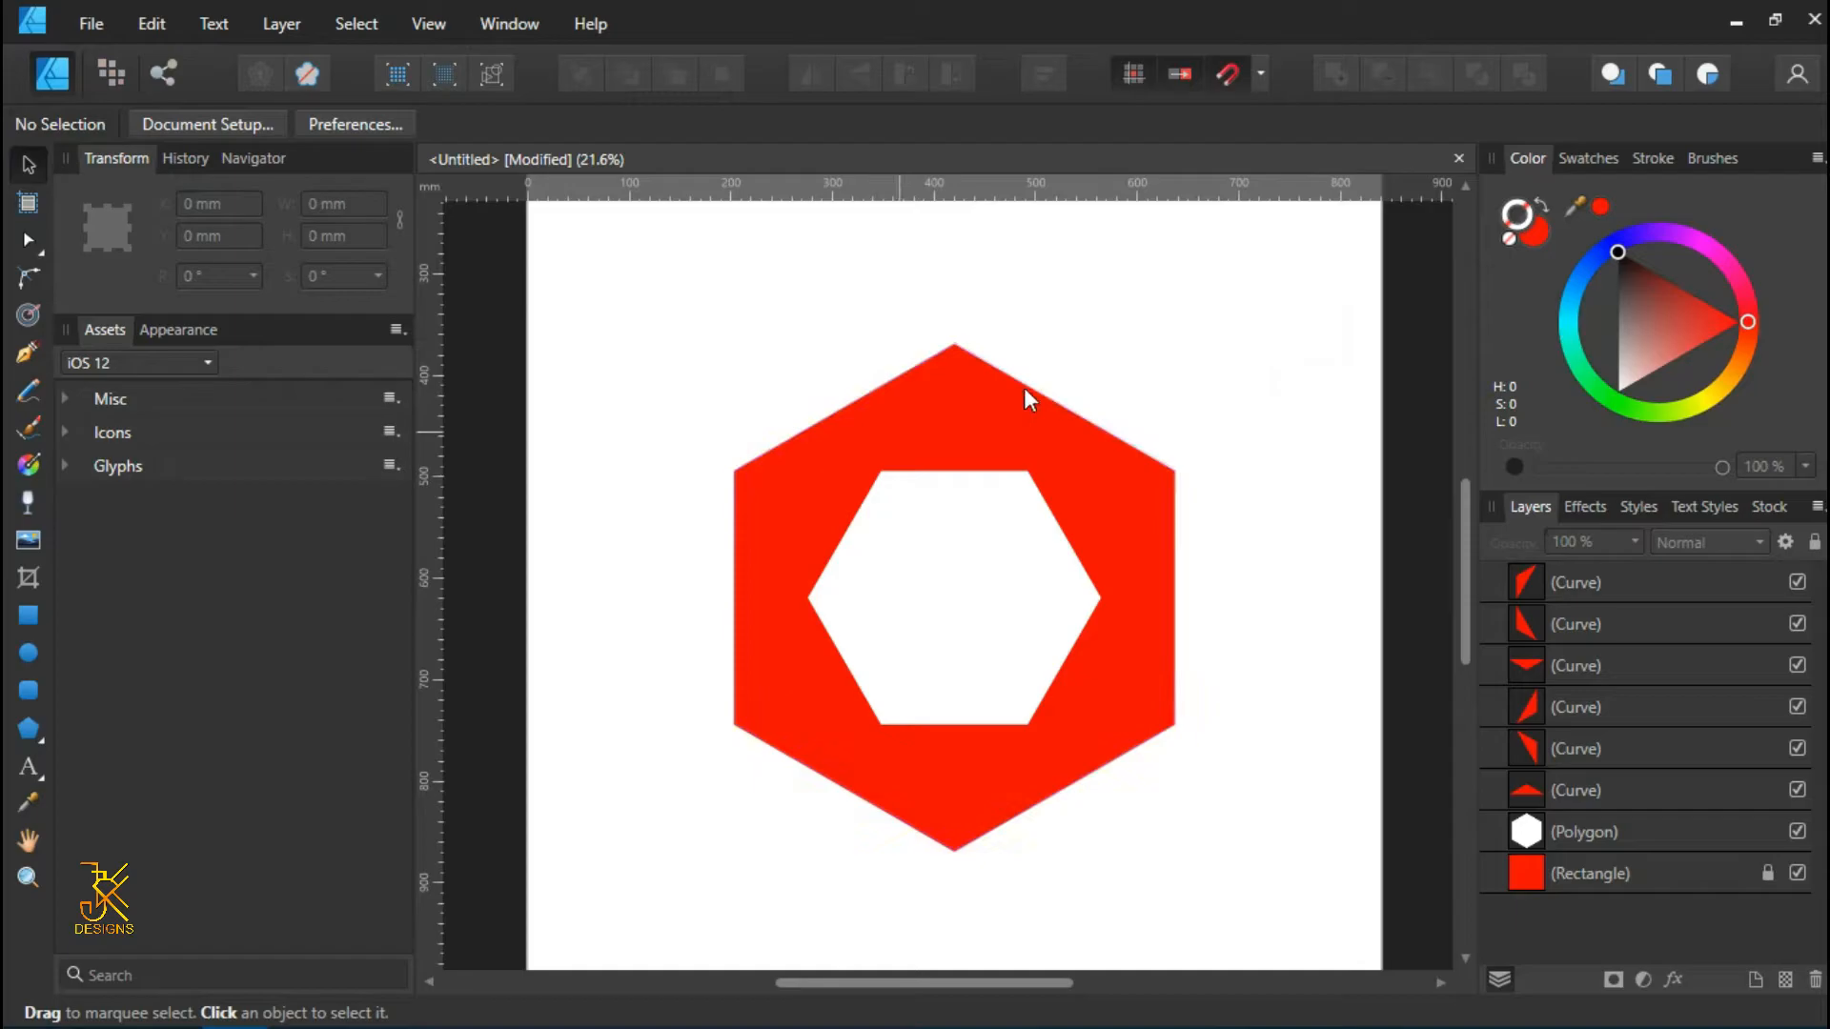
pyautogui.moveTo(788, 519)
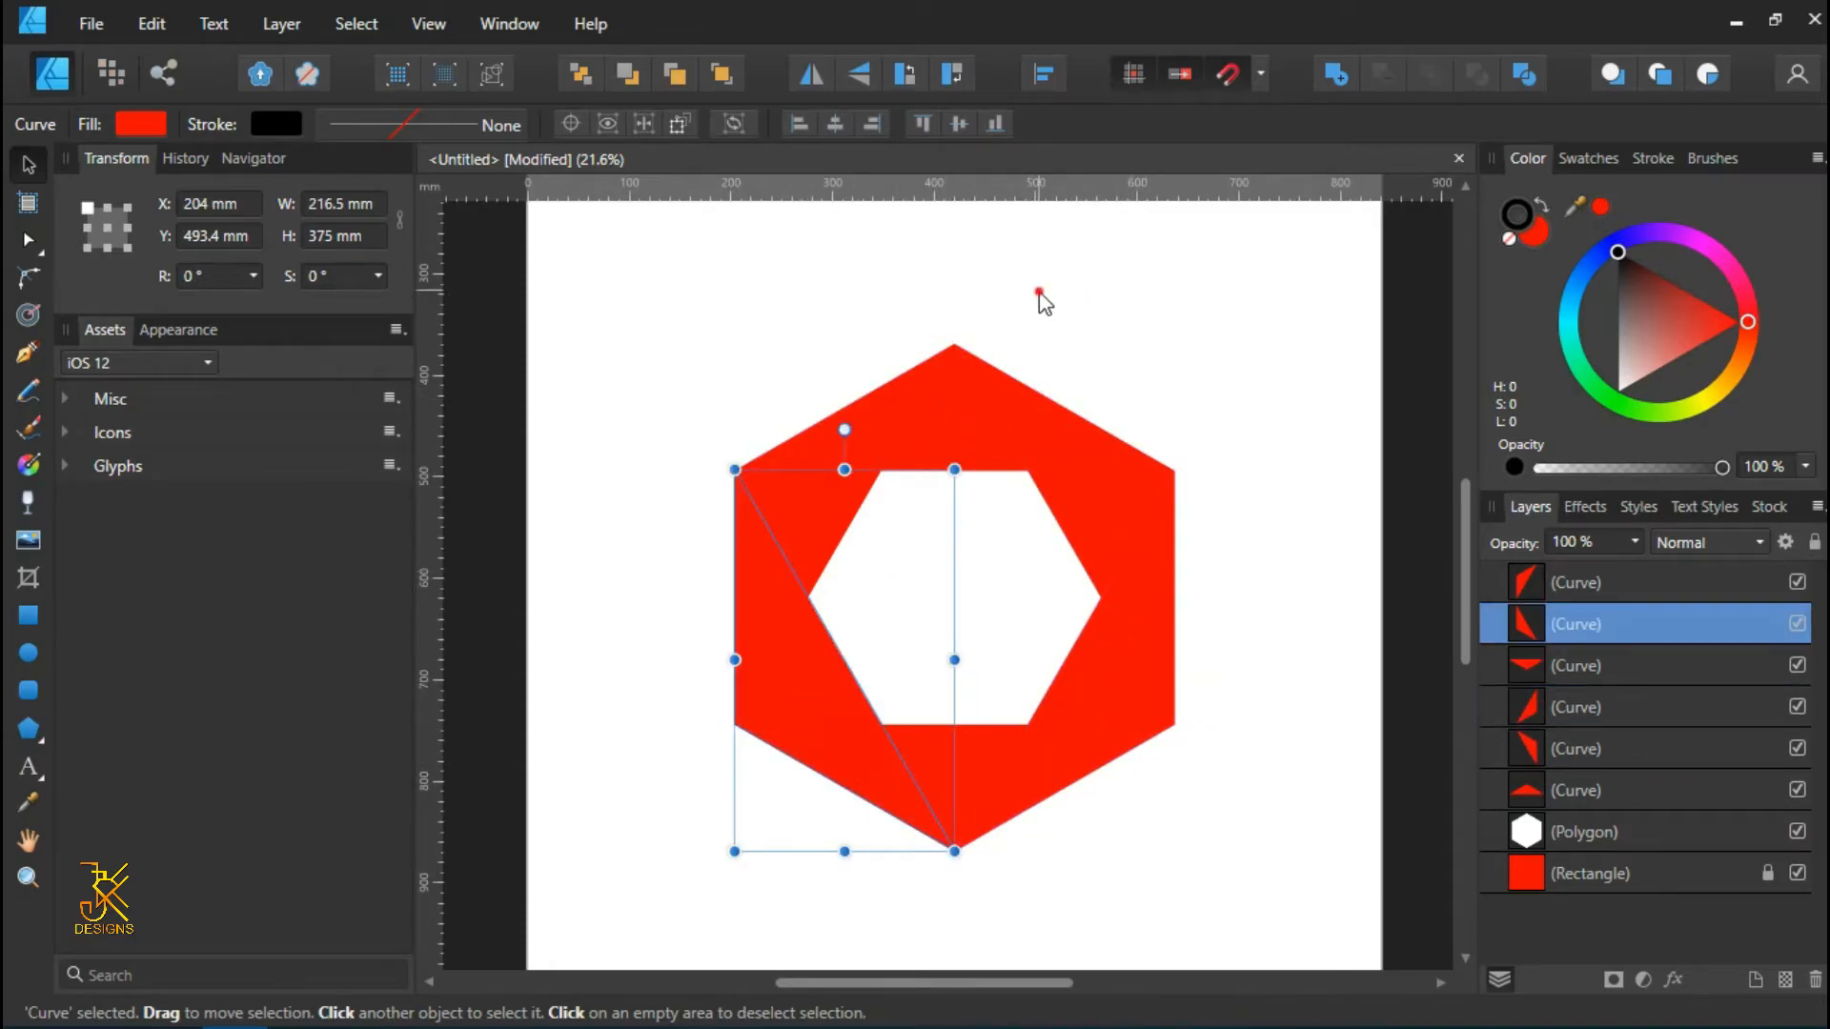
# - Select the upper triangles and apply dark-to-bright red linear gradients with the Fill Tool
pyautogui.click(788, 520)
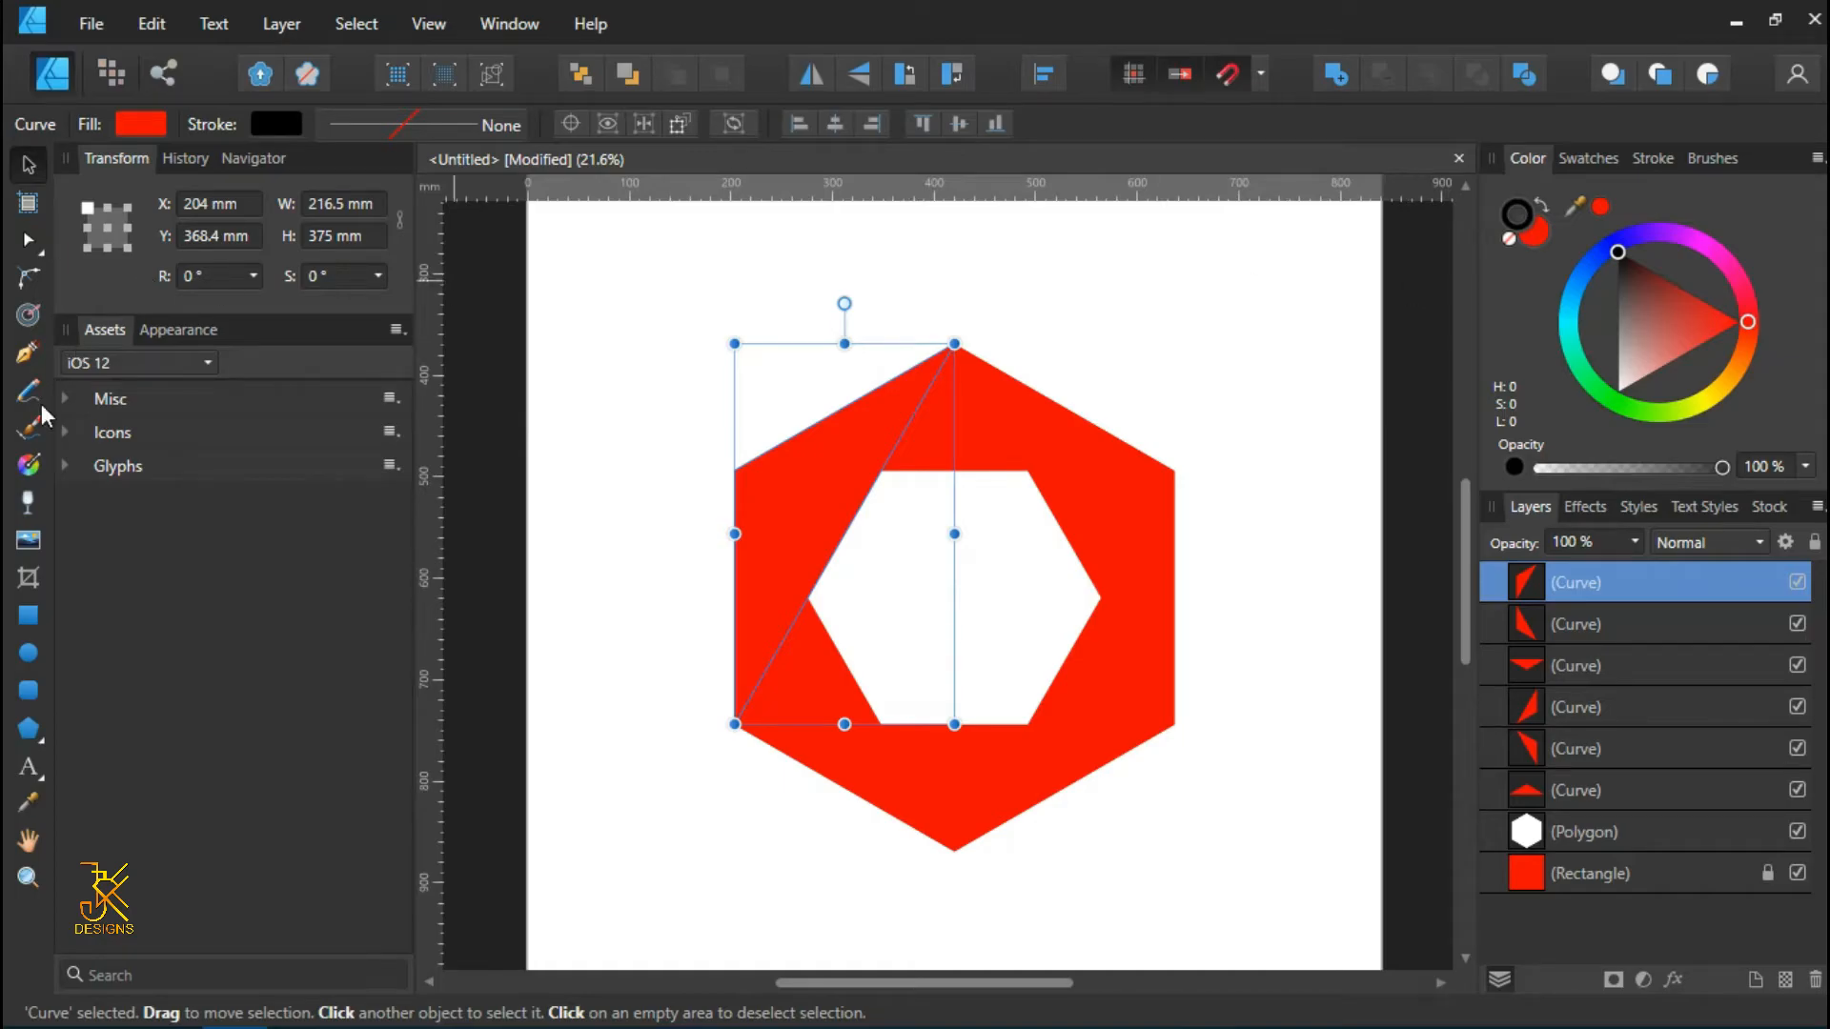
pyautogui.moveTo(994, 394)
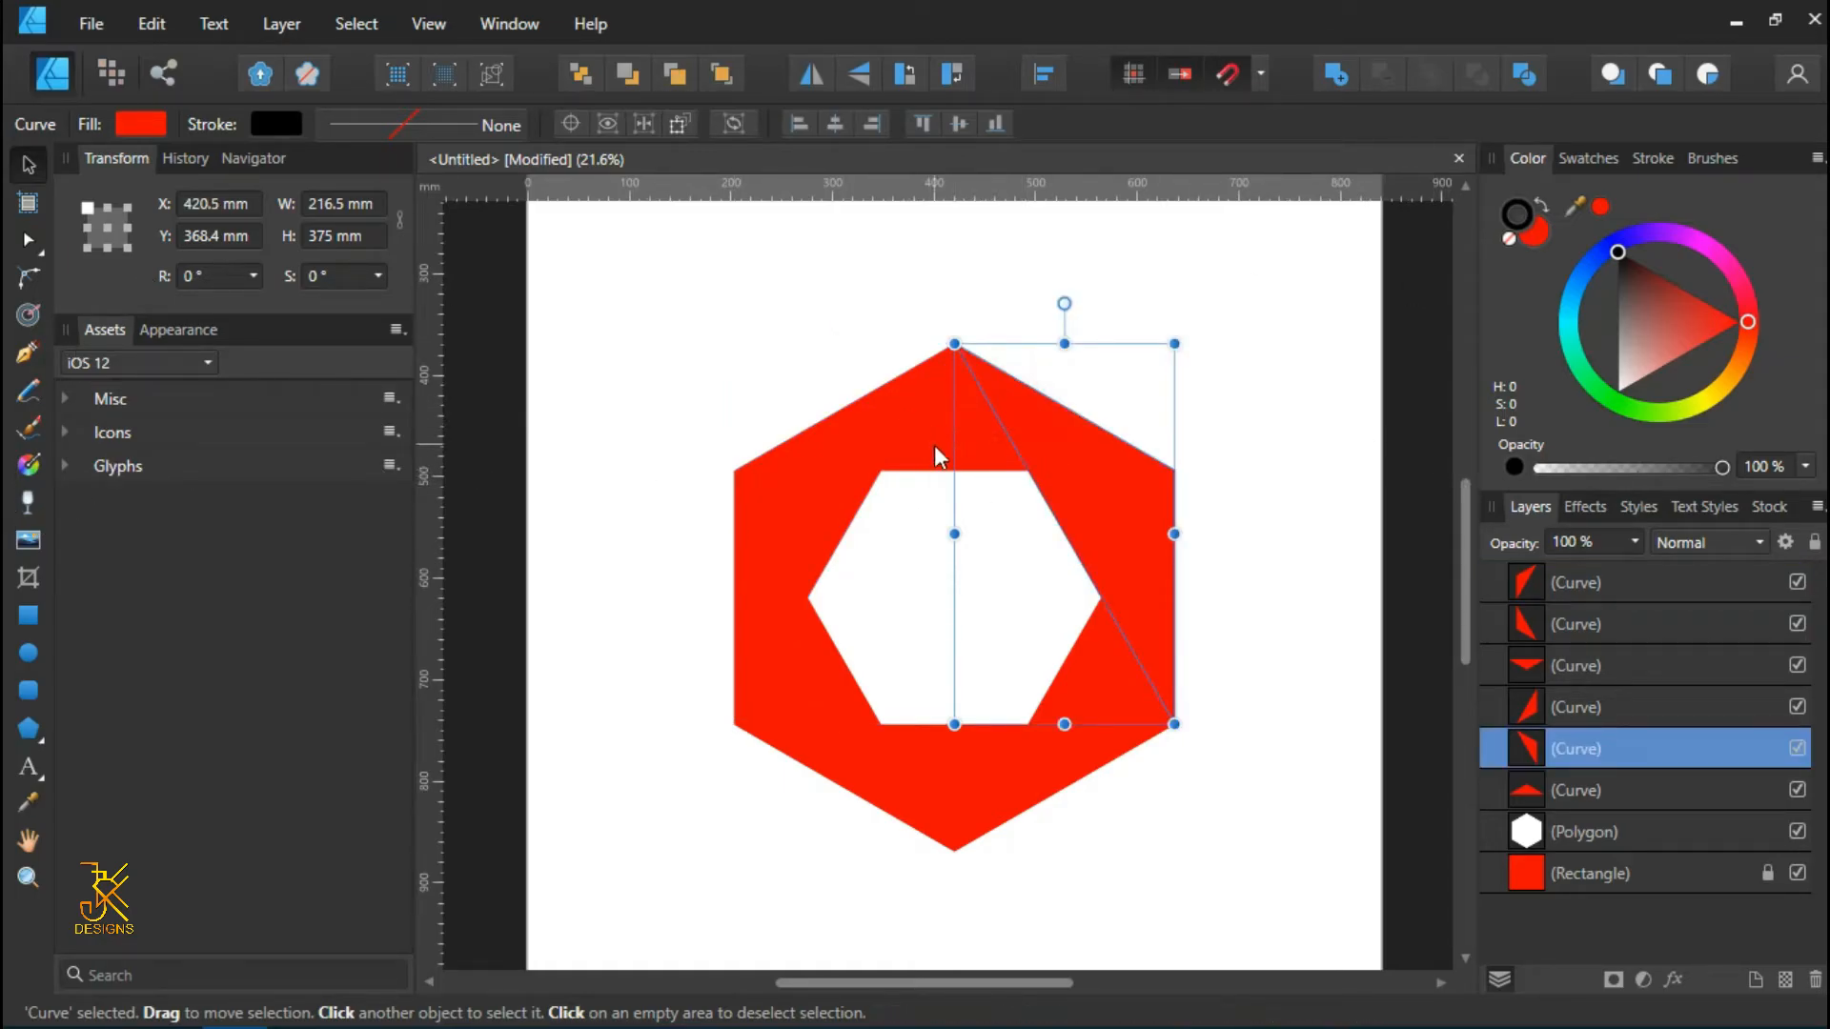
pyautogui.click(1222, 317)
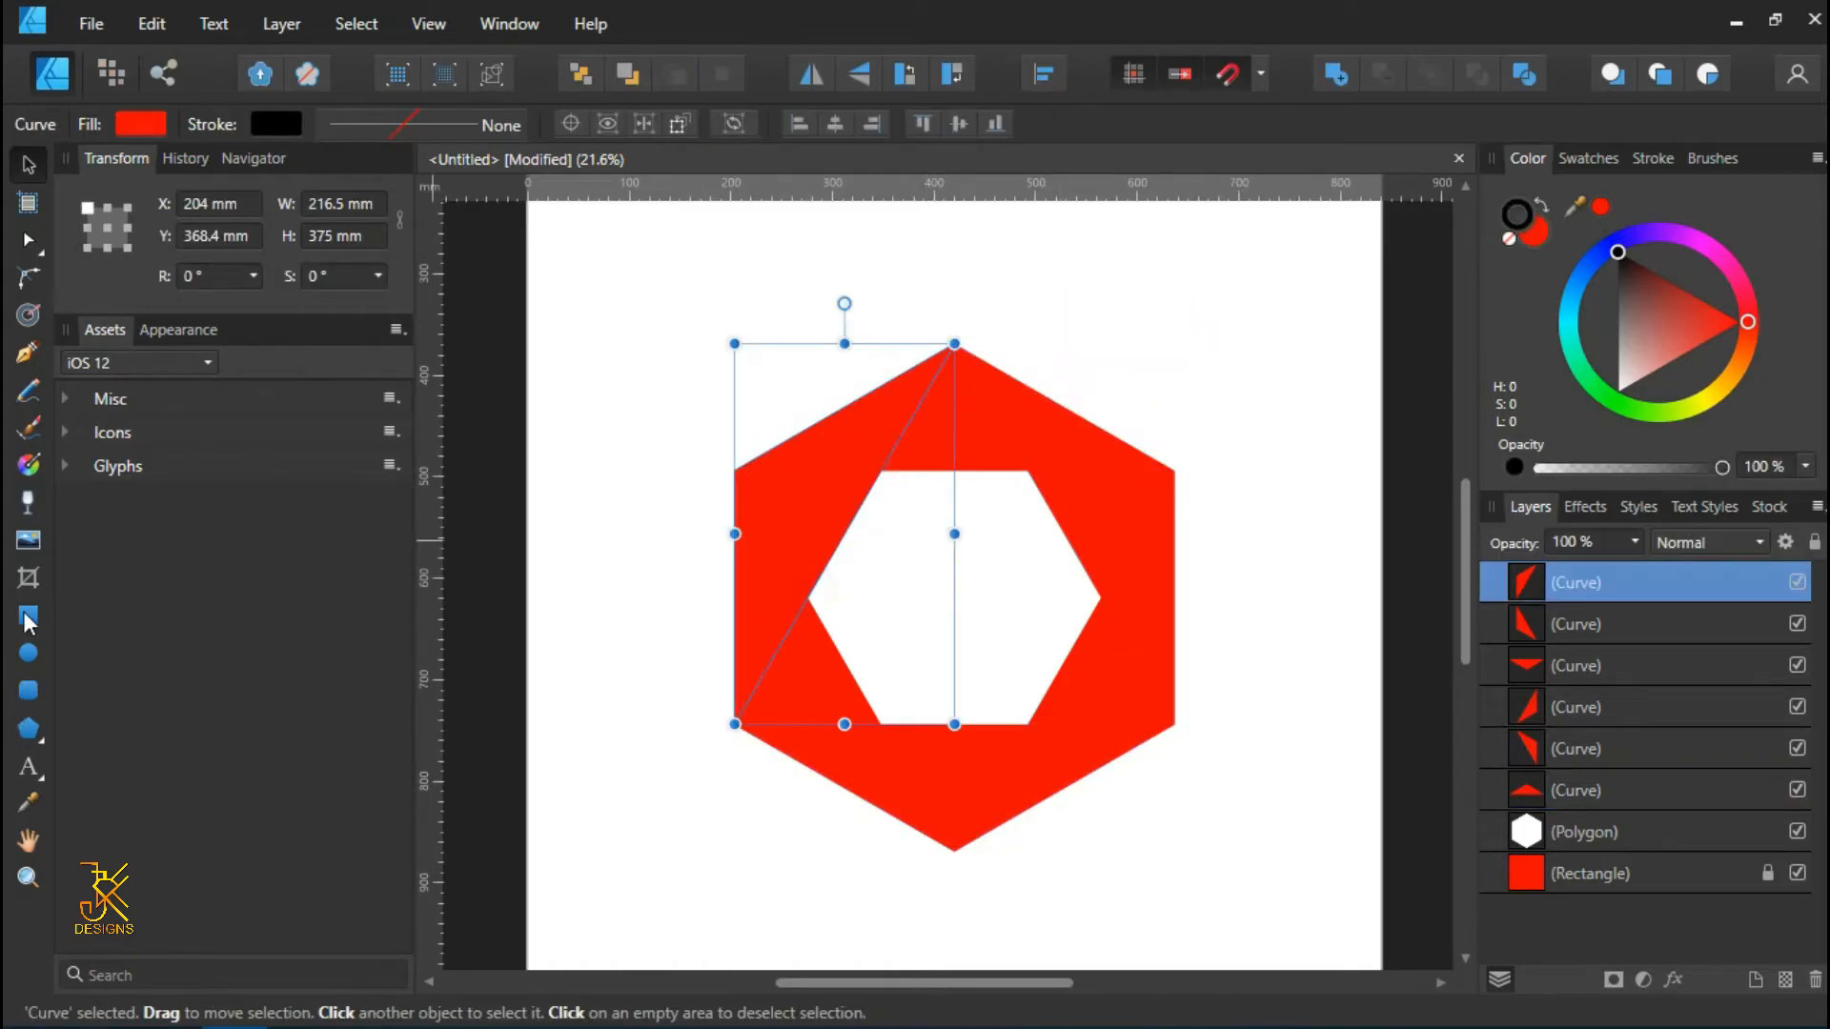
pyautogui.click(28, 464)
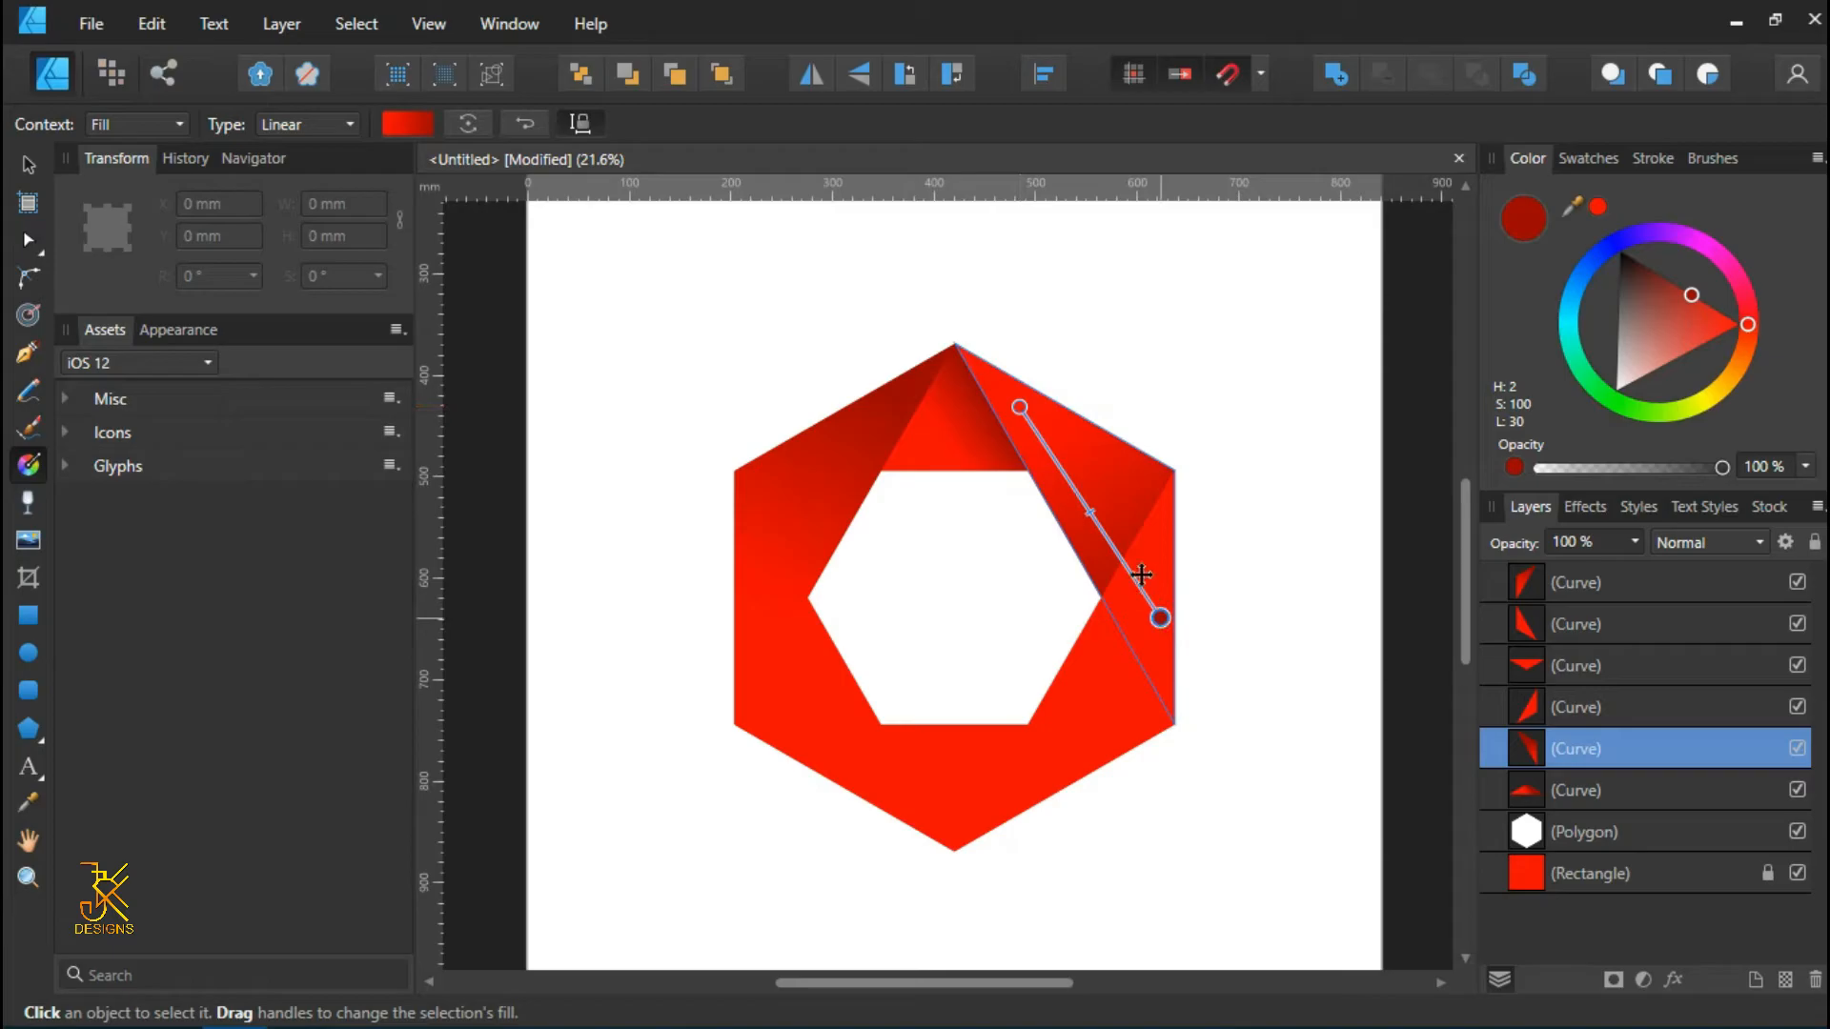
# - Move the right triangle forward one level above its neighbour
pyautogui.rightClick(1143, 576)
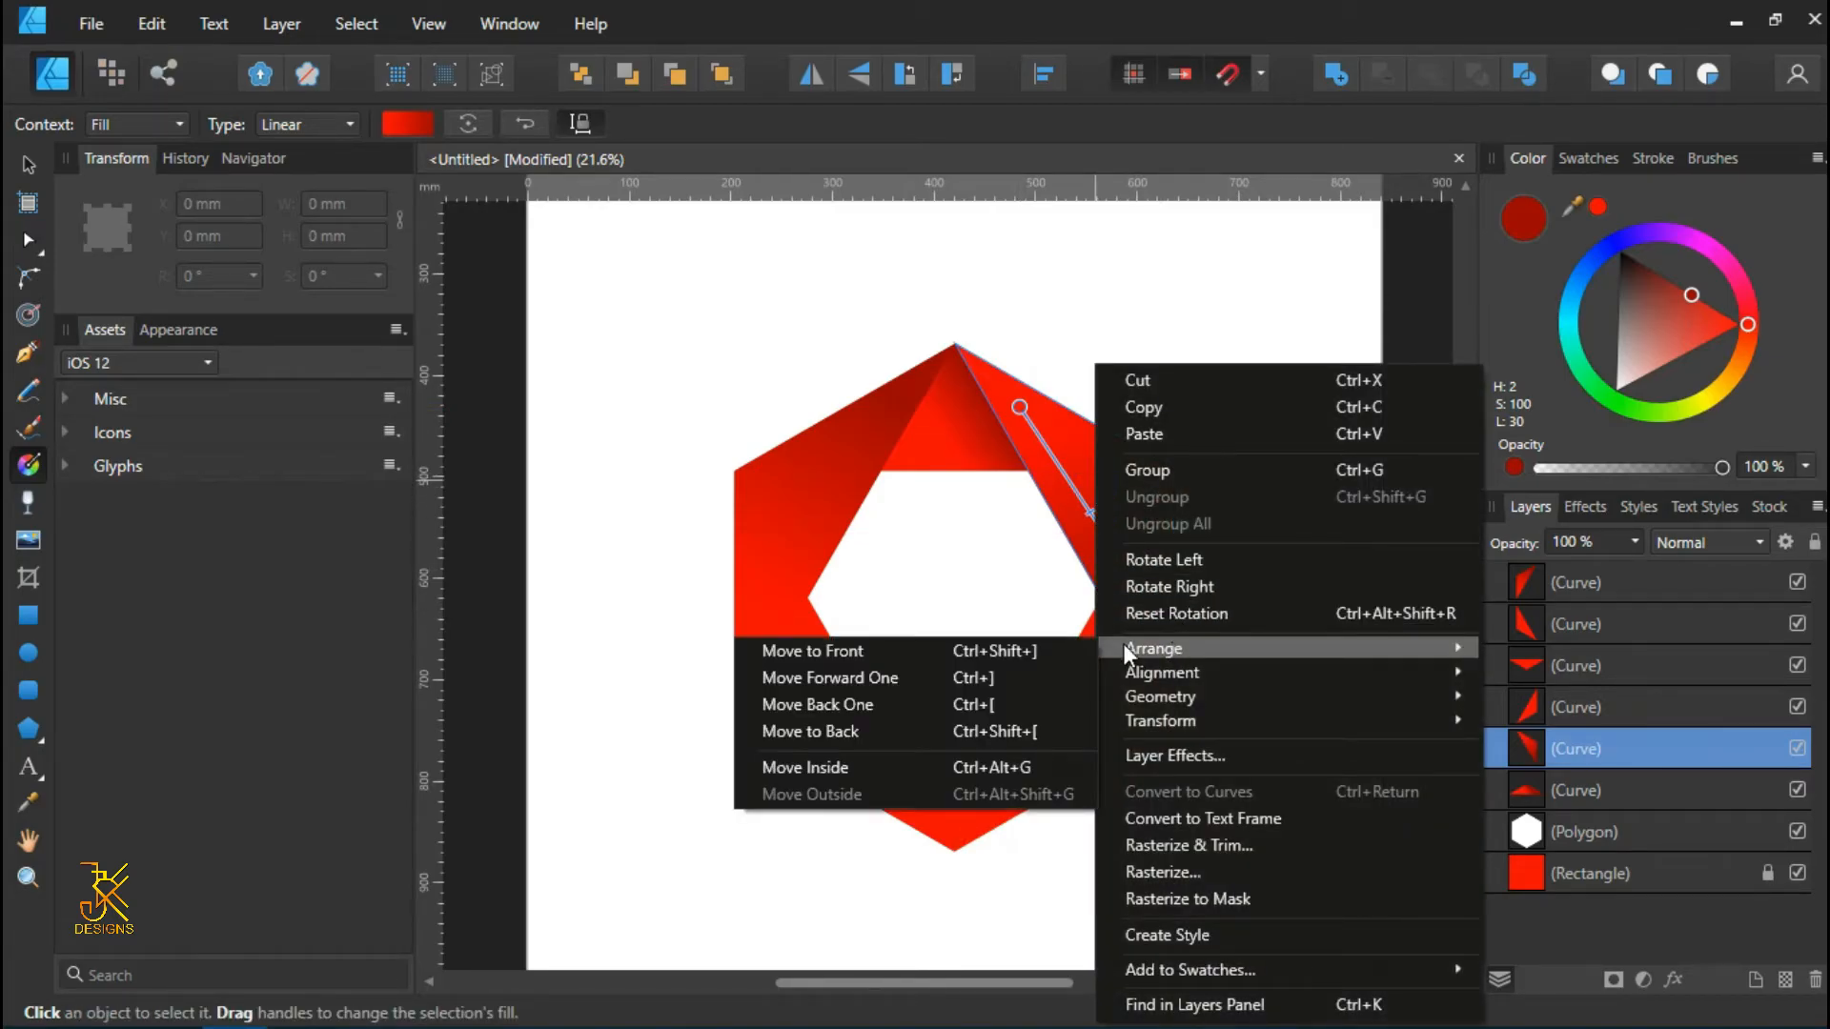
pyautogui.moveTo(893, 686)
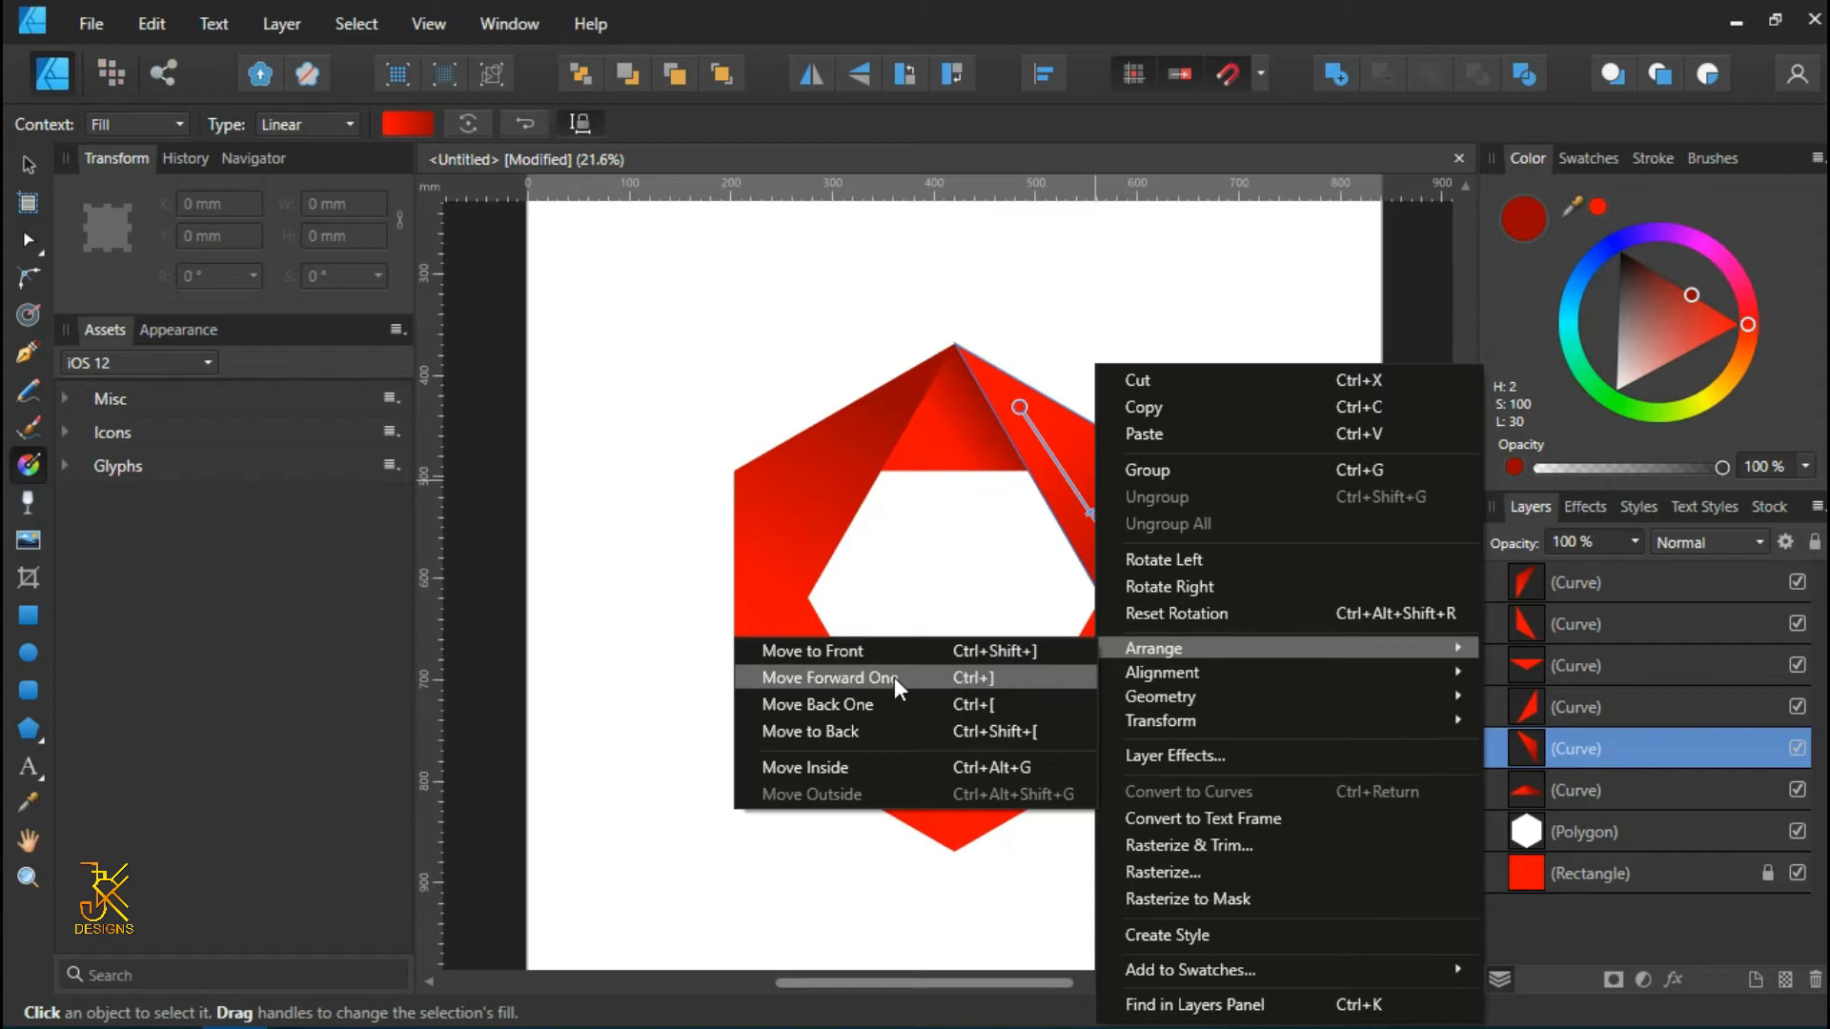
pyautogui.click(830, 676)
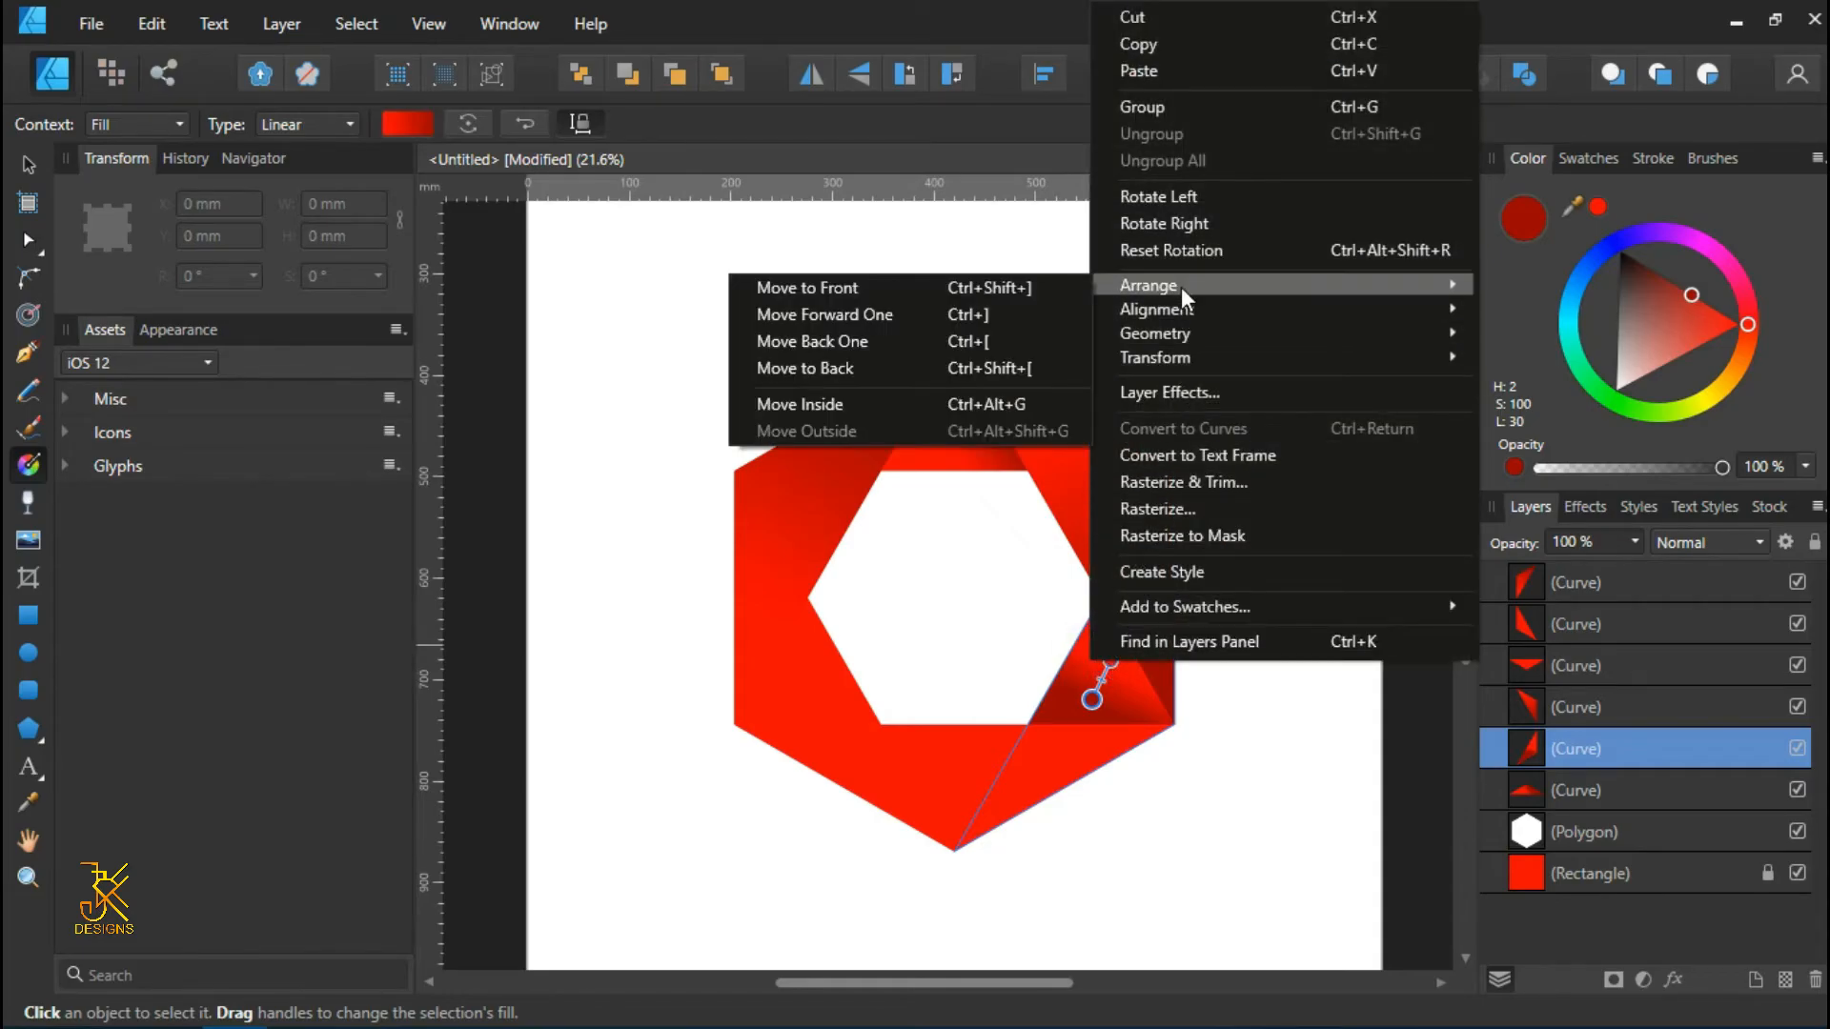
pyautogui.moveTo(1051, 317)
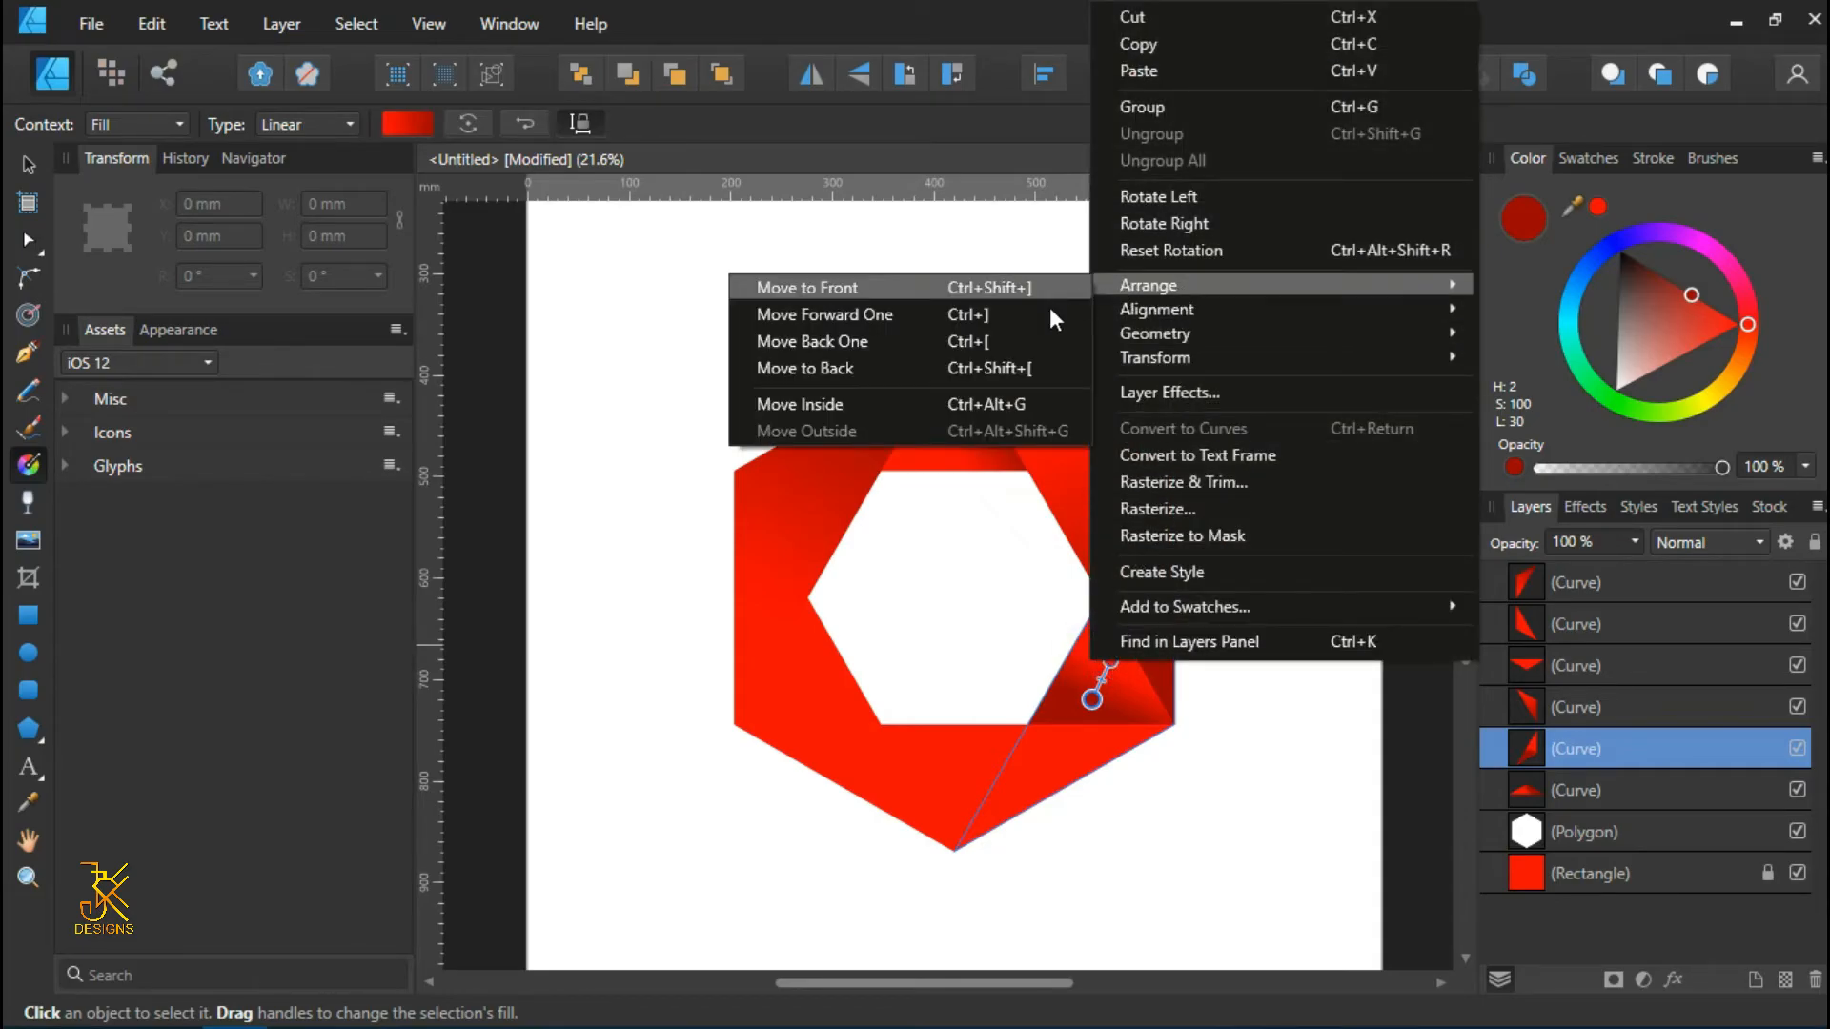
pyautogui.click(806, 286)
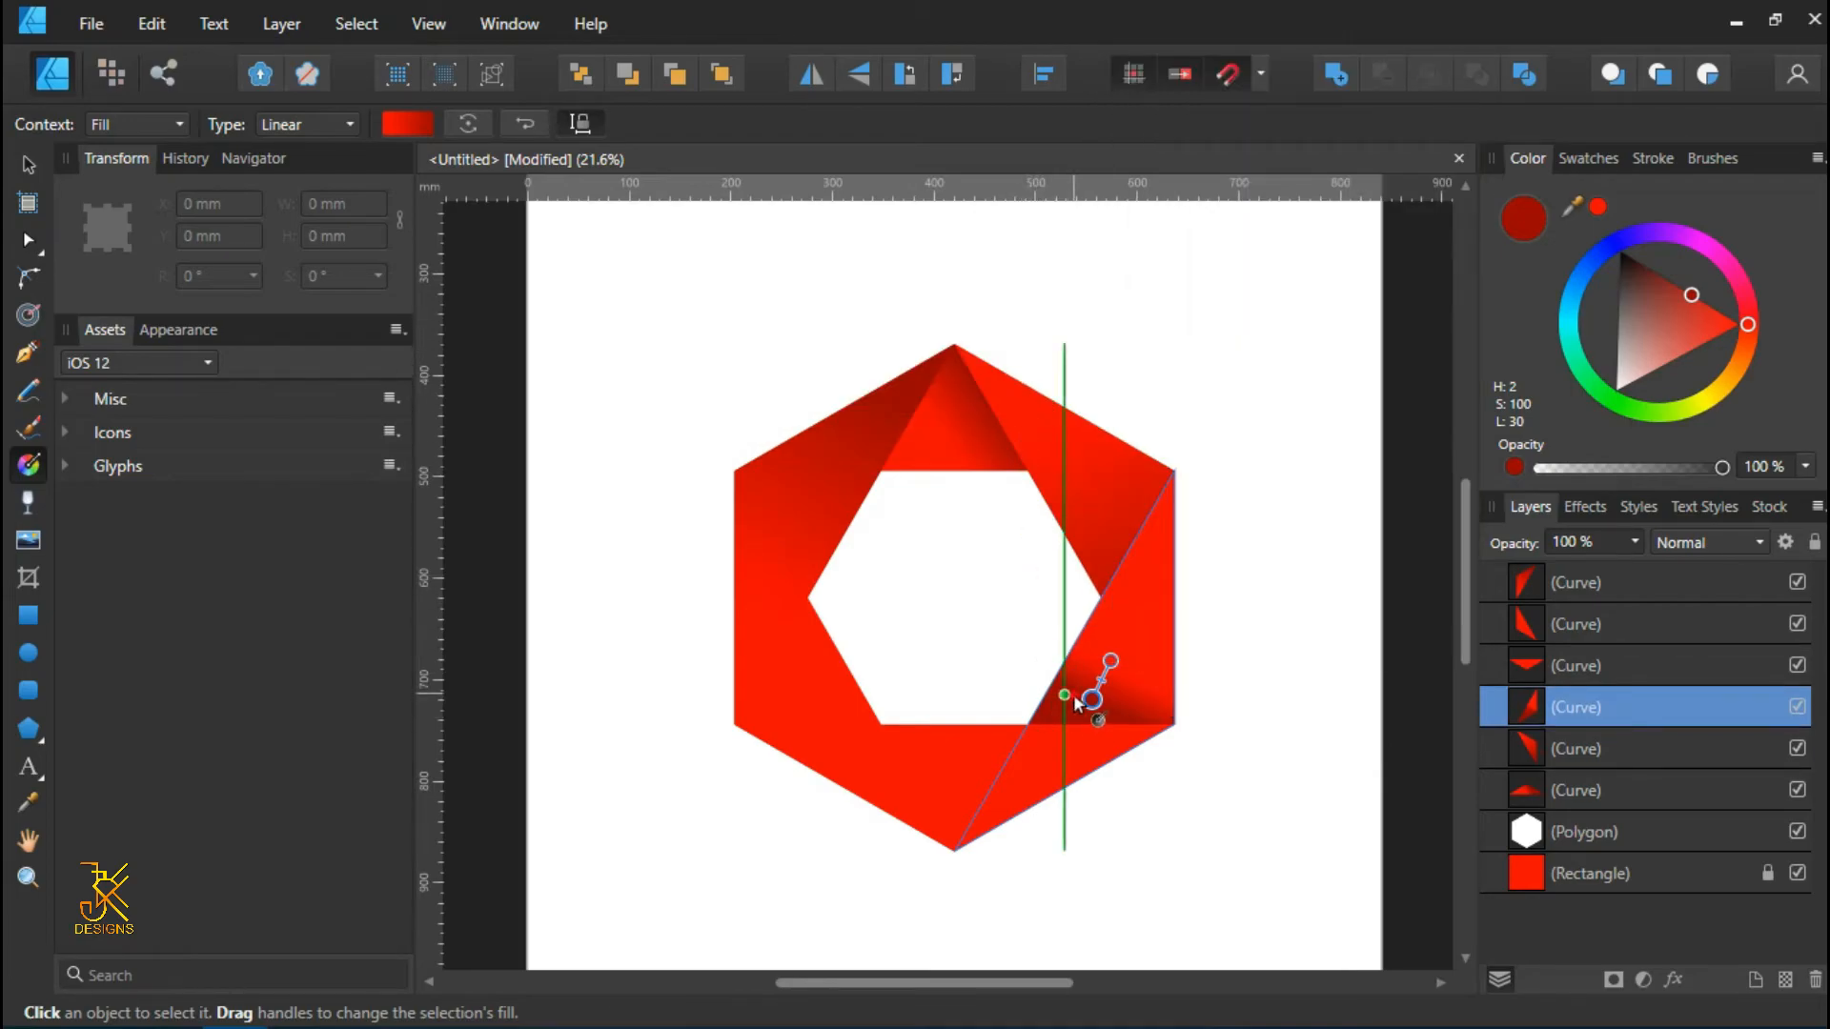
# - Raise the lower-right triangle one level and bring the right triangle to the front
pyautogui.rightClick(1074, 700)
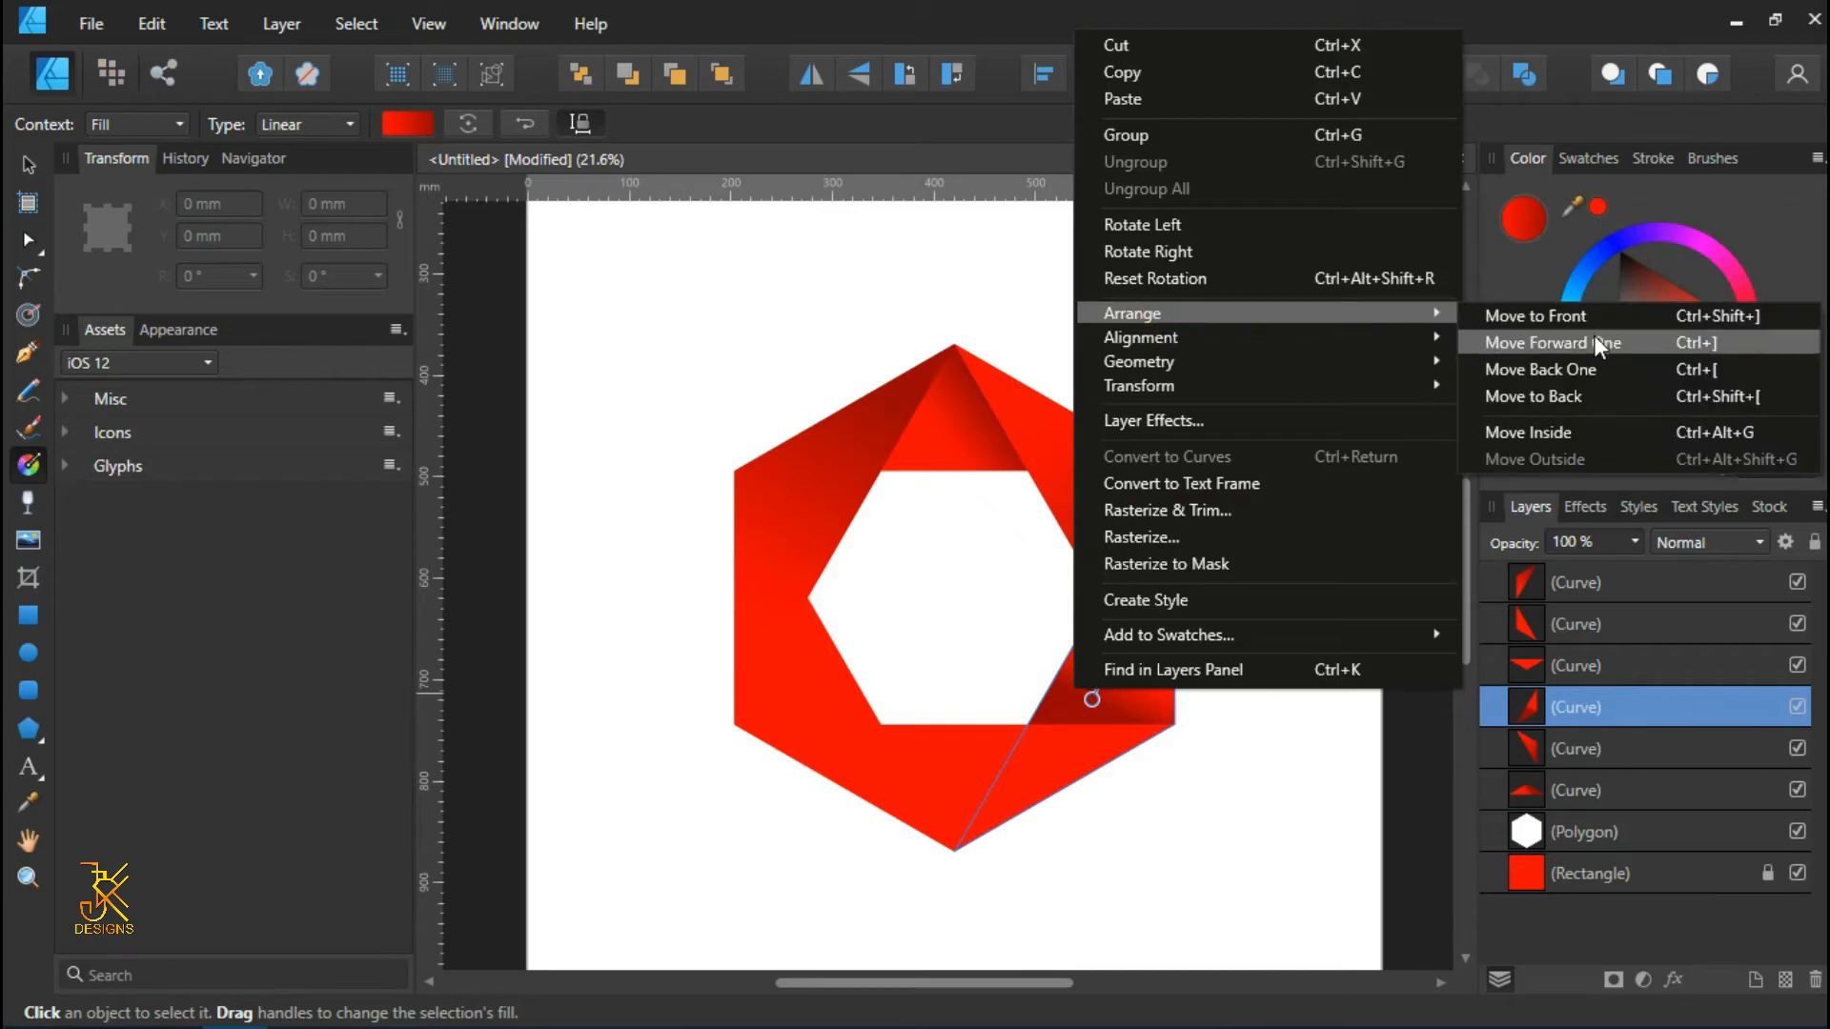
pyautogui.click(1549, 342)
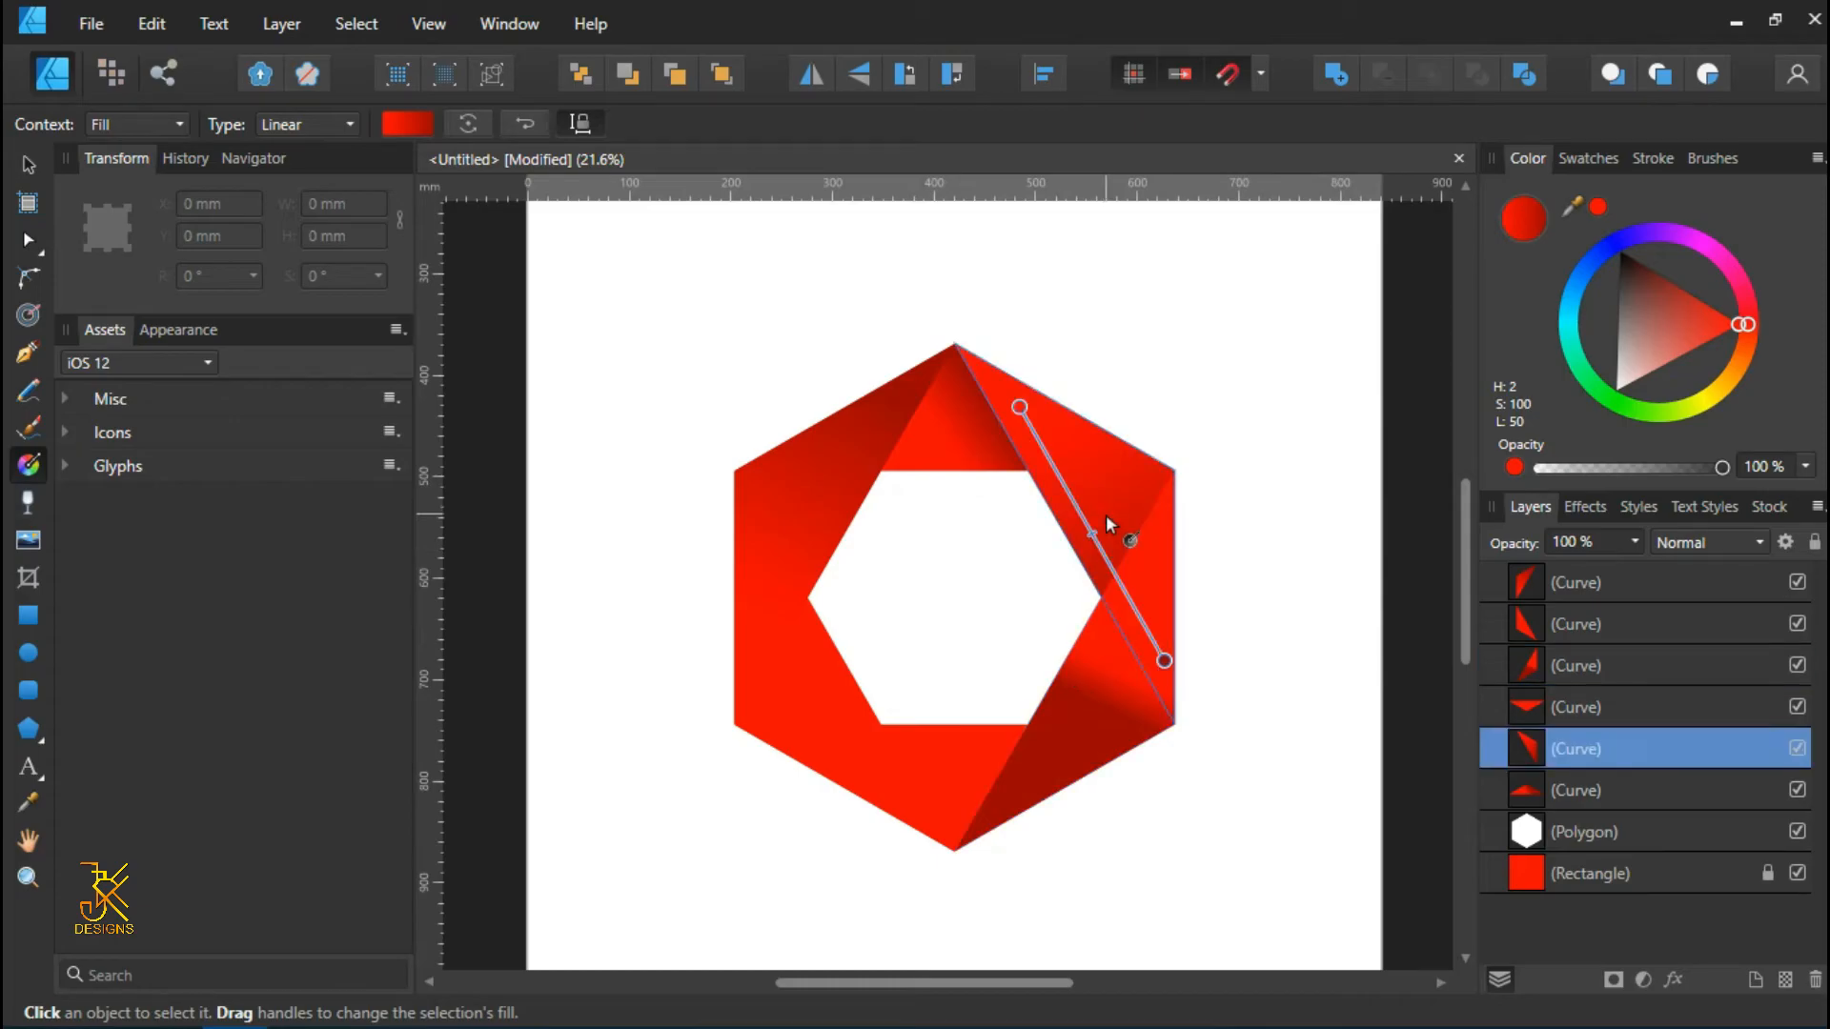
pyautogui.rightClick(1106, 525)
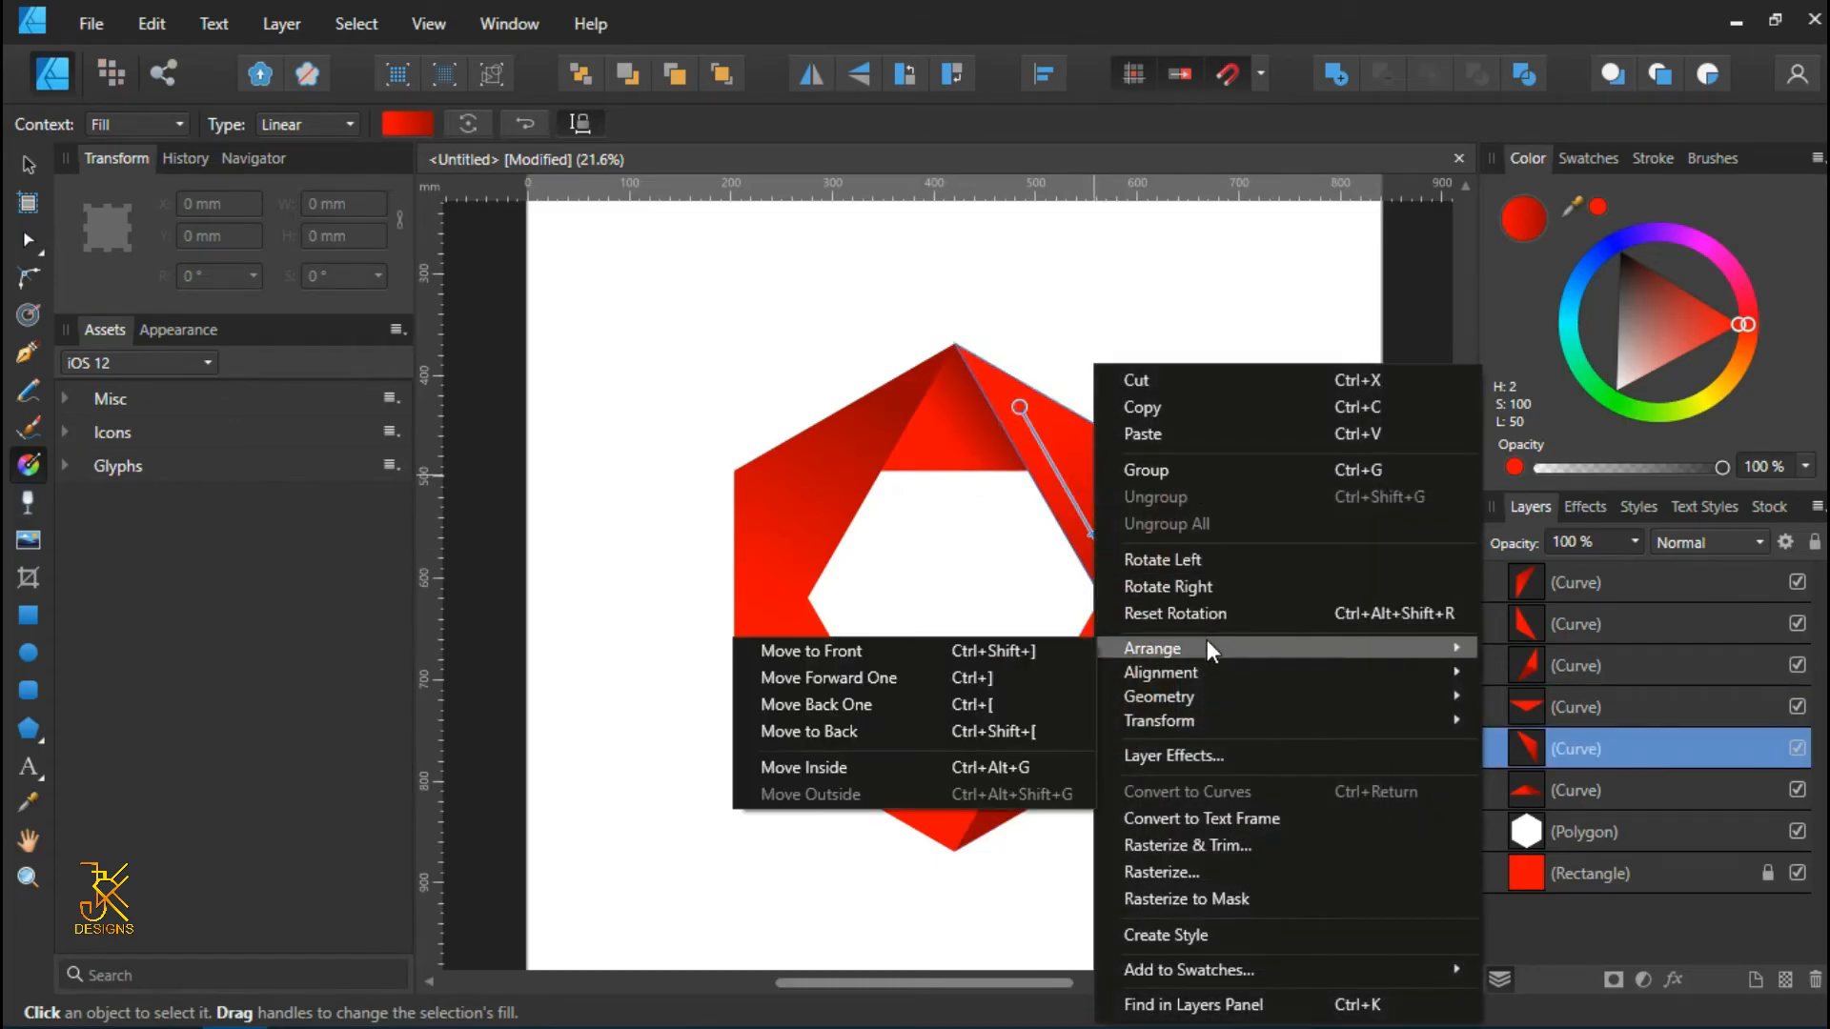
pyautogui.moveTo(1014, 677)
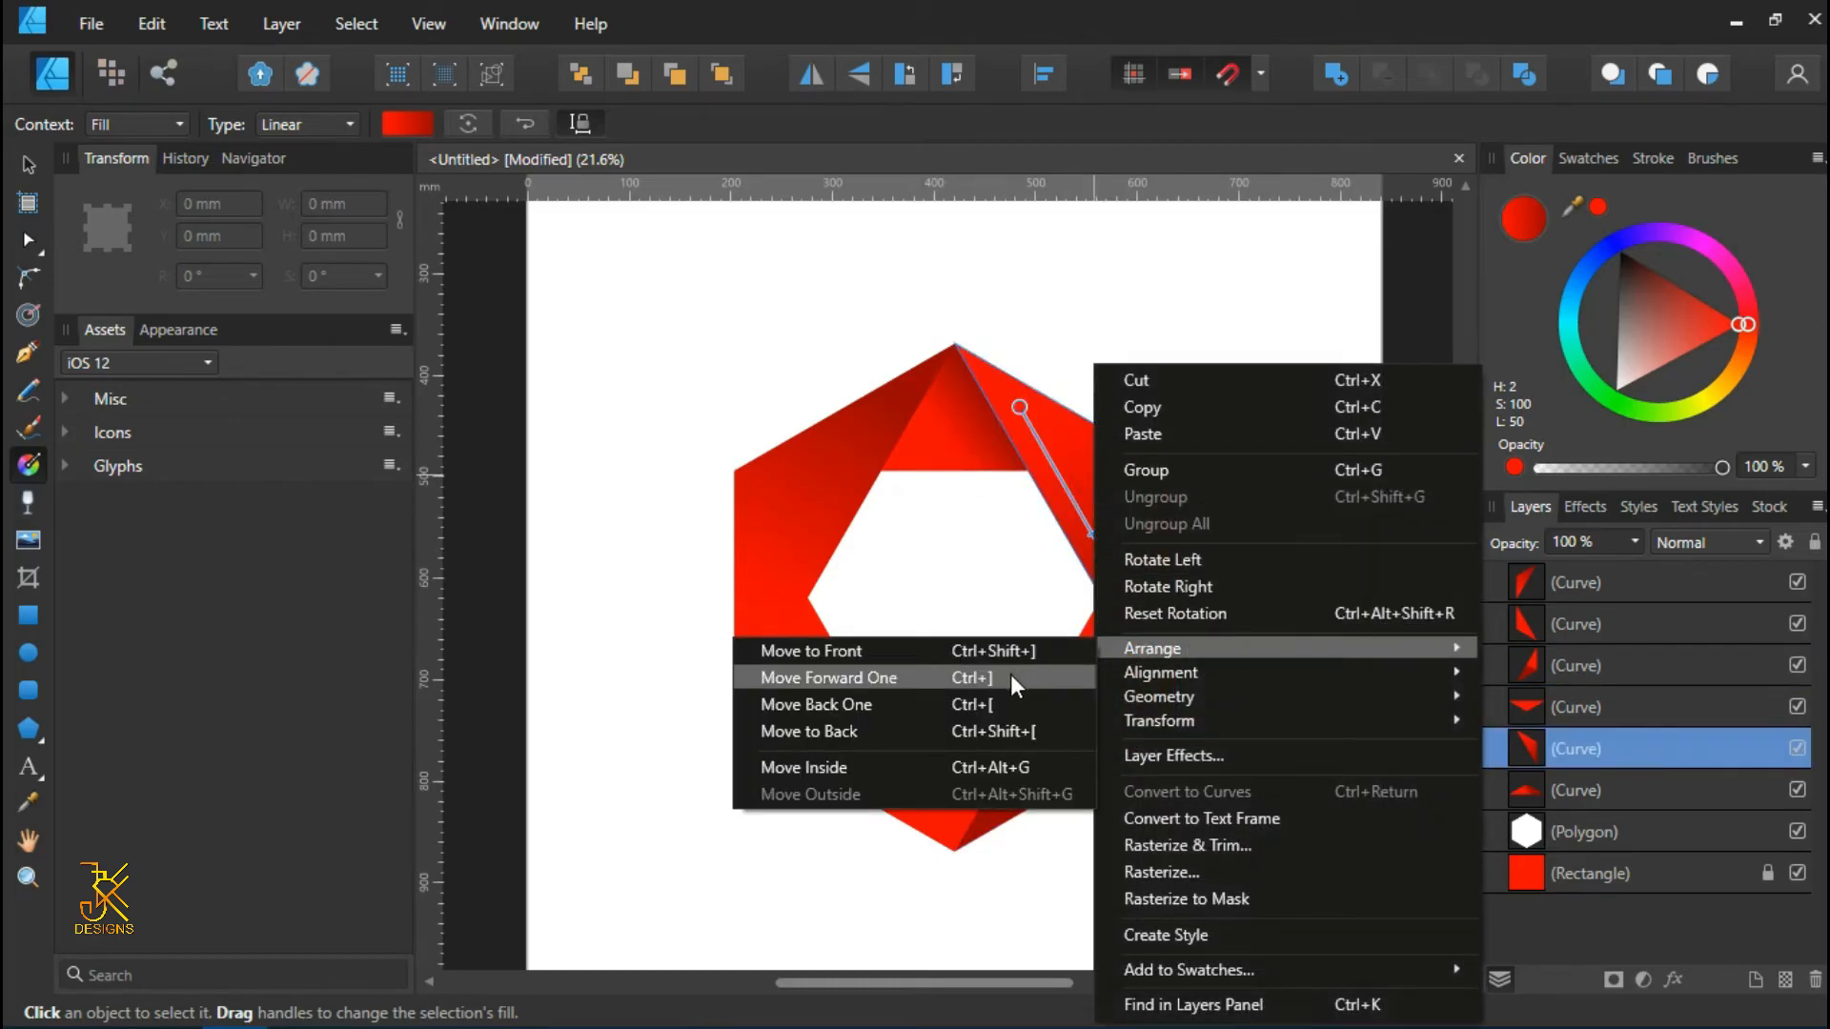
pyautogui.click(828, 677)
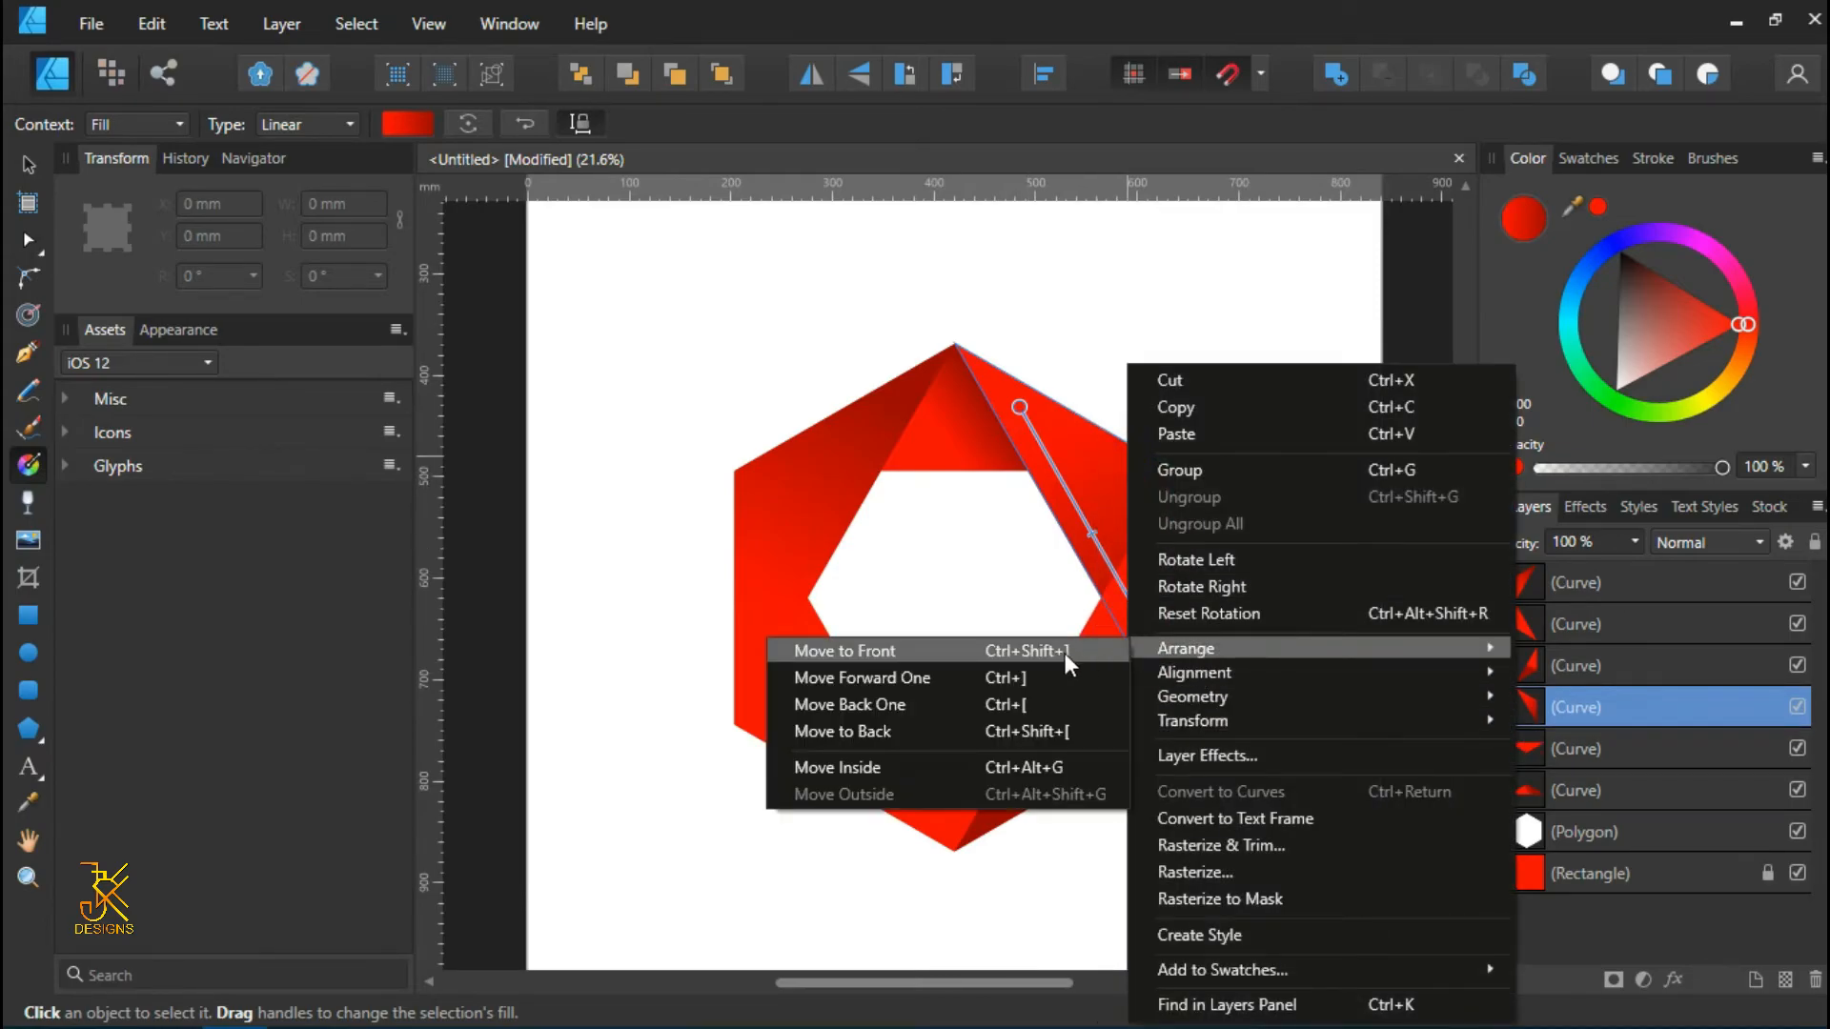
pyautogui.click(843, 650)
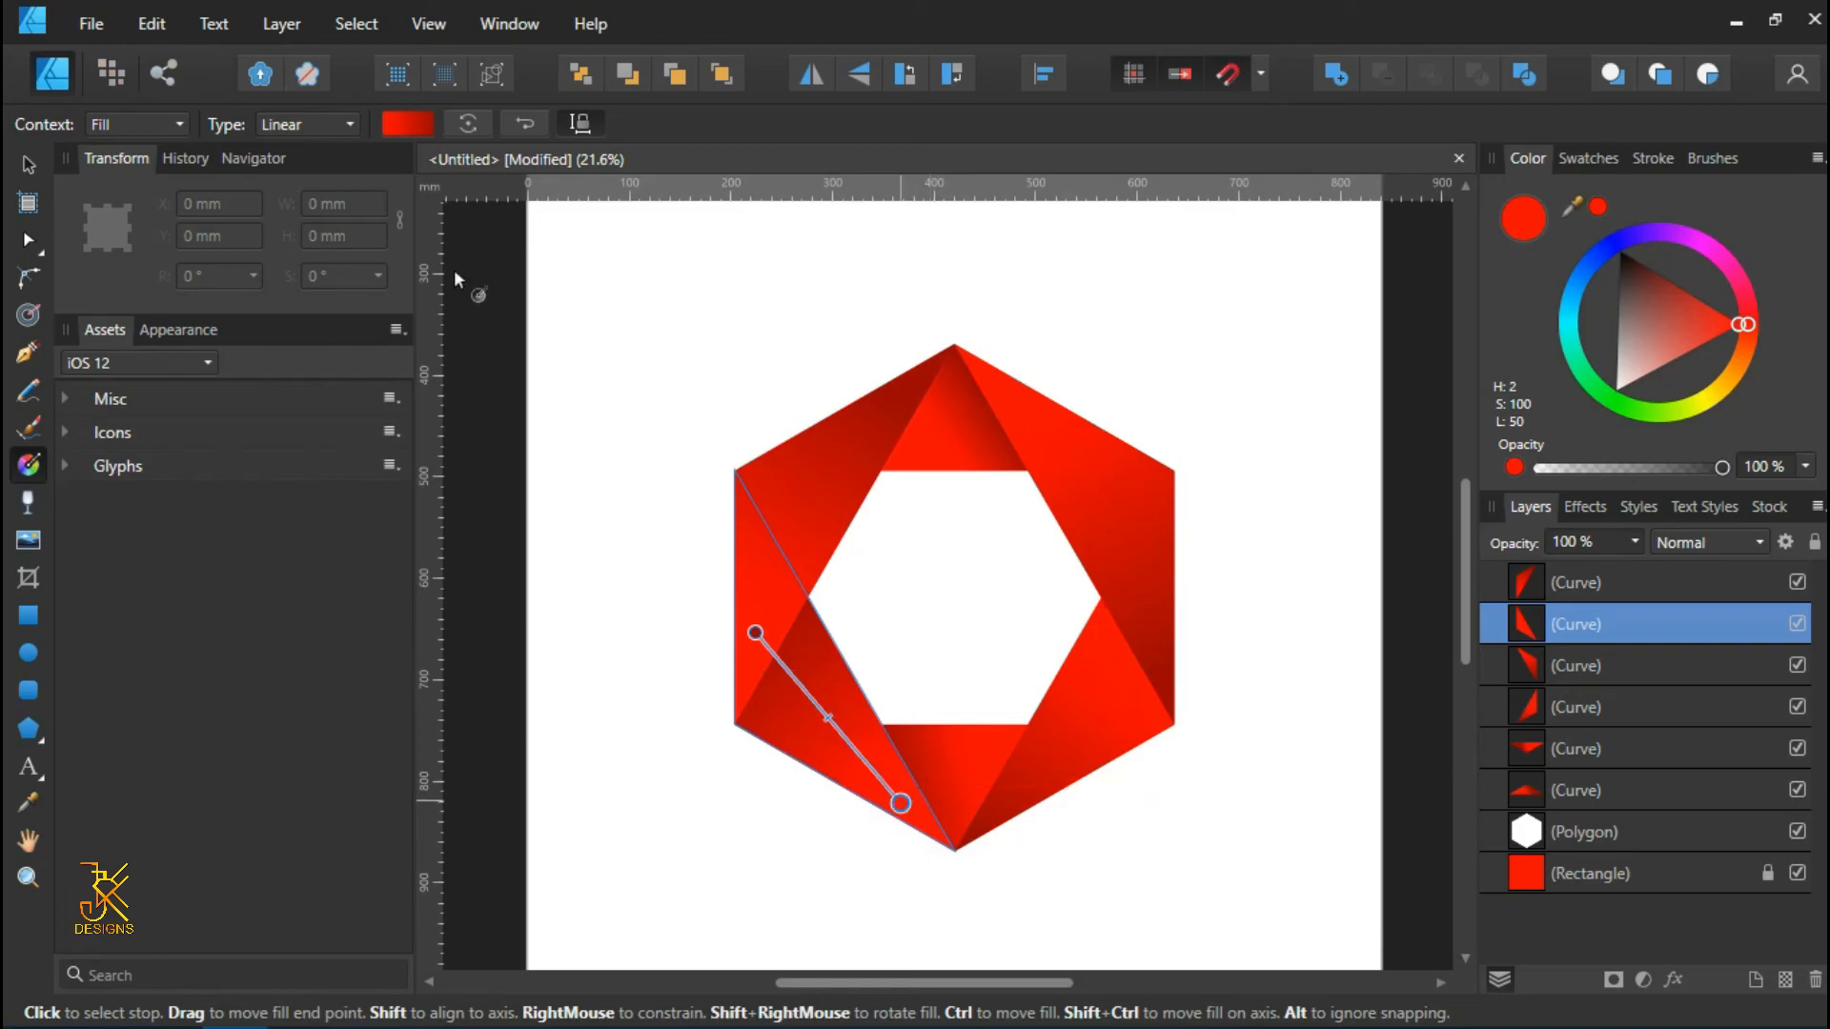
# - Deselect everything to view the finished six-triangle gradient shading
pyautogui.click(1150, 356)
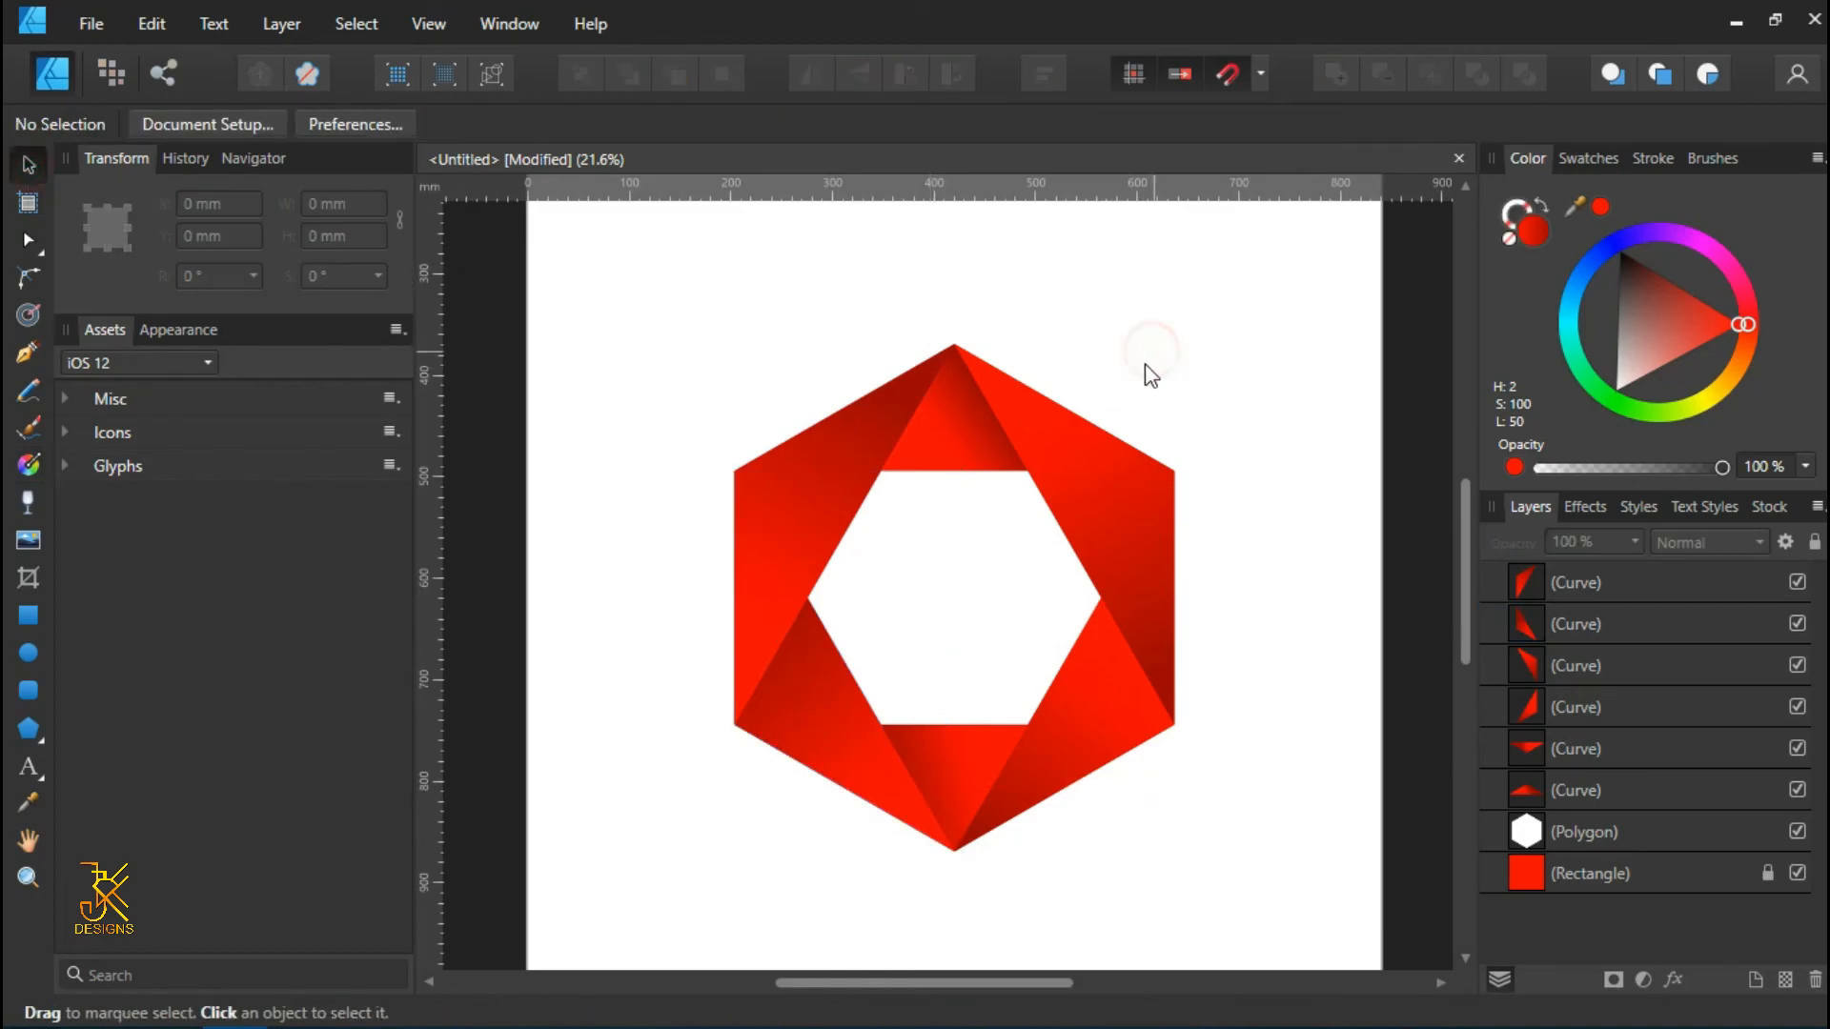
# - Zoom out and deselect the hexagon logo after raising it beneath the red square
pyautogui.scroll(-3)
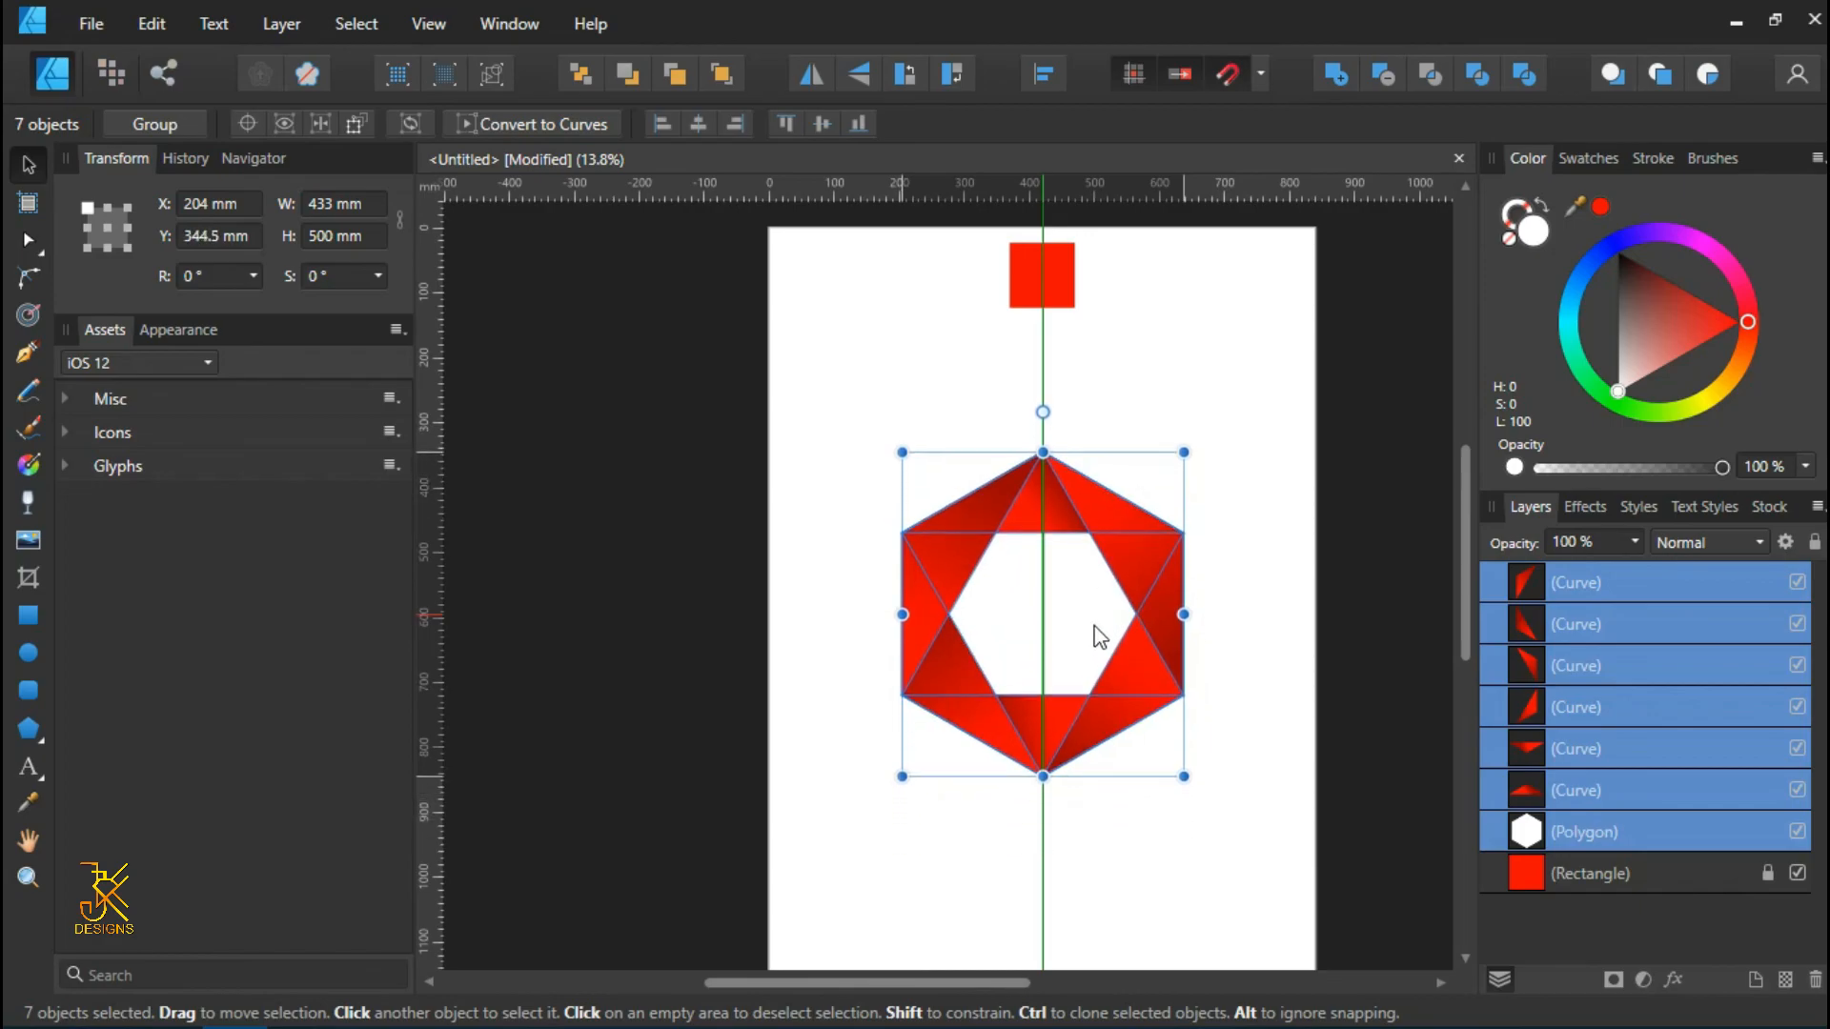
pyautogui.click(1199, 556)
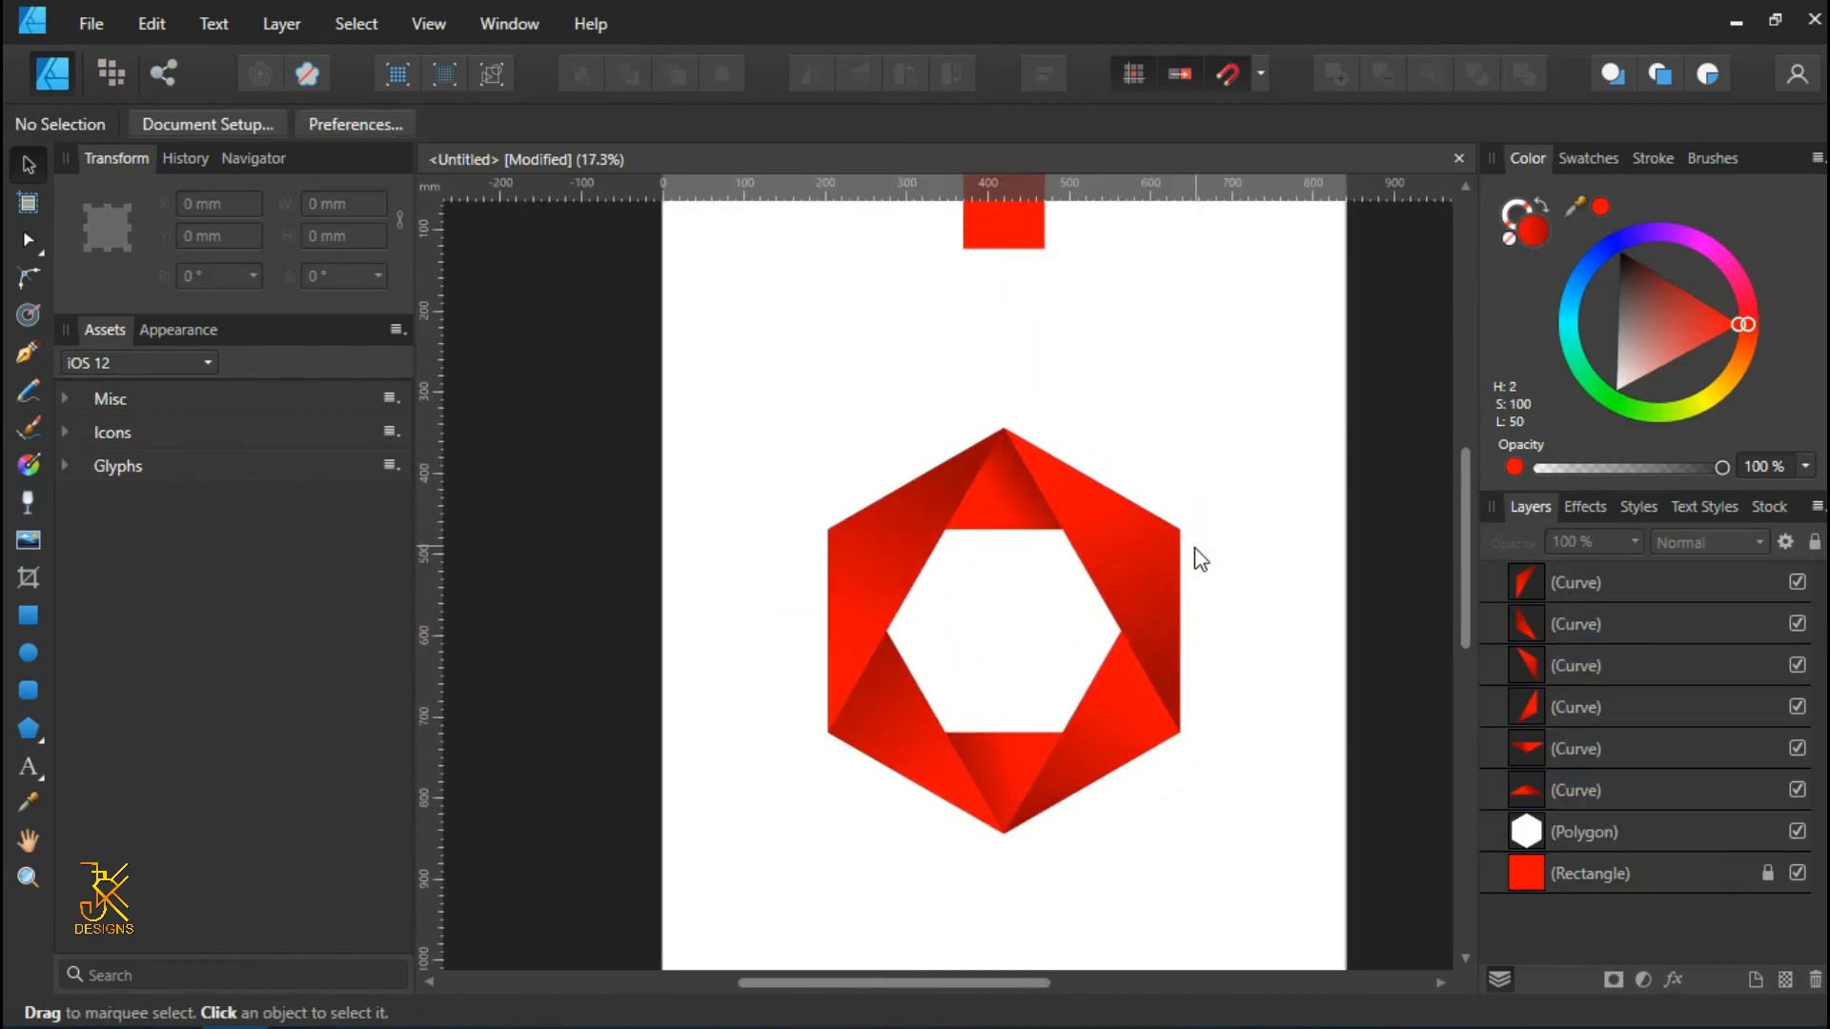